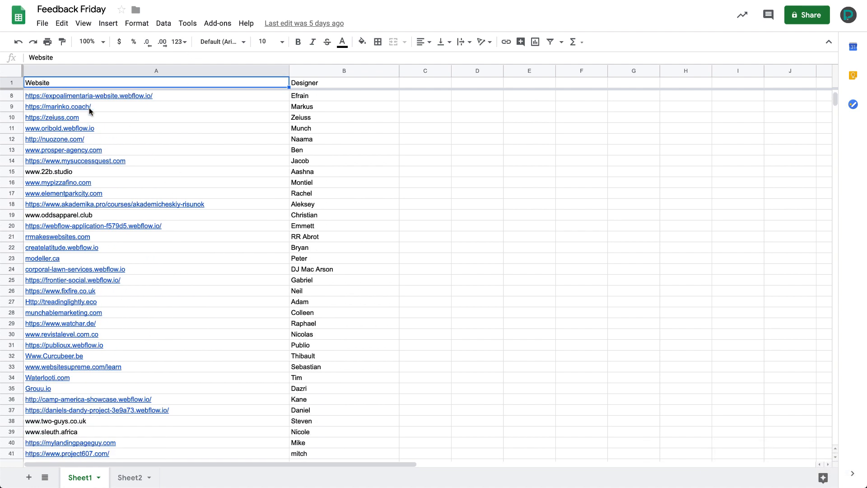
Step: Generate a random row number between 2 and 49 on RANDOM.ORG to pick a site from the sheet
scroll(down, 3)
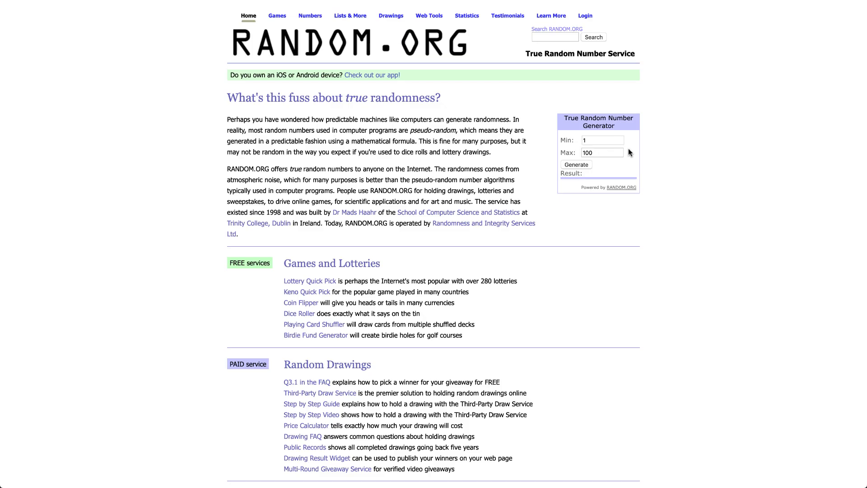
text(2)
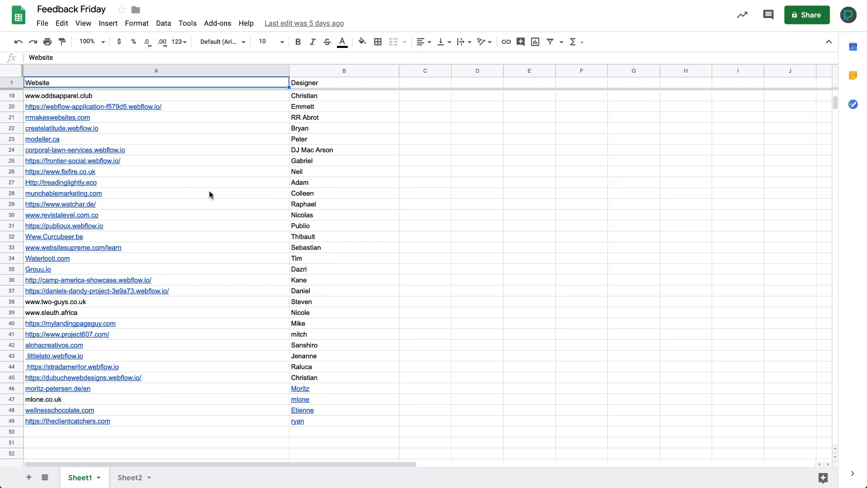
scroll(up, 3)
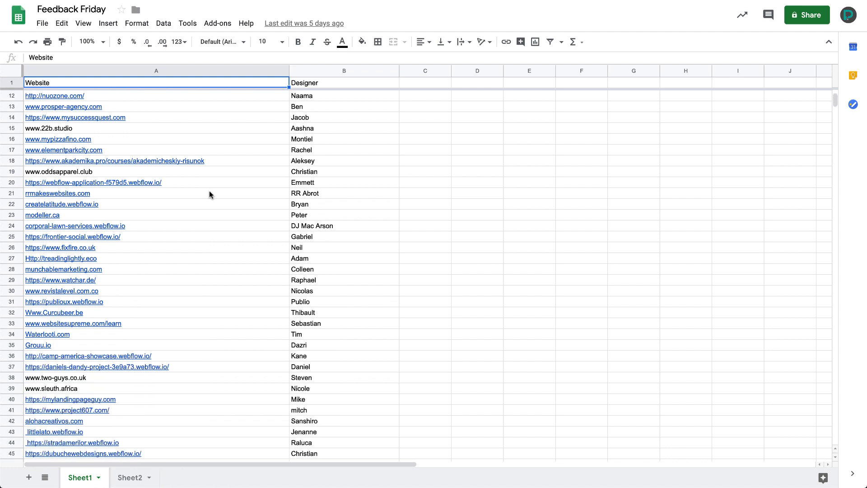
scroll(down, 3)
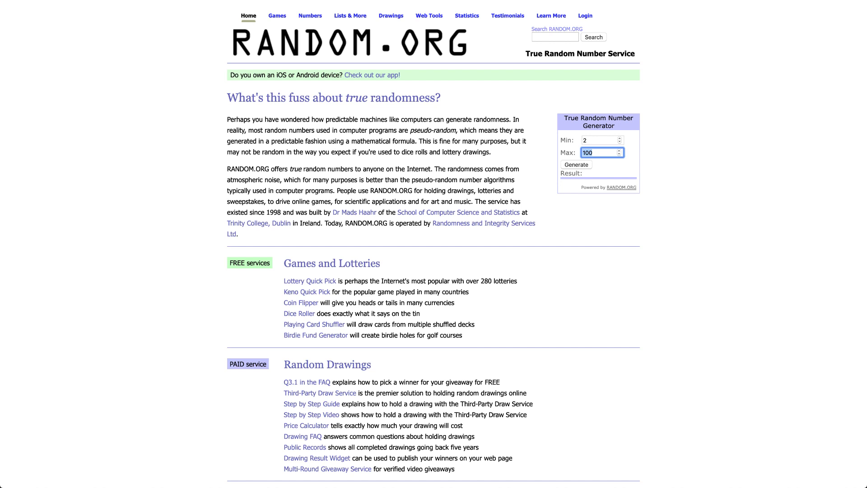
text(49)
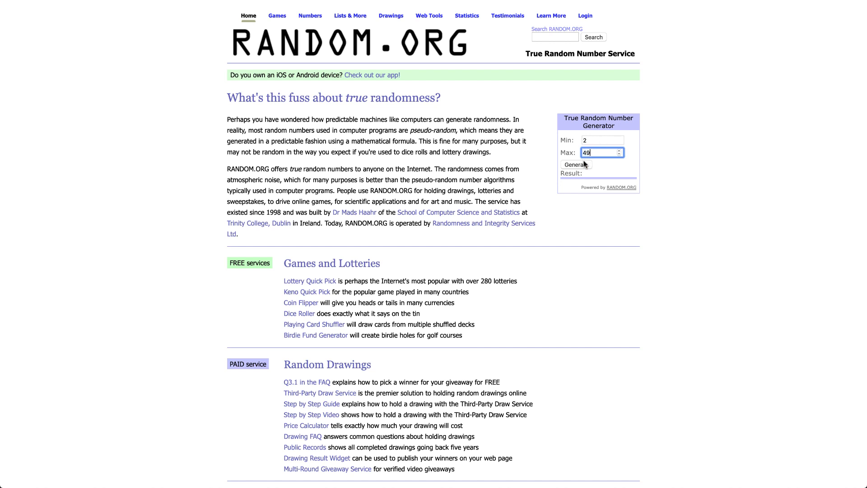
click(576, 164)
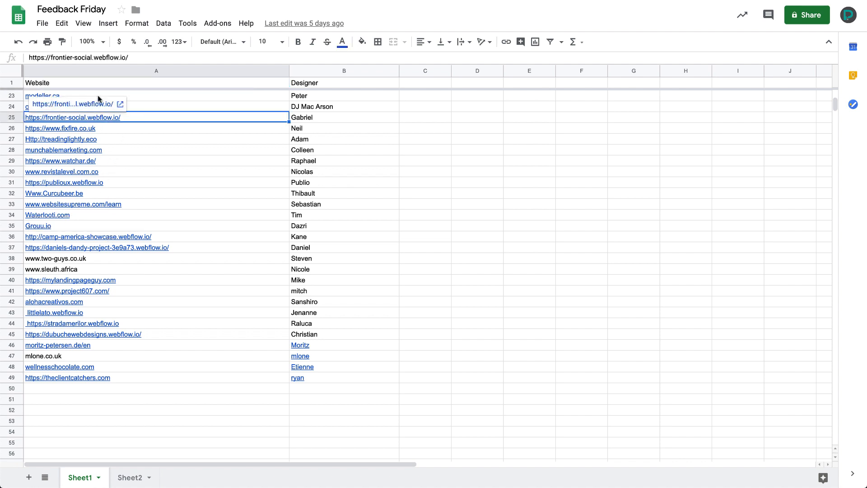
Step: Open frontier-social.webflow.io from the sheet and scroll through its mountain hero and intro paragraph
click(120, 105)
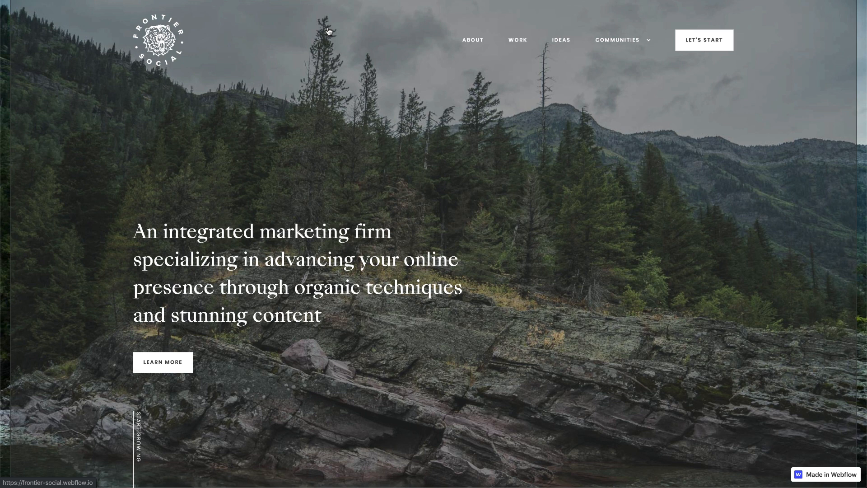
mouse_move(297, 226)
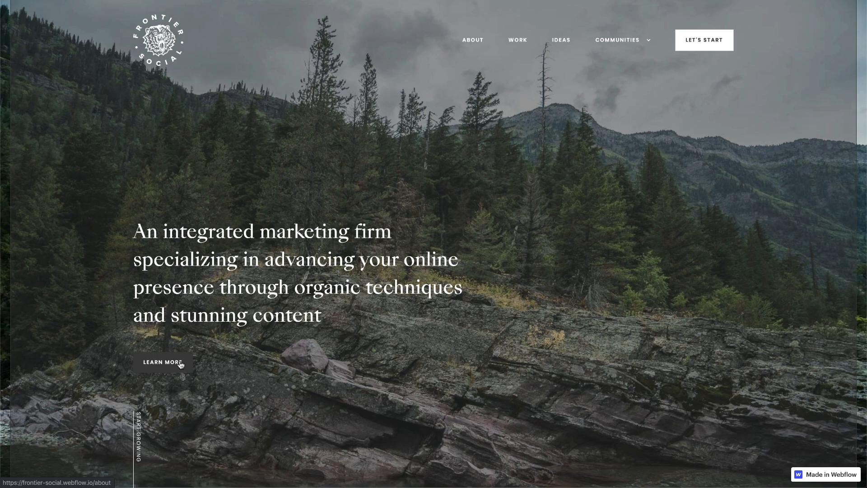
click(162, 362)
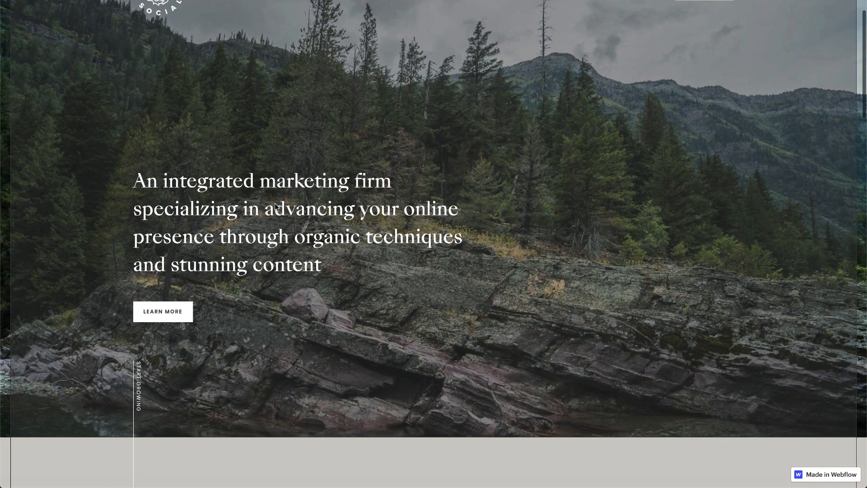
scroll(down, 3)
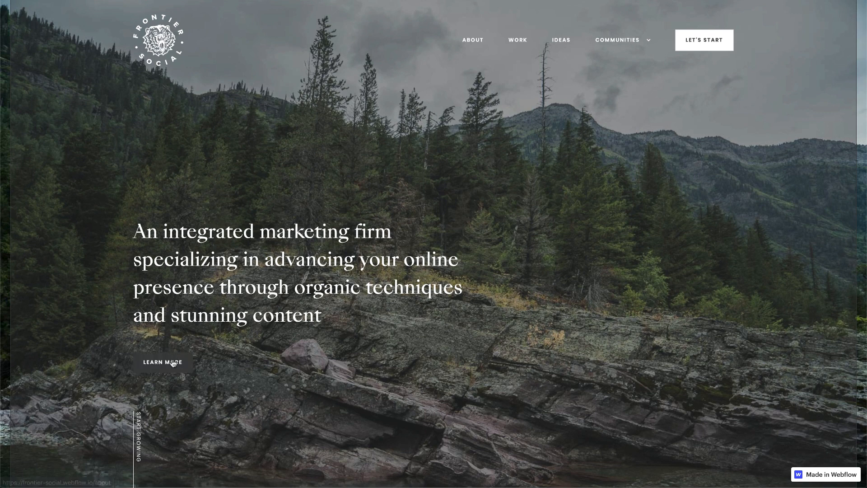
scroll(down, 3)
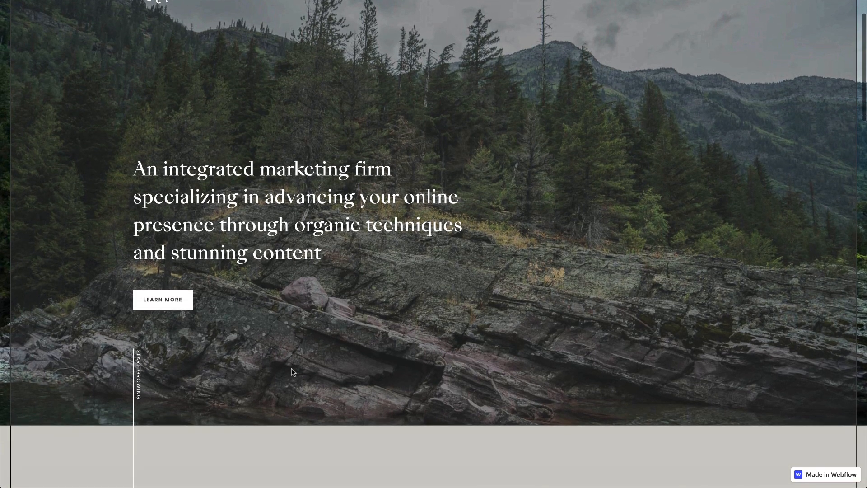
scroll(down, 3)
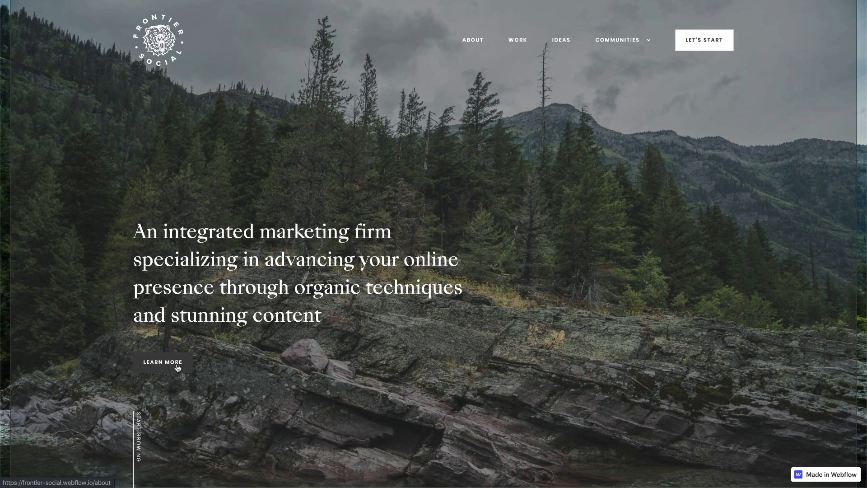
scroll(down, 3)
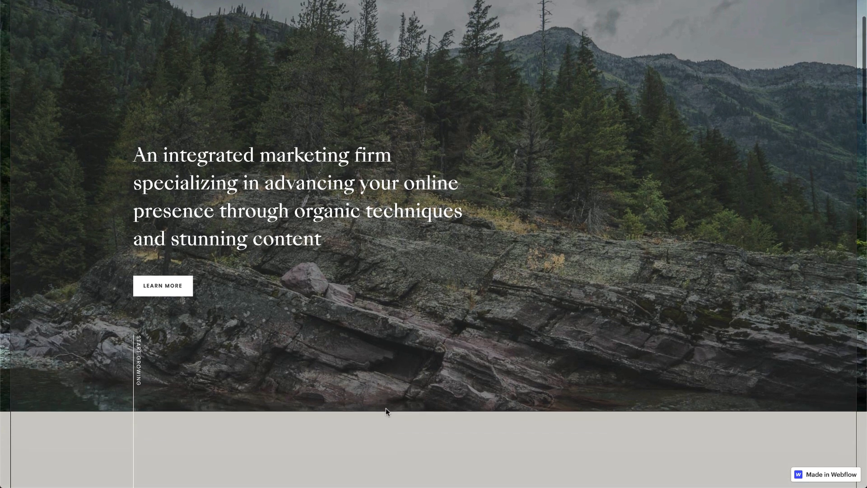
scroll(down, 3)
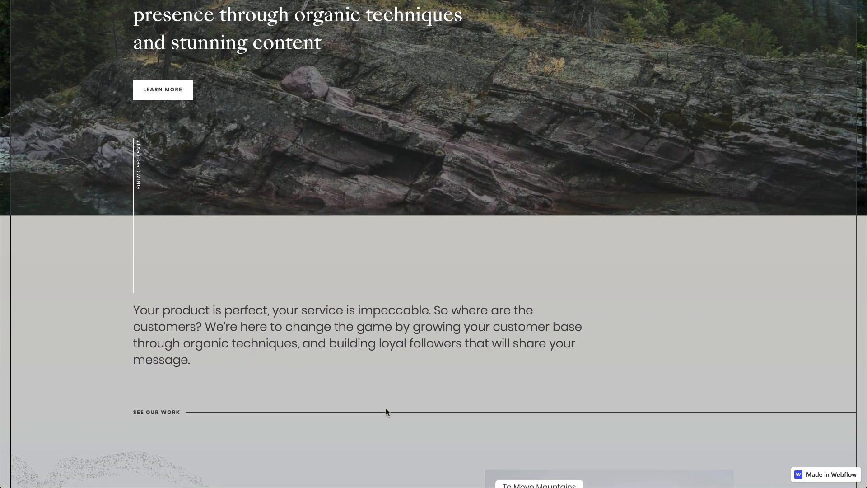
mouse_move(124, 161)
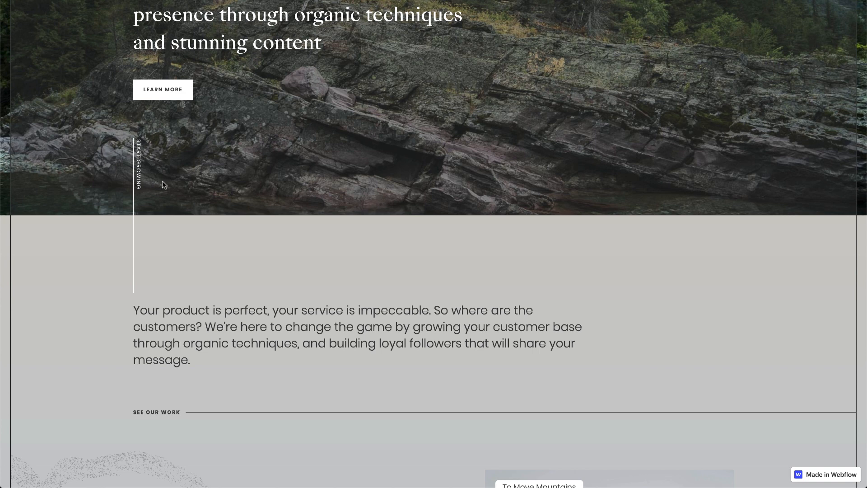
scroll(down, 3)
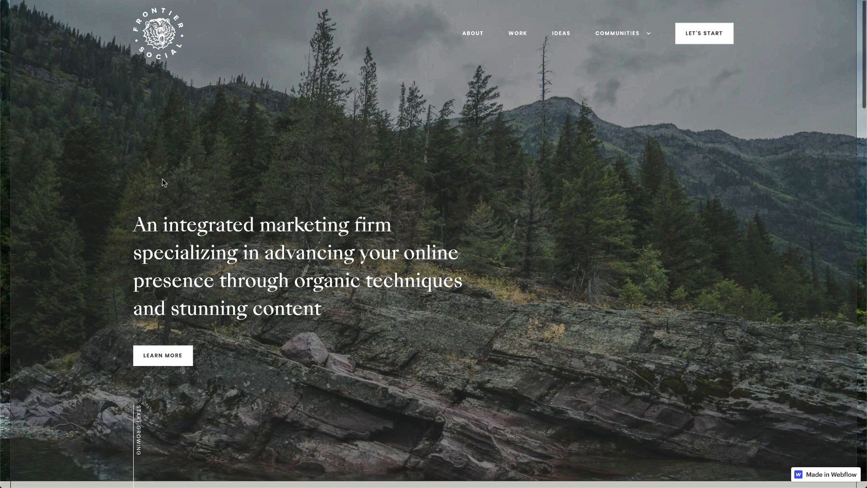
Step: Scroll past the case-study cards down to the What We Offer section with its four services
scroll(down, 3)
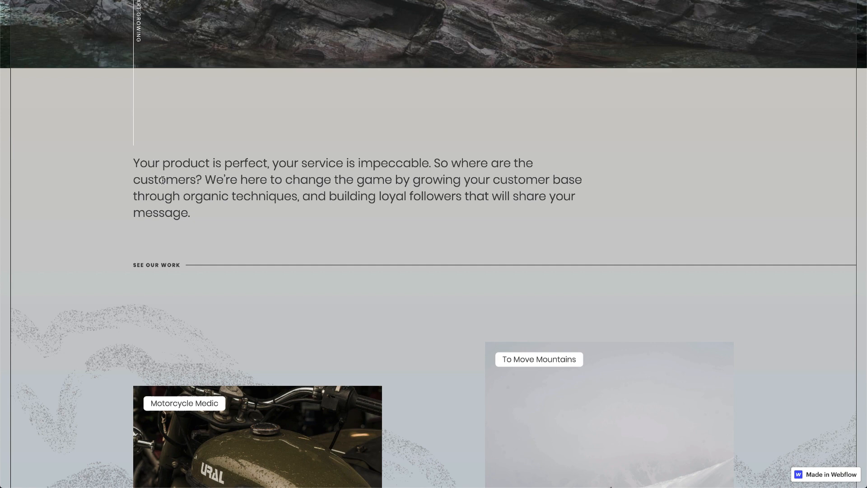
scroll(down, 3)
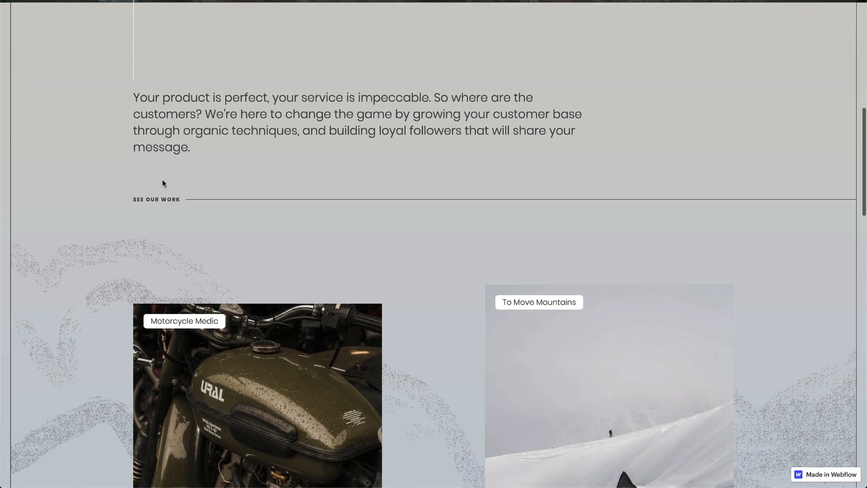
scroll(down, 3)
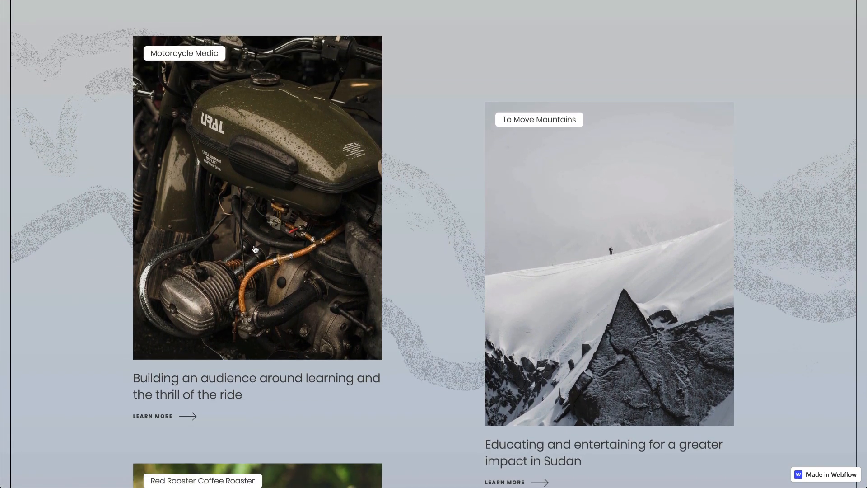
scroll(down, 3)
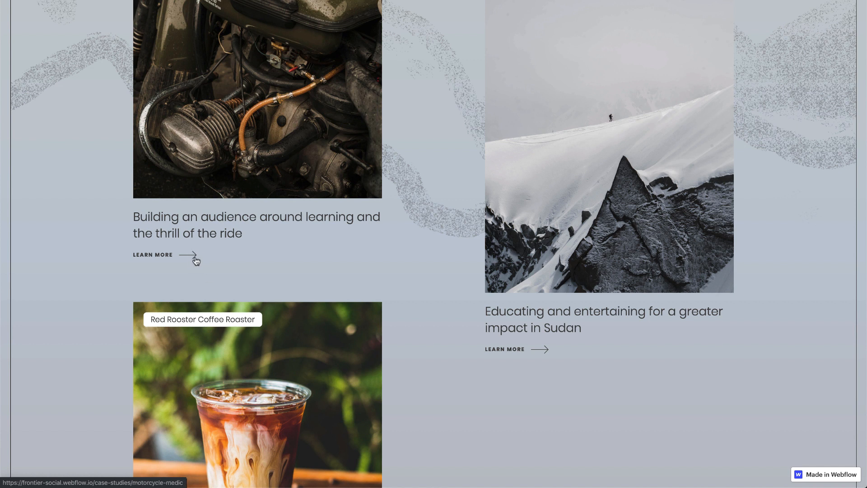
mouse_move(206, 260)
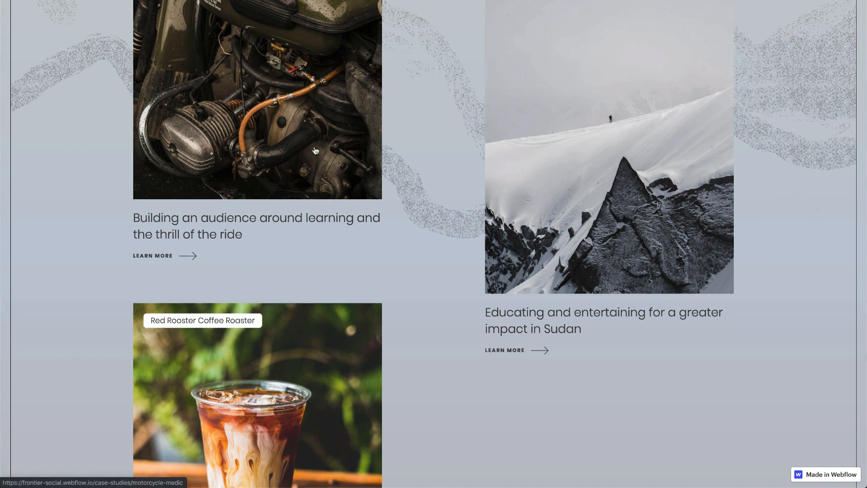
scroll(down, 3)
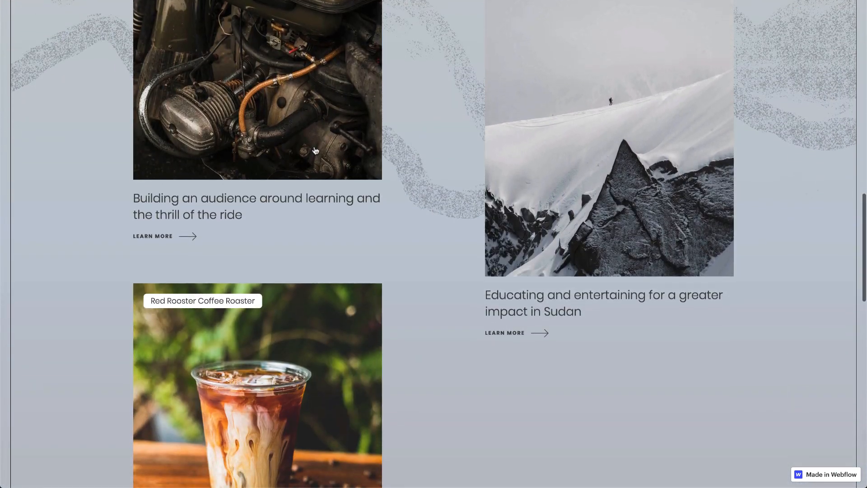
scroll(down, 3)
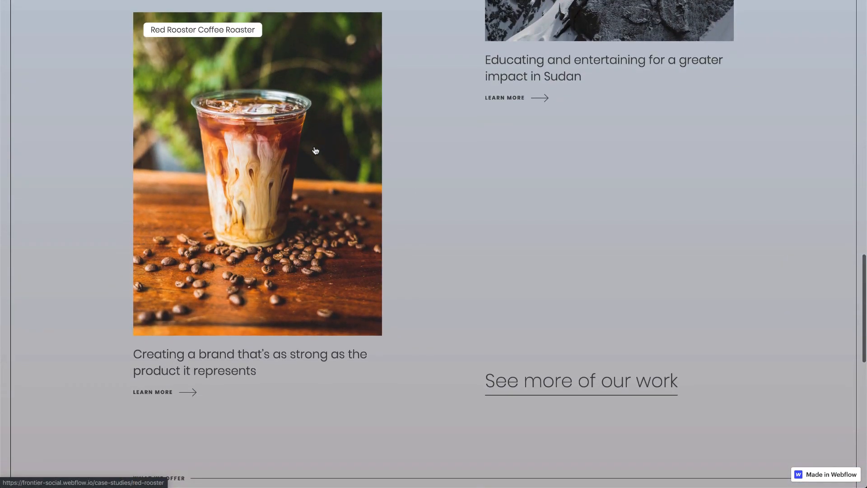
scroll(down, 3)
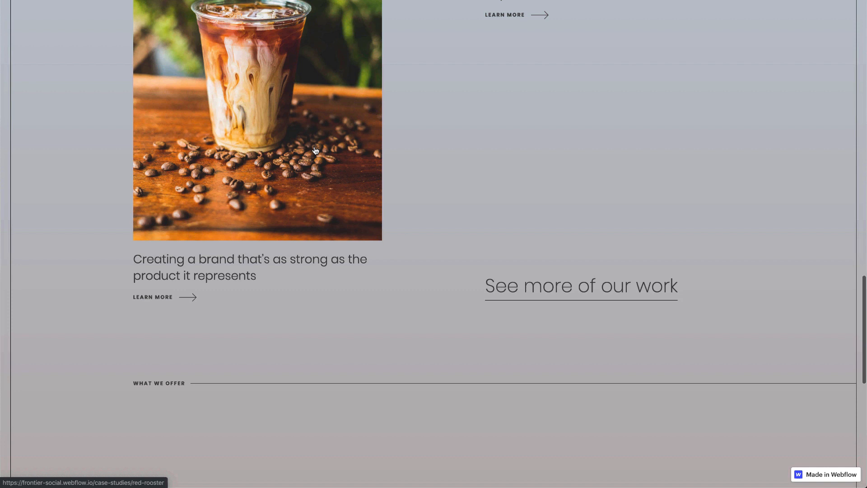
scroll(down, 3)
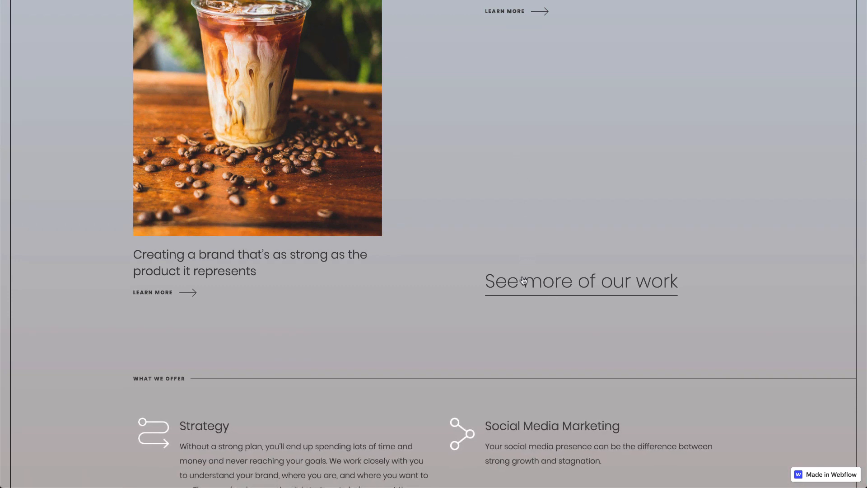
mouse_move(541, 286)
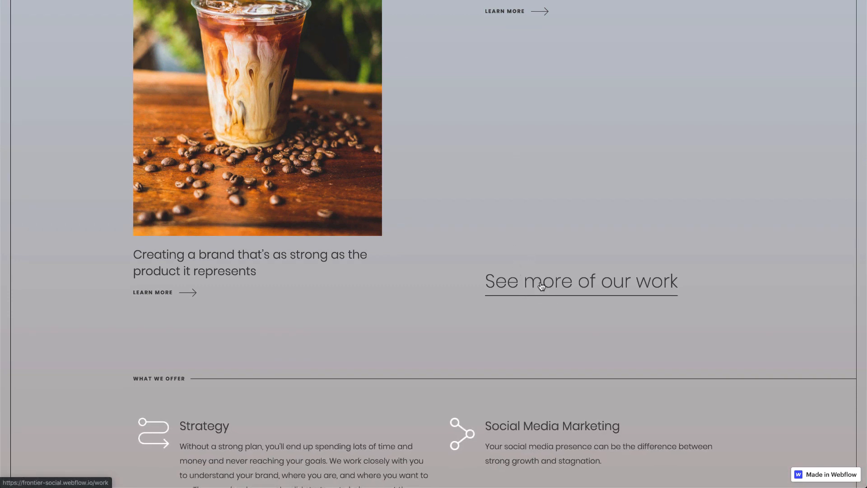
scroll(down, 3)
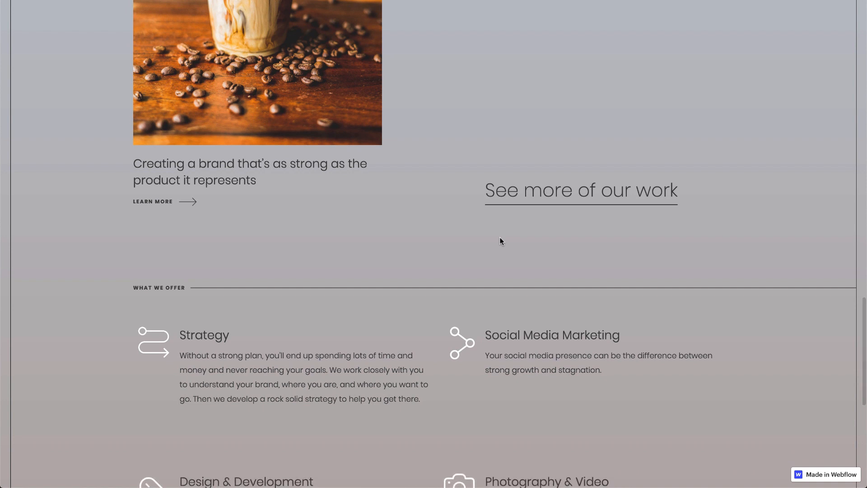
scroll(down, 3)
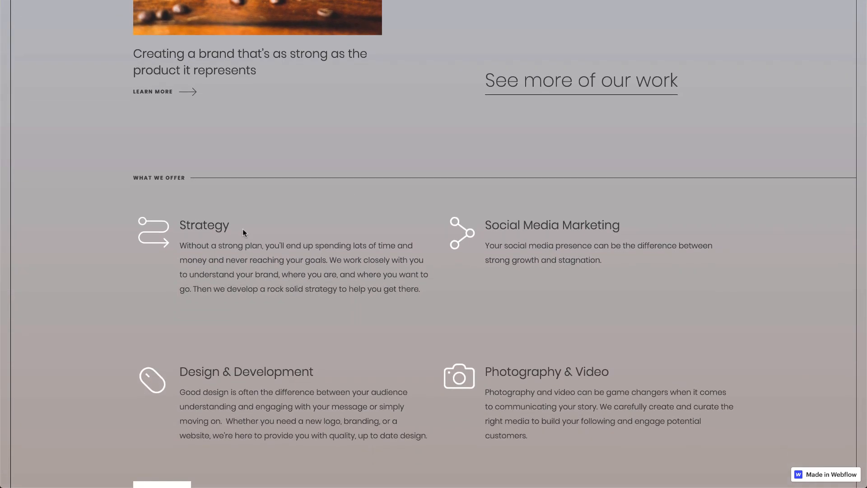
scroll(down, 3)
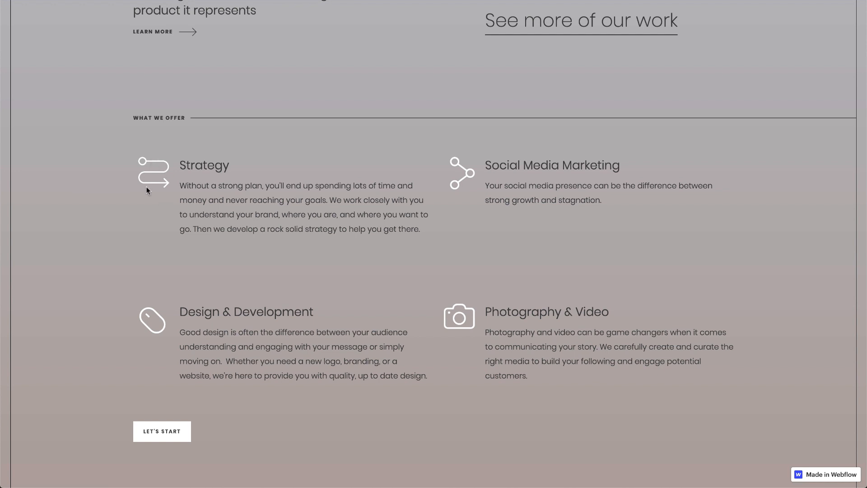
Step: Inspect the Strategy heading in DevTools and set its text color to white
double_click(203, 165)
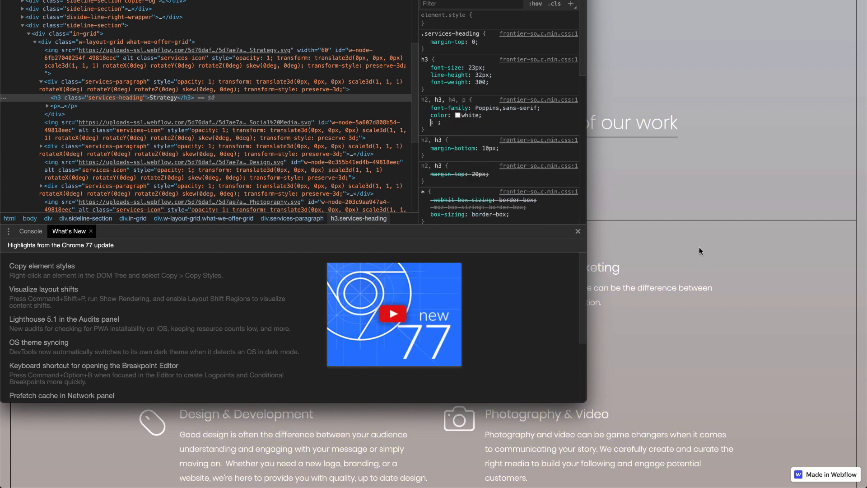
mouse_move(670, 246)
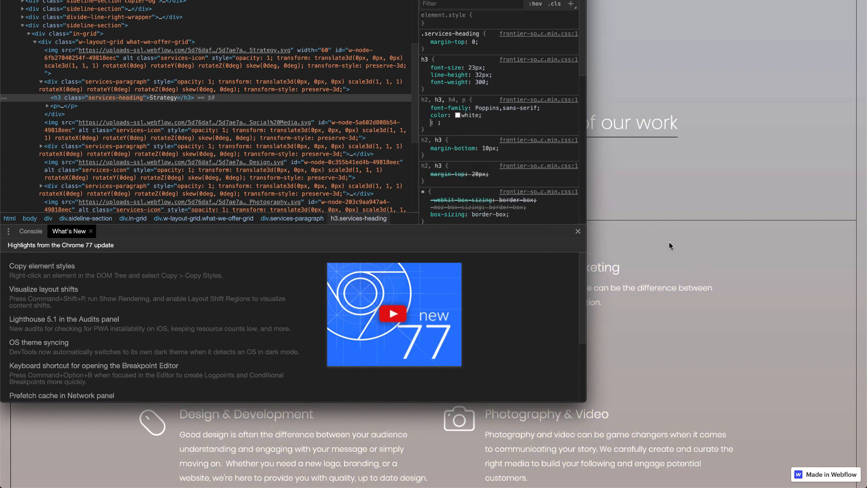
click(577, 231)
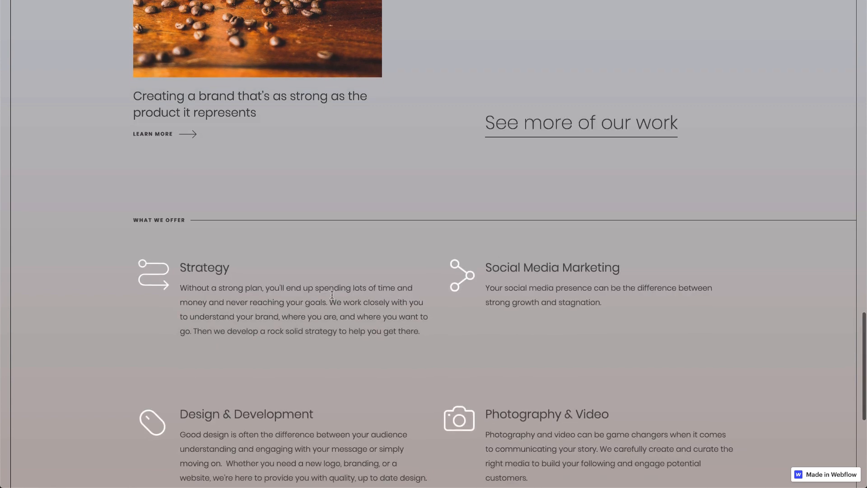
right_click(204, 267)
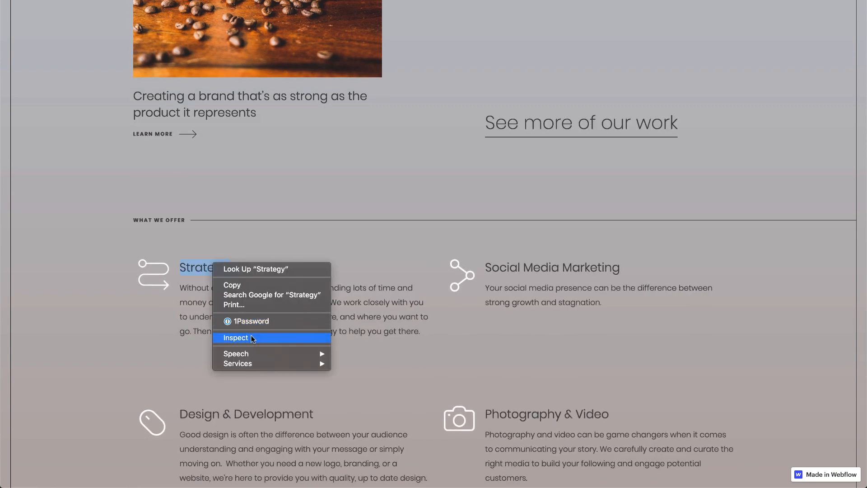
click(236, 337)
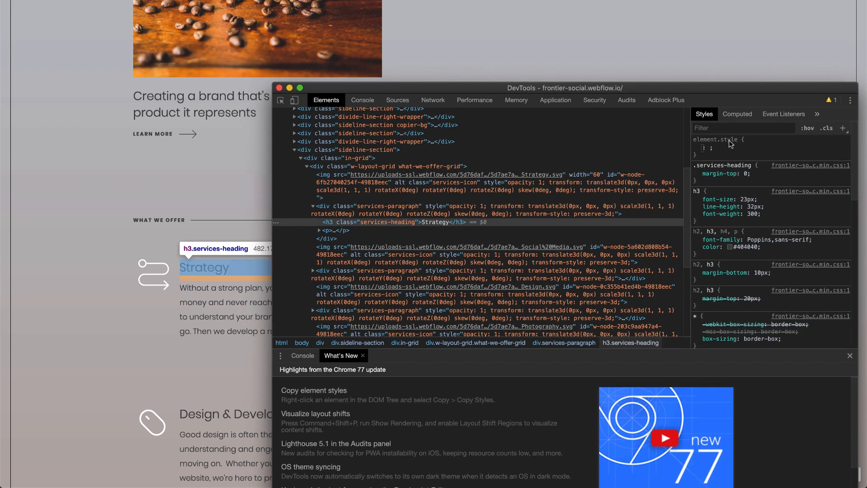
text(white)
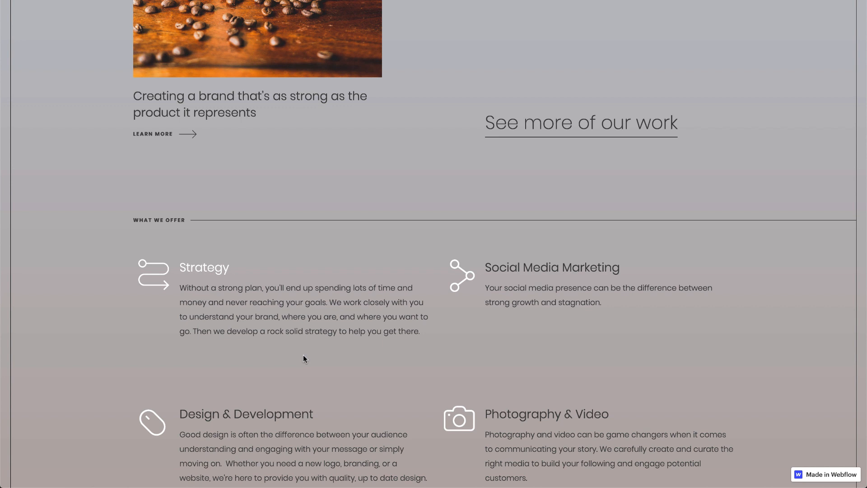
Step: Follow Let's Start and scroll the new page to its marketing intro and nature photo collage
scroll(down, 3)
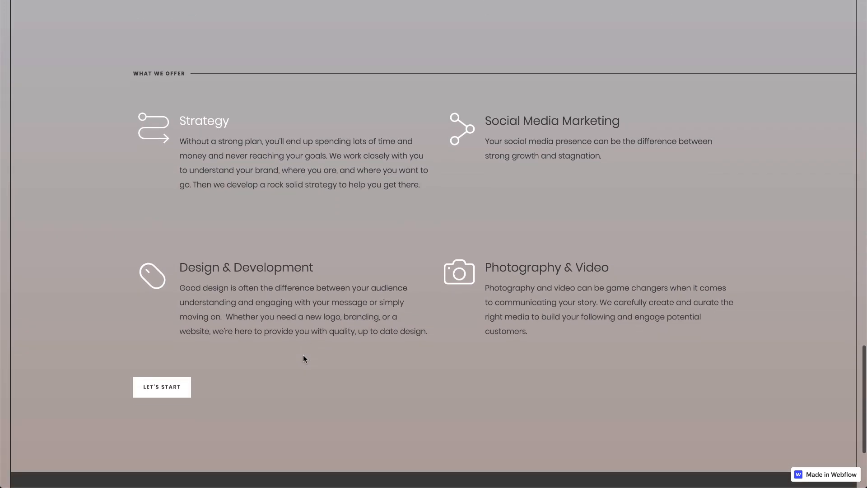
mouse_move(162, 387)
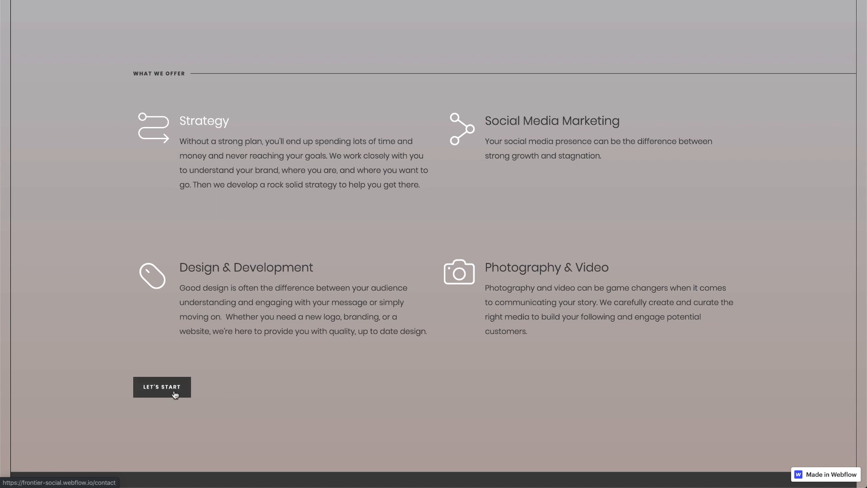
scroll(up, 3)
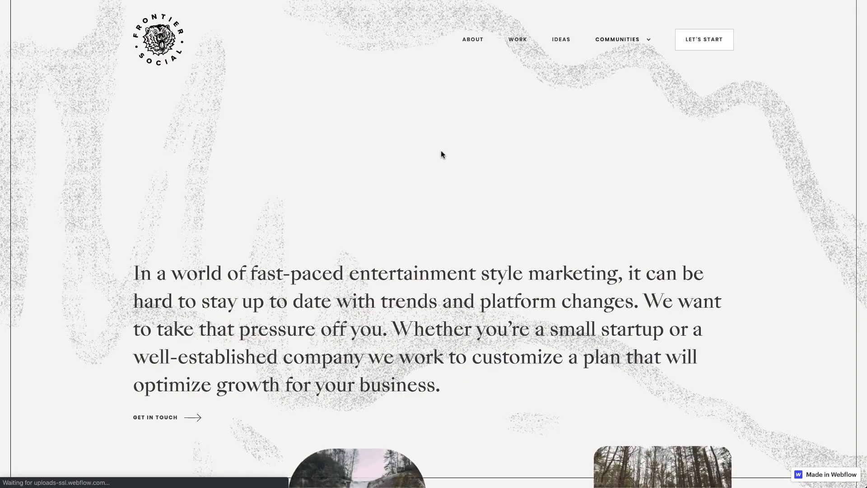
scroll(down, 3)
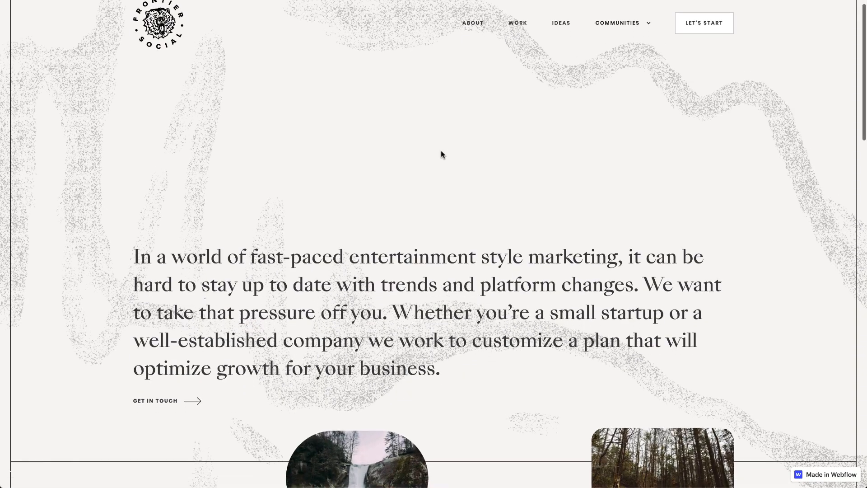
scroll(down, 3)
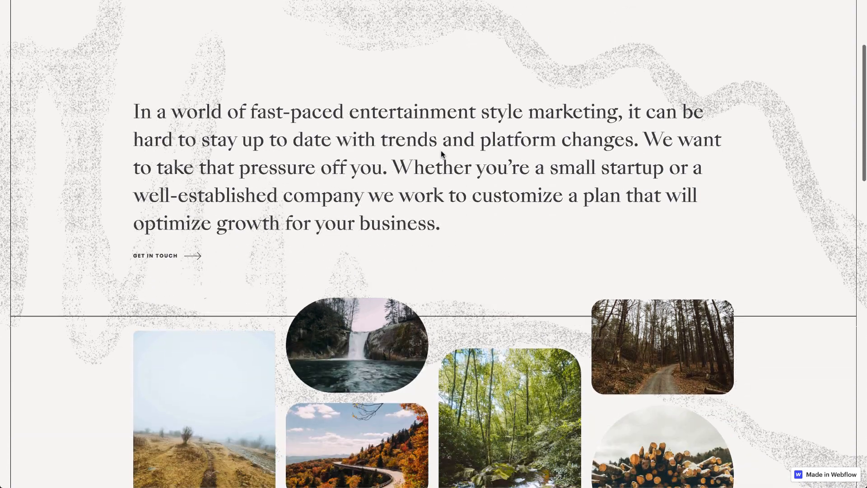
scroll(down, 3)
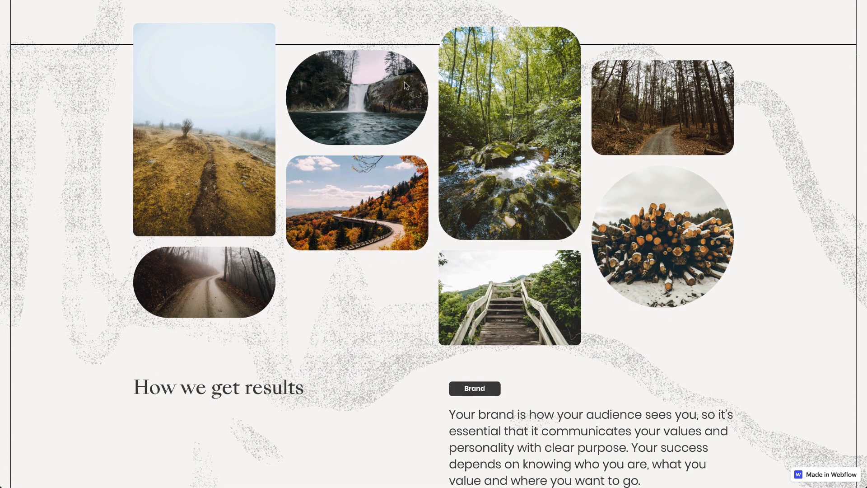
Step: Scroll through the Brand, Content and Engagement results blocks, ending back at the mountain-hero homepage
scroll(down, 3)
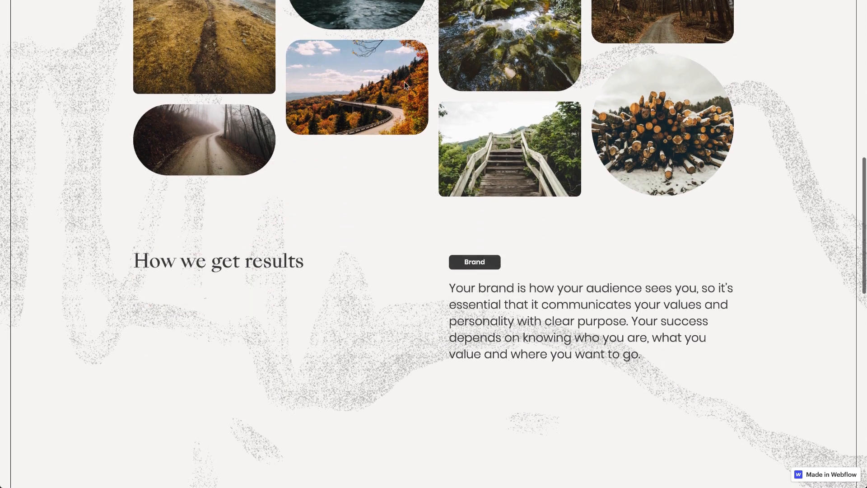
scroll(up, 3)
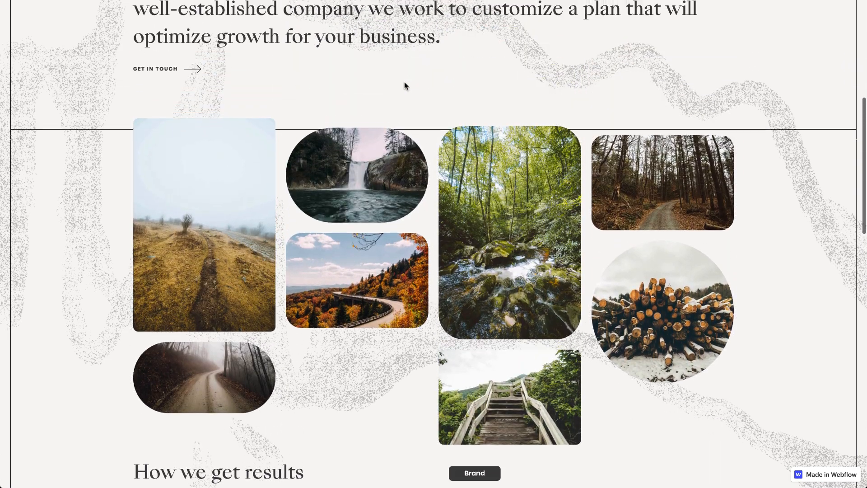
scroll(down, 3)
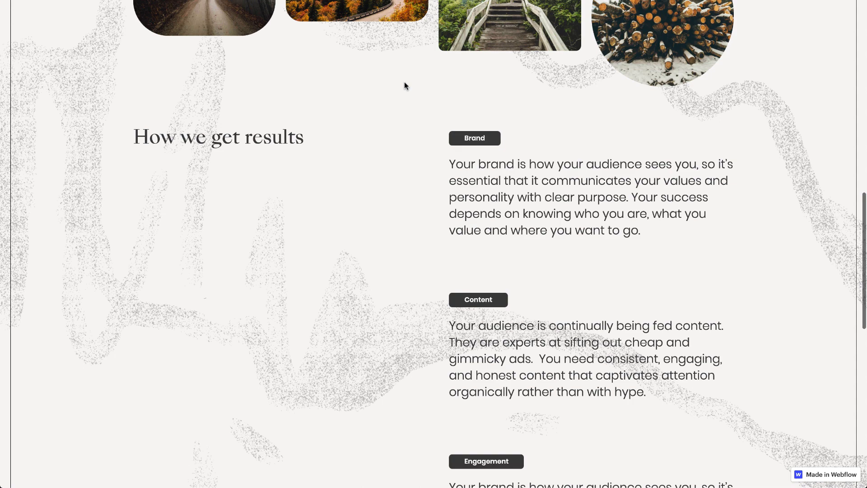
scroll(down, 3)
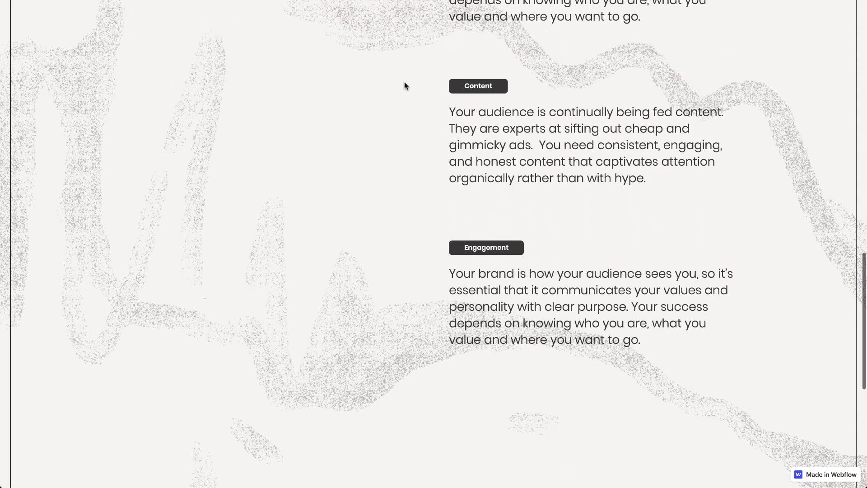
scroll(up, 3)
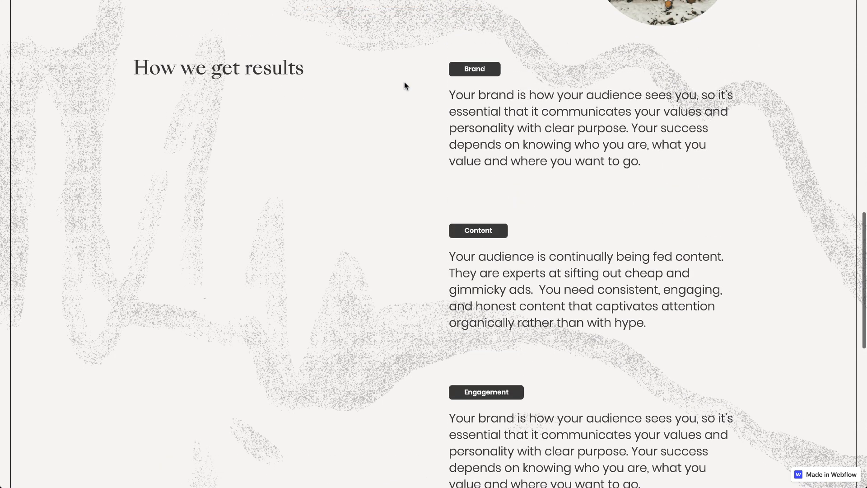
scroll(down, 3)
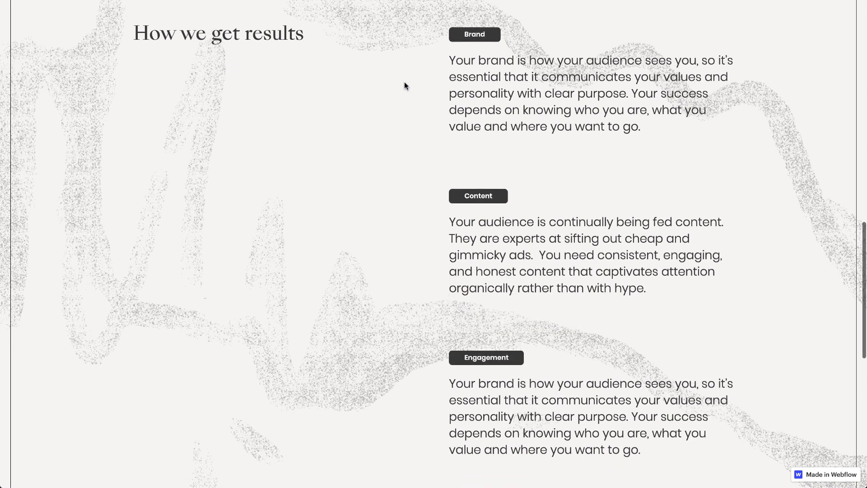
scroll(down, 3)
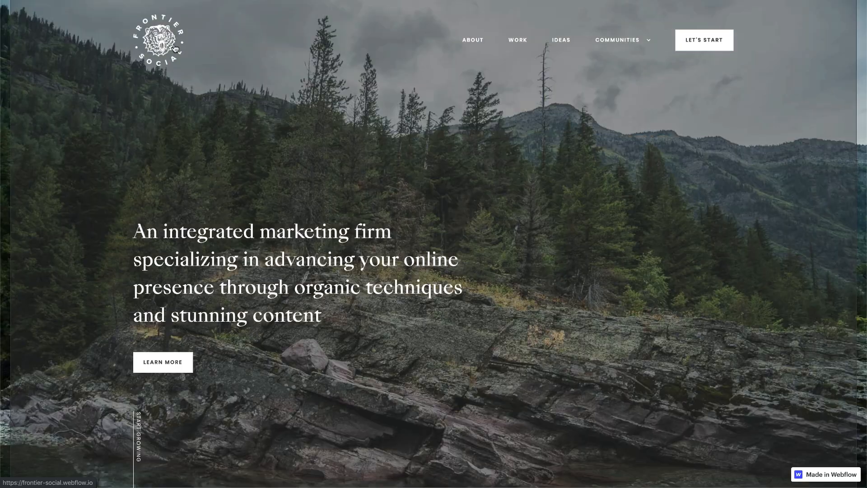
Step: Read down the How we get results page to its closing organic-audience statement above the footer
scroll(down, 3)
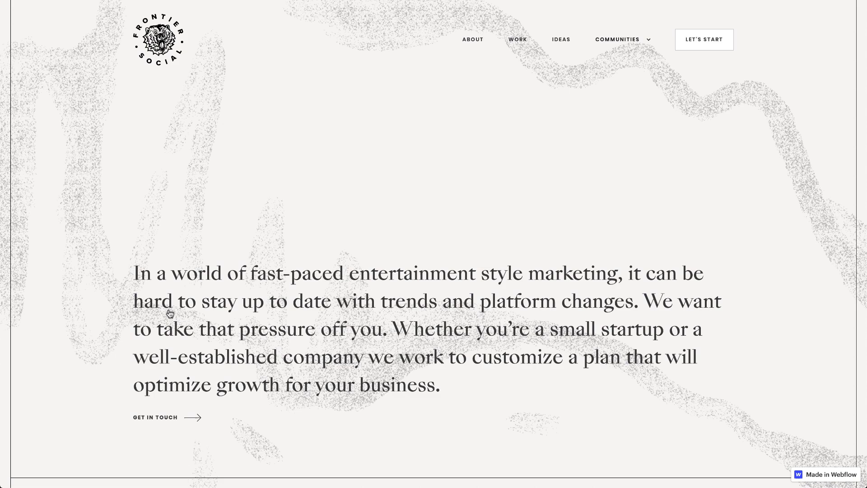
scroll(down, 3)
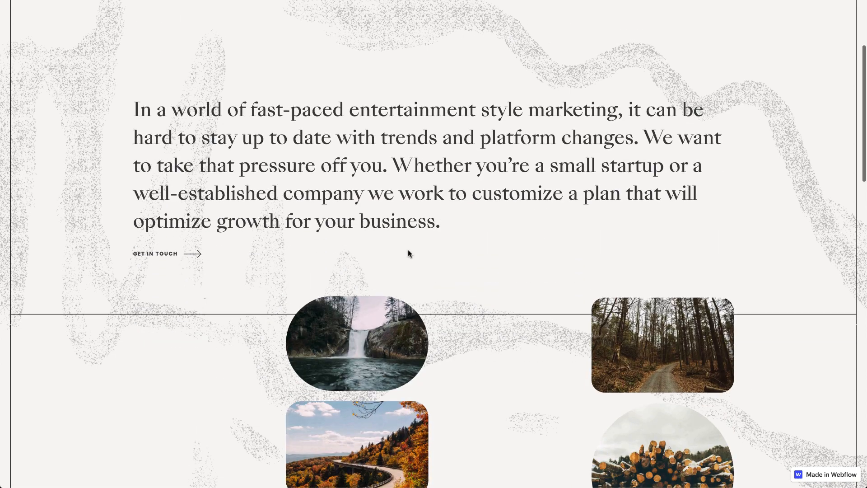
scroll(down, 3)
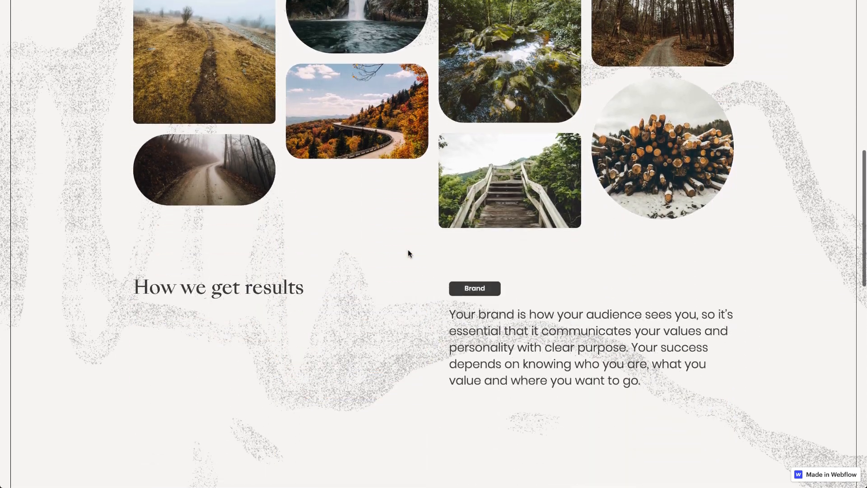
scroll(down, 3)
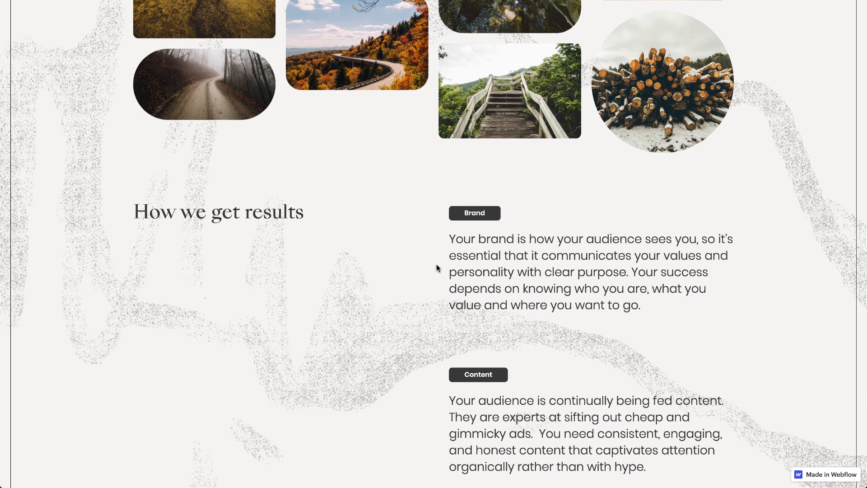
scroll(down, 3)
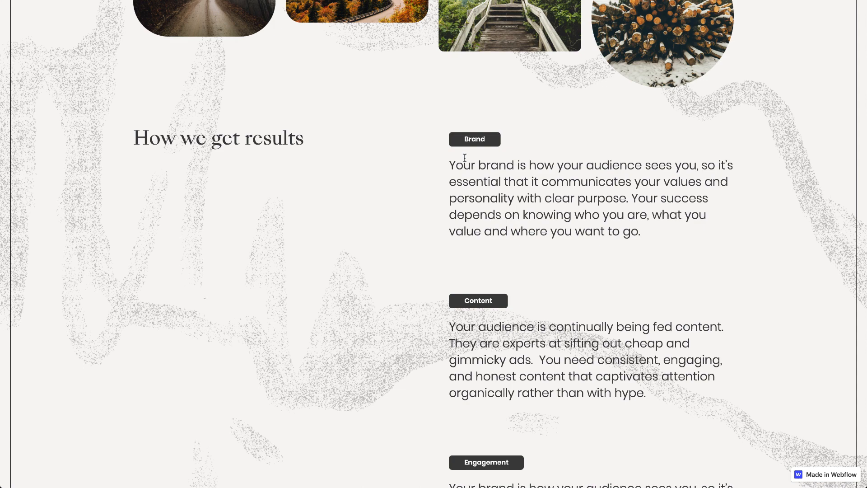
scroll(down, 3)
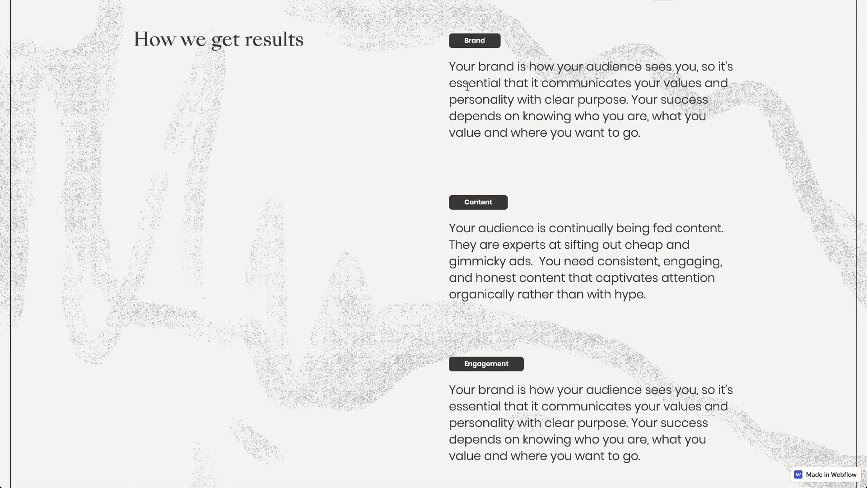
mouse_move(431, 336)
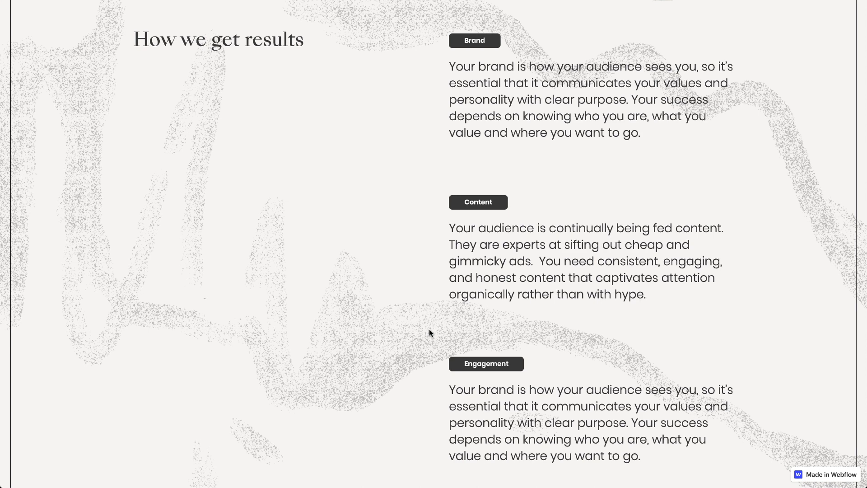
mouse_move(464, 60)
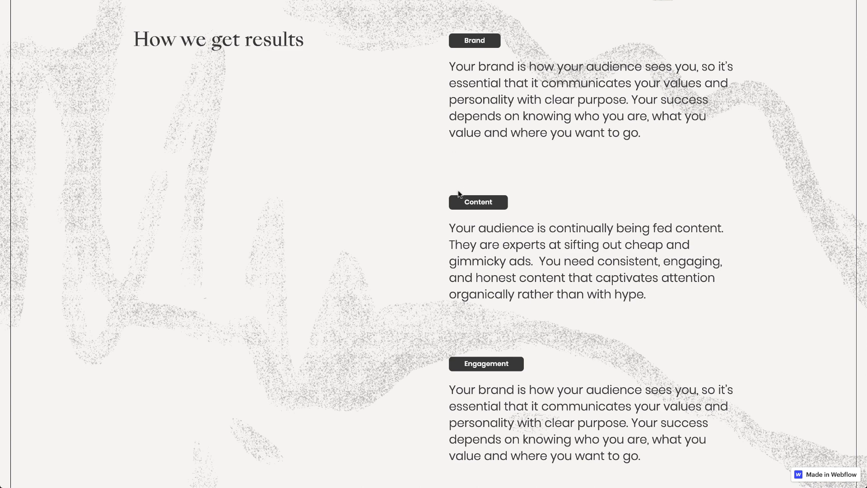
mouse_move(474, 376)
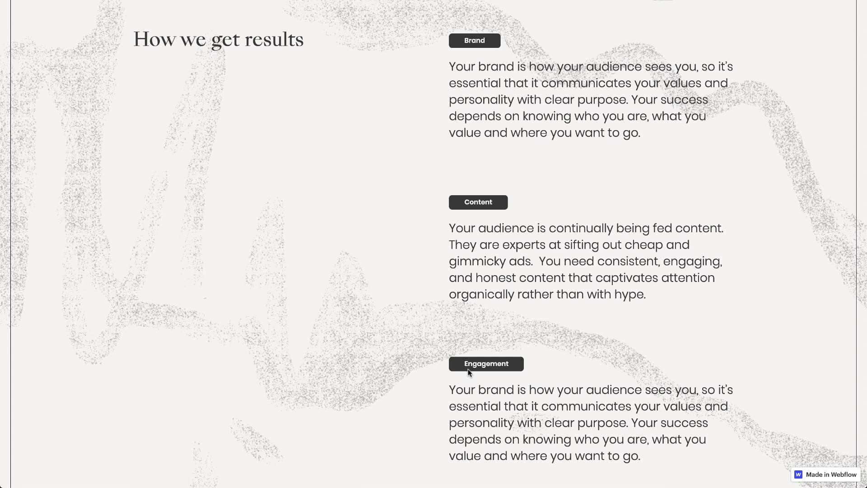
scroll(down, 3)
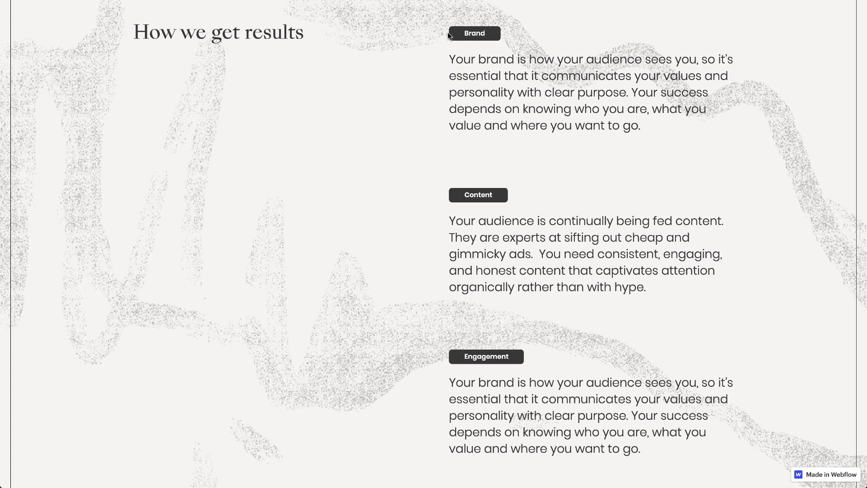
mouse_move(458, 361)
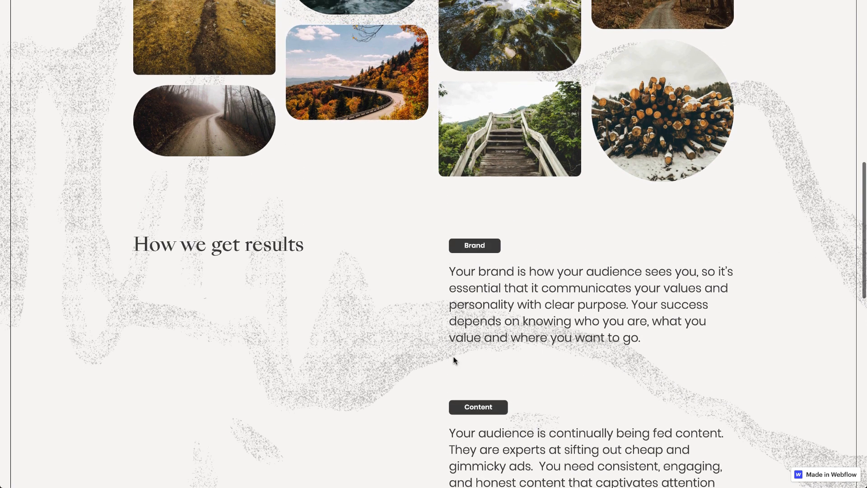
scroll(down, 3)
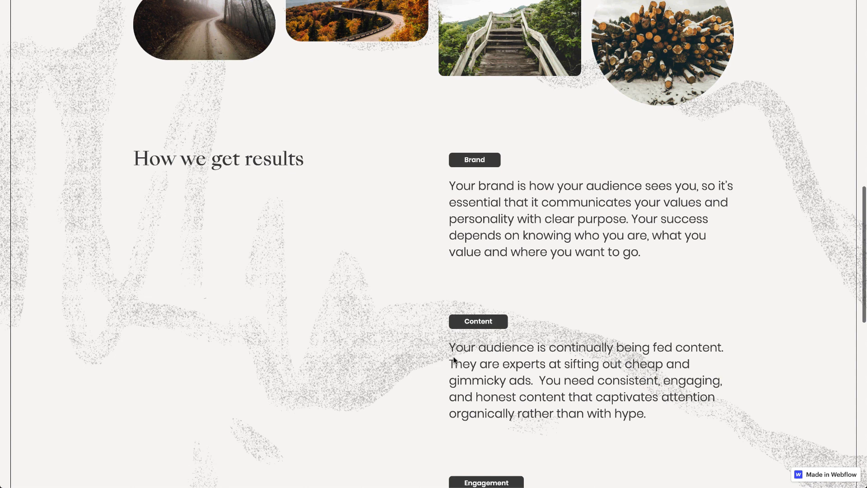
scroll(down, 3)
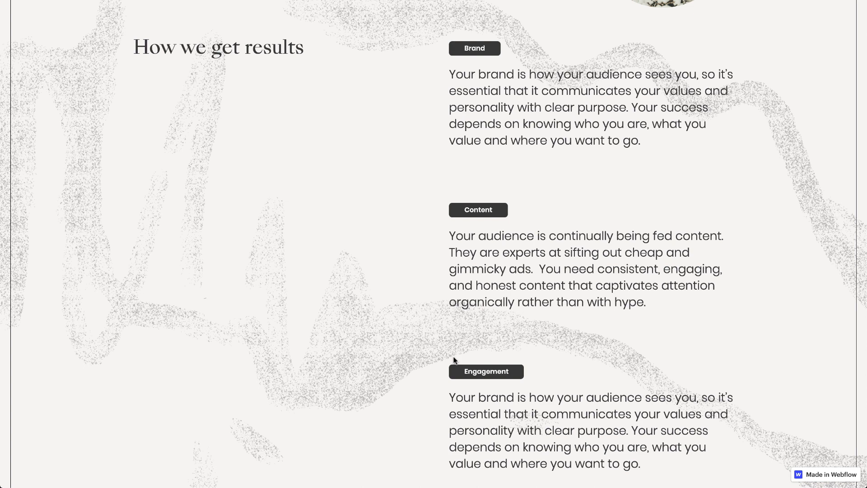
scroll(down, 3)
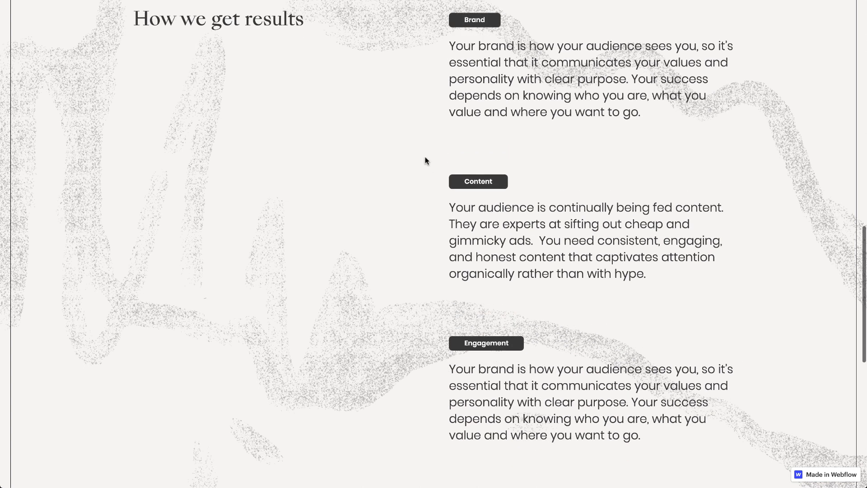
scroll(down, 3)
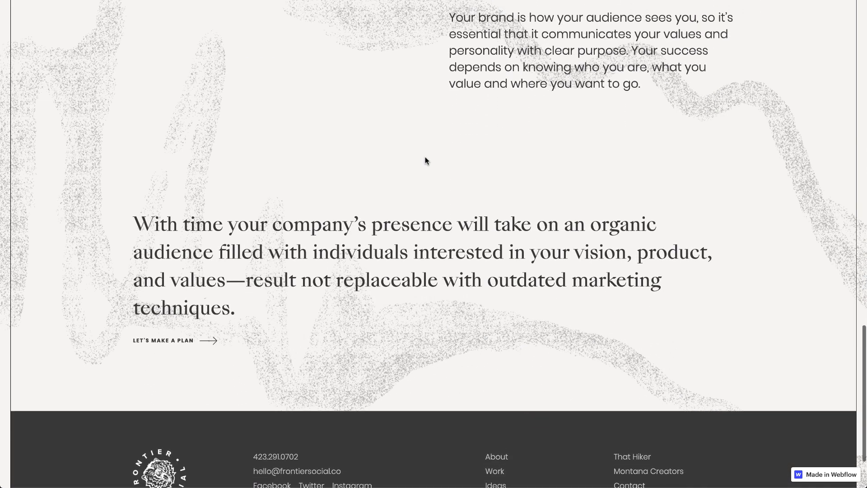
Step: Scroll to the footer and follow the Let's Make a Plan link to the project inquiry form
scroll(down, 3)
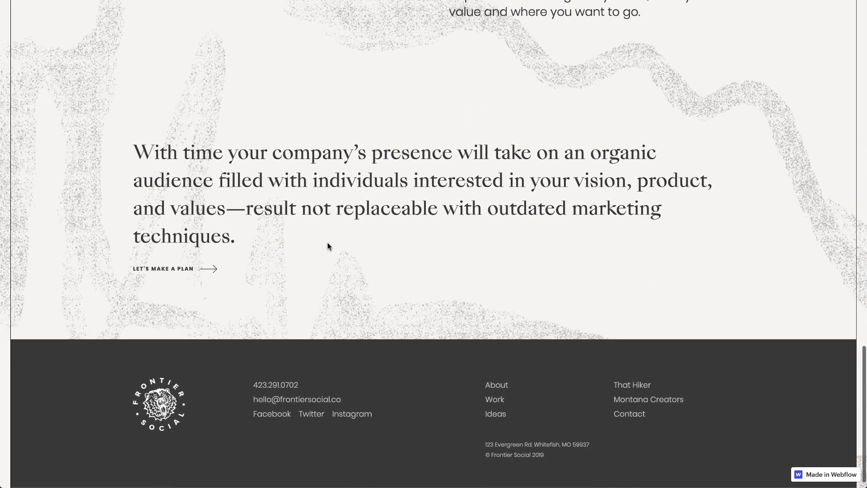
scroll(down, 3)
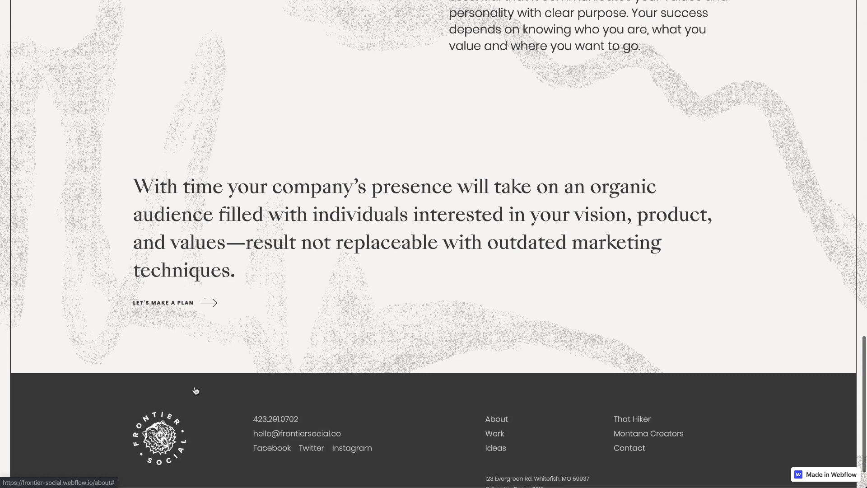
scroll(down, 3)
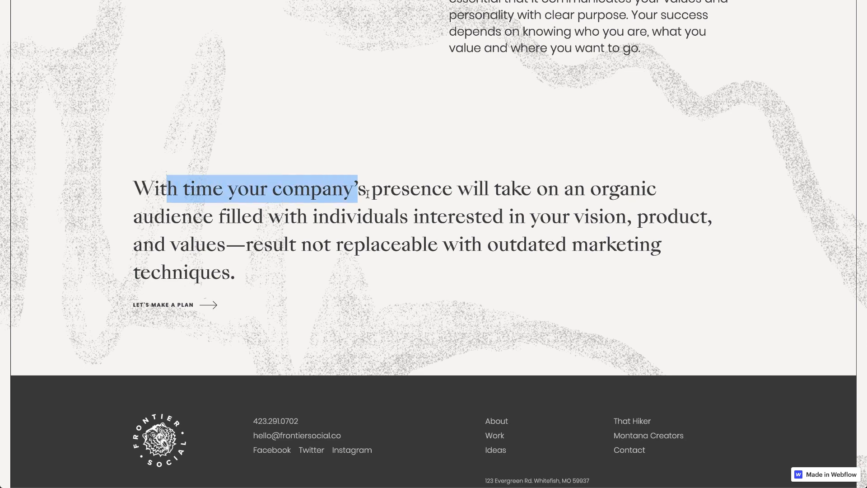
click(466, 290)
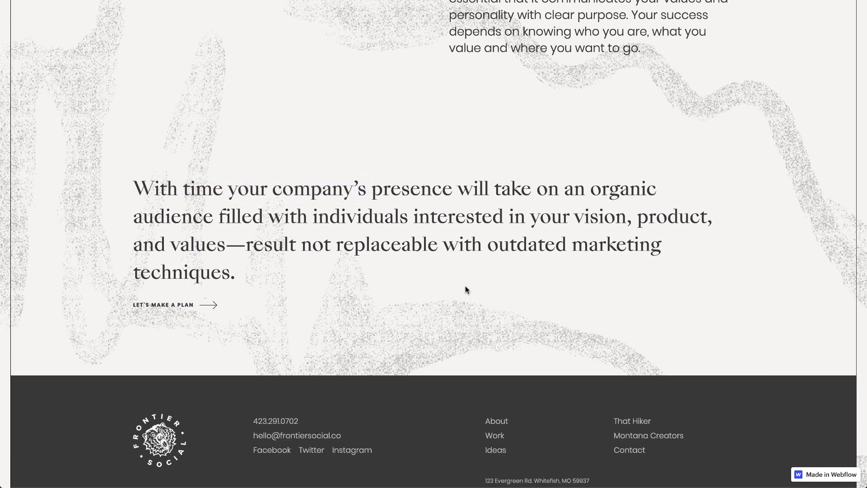
mouse_move(163, 304)
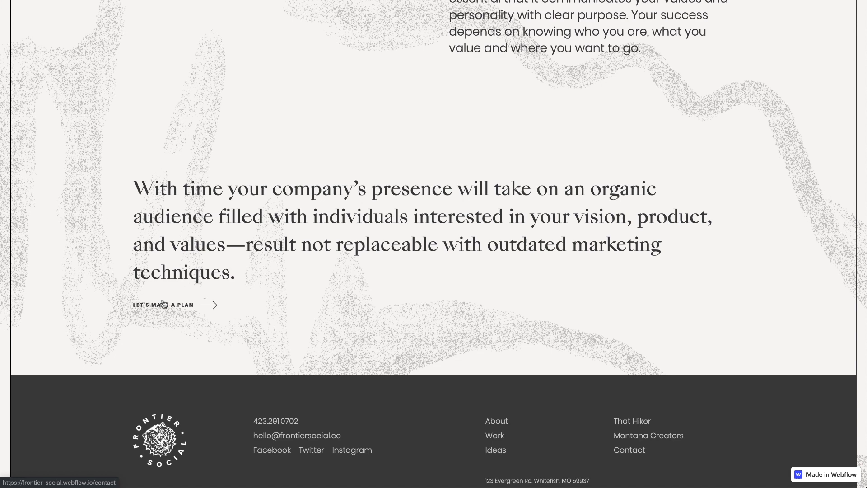
click(161, 305)
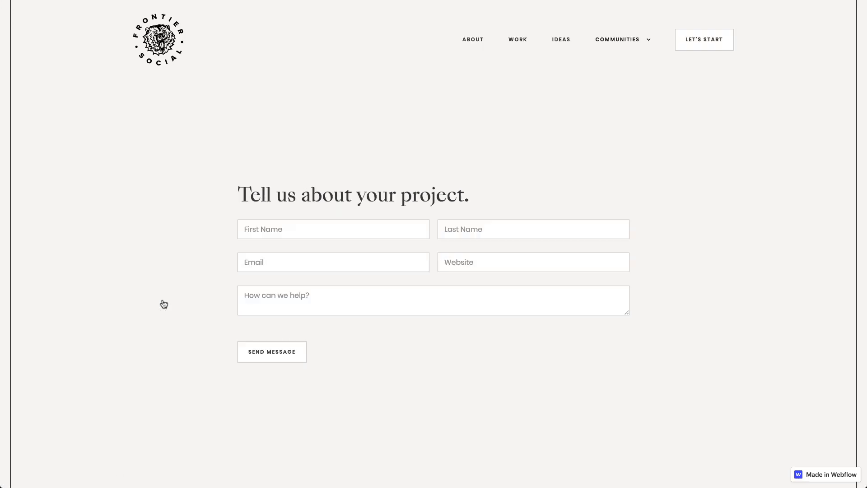
Step: Go to the Work page via the top navigation, listing clients like Motorcycle Medic and Red Rooster
scroll(down, 3)
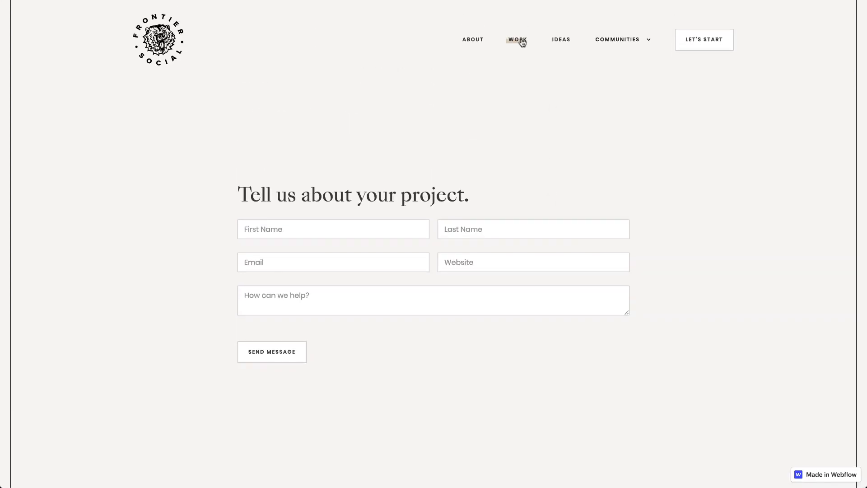
click(517, 39)
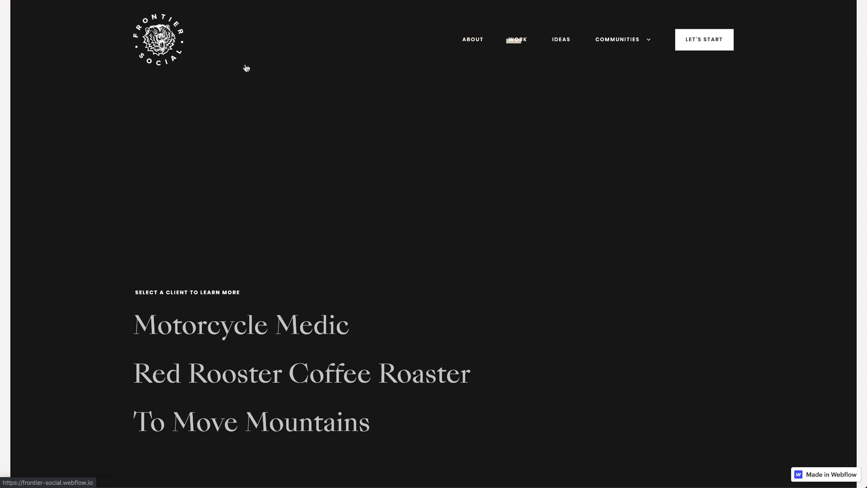
Step: Scroll the Work page's client list and open the Motorcycle Medic case study
scroll(down, 3)
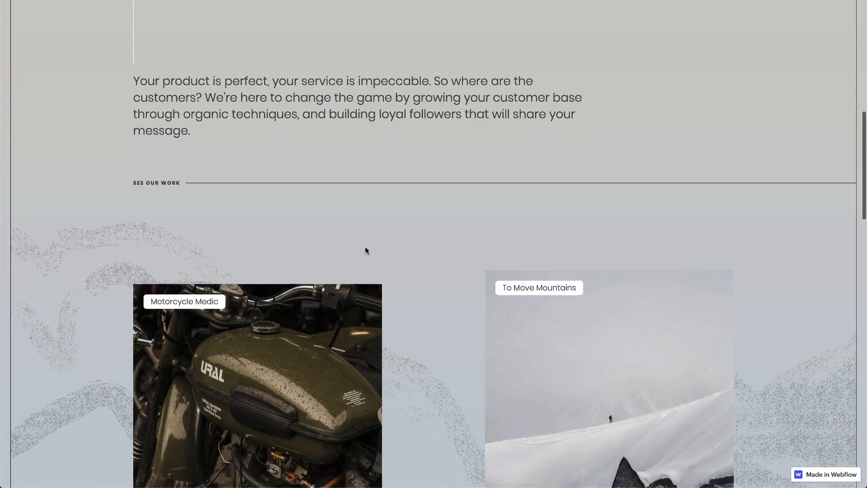
scroll(down, 3)
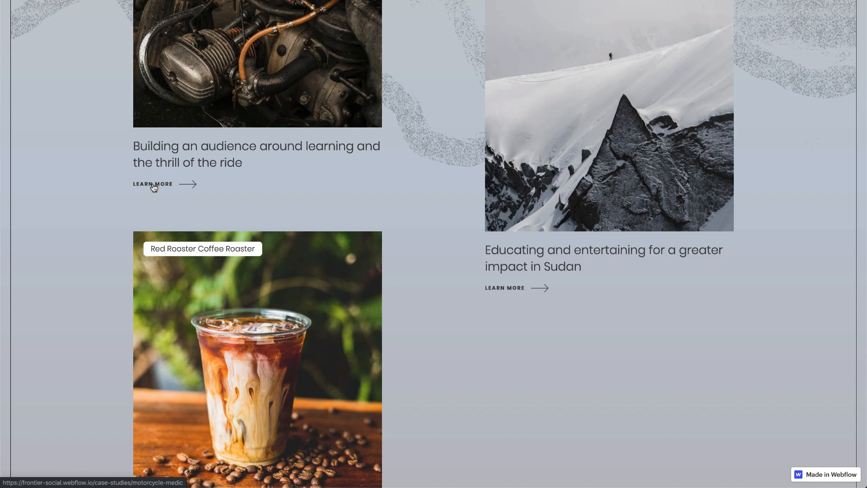
scroll(down, 3)
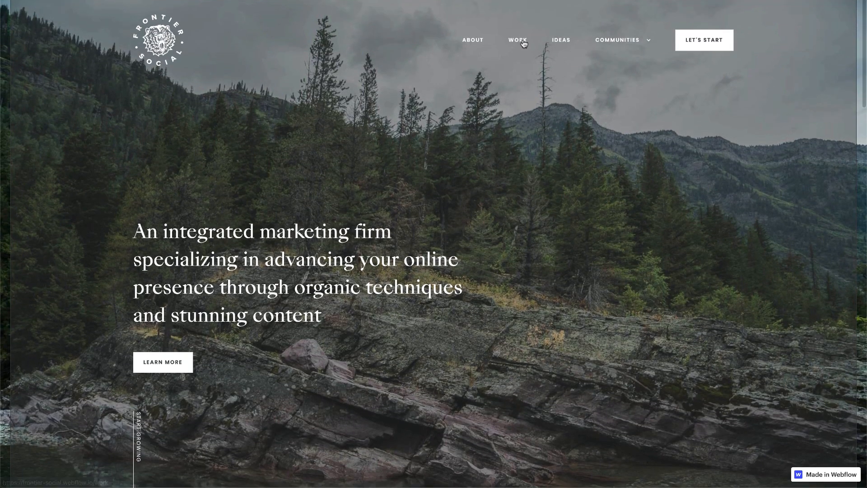
click(517, 40)
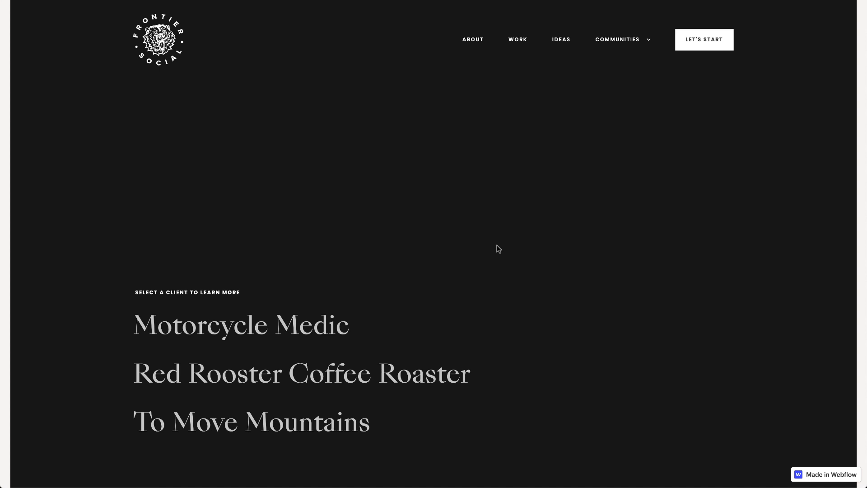
mouse_move(240, 255)
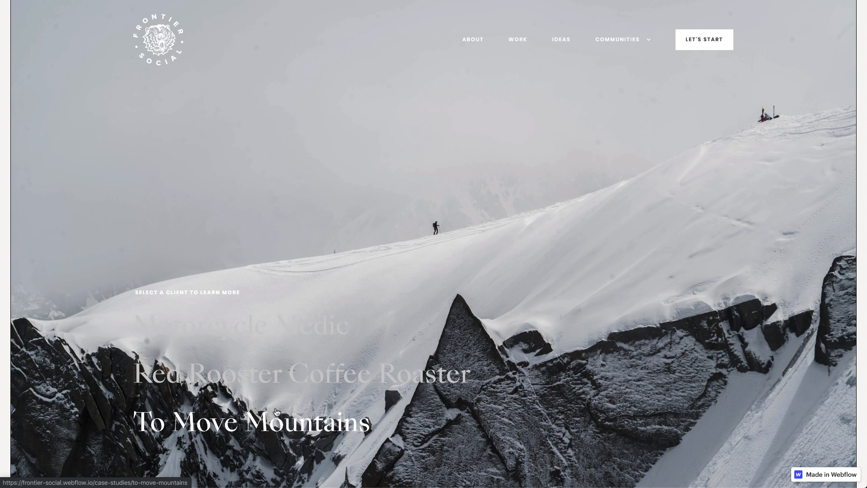
scroll(down, 3)
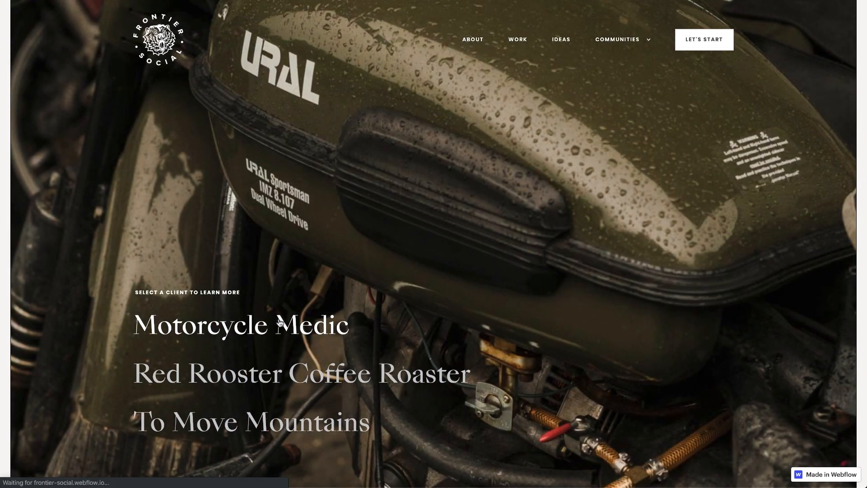
click(240, 325)
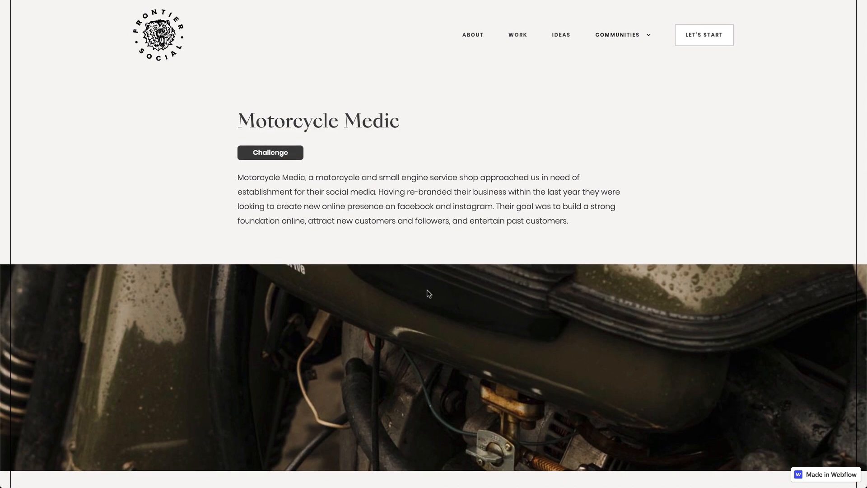
Step: Skim the Culpa Perferendis Dolorem Fugiat post and the Ideas article listing, then return to the top
scroll(down, 3)
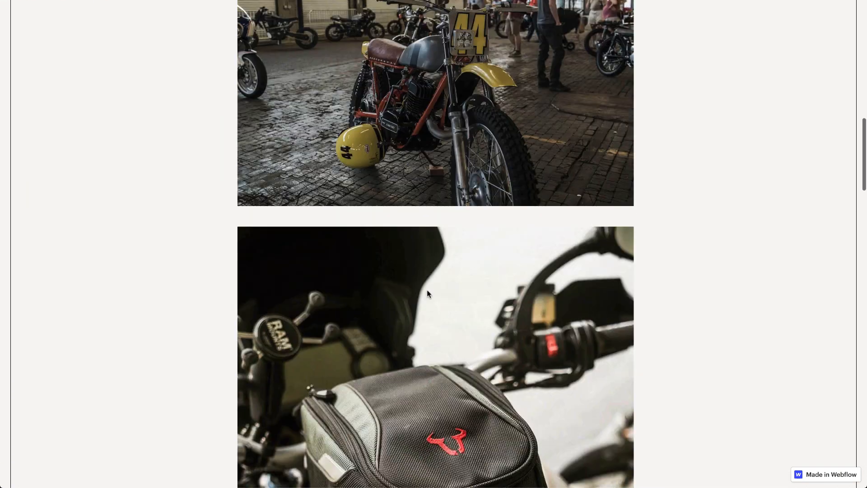
scroll(down, 3)
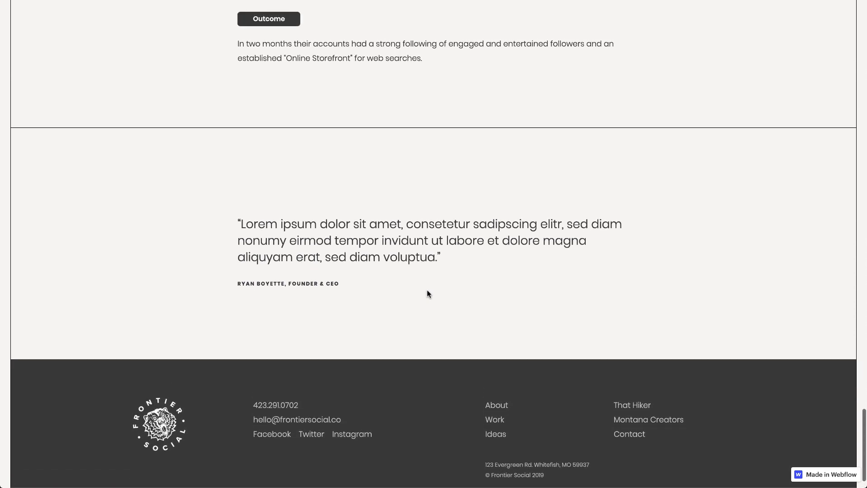
drag(238, 224, 440, 256)
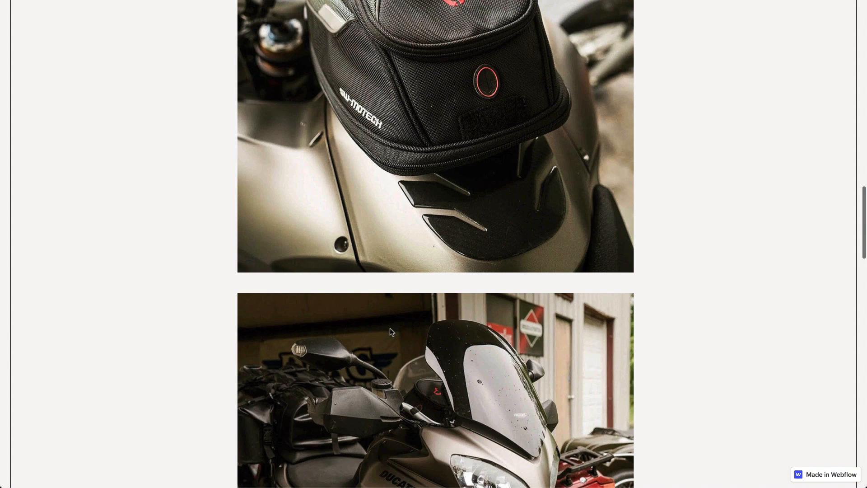
click(560, 39)
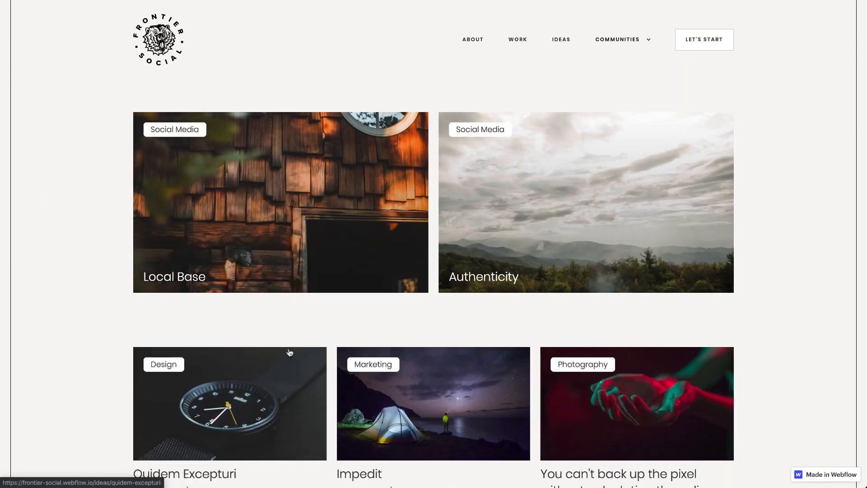
scroll(down, 3)
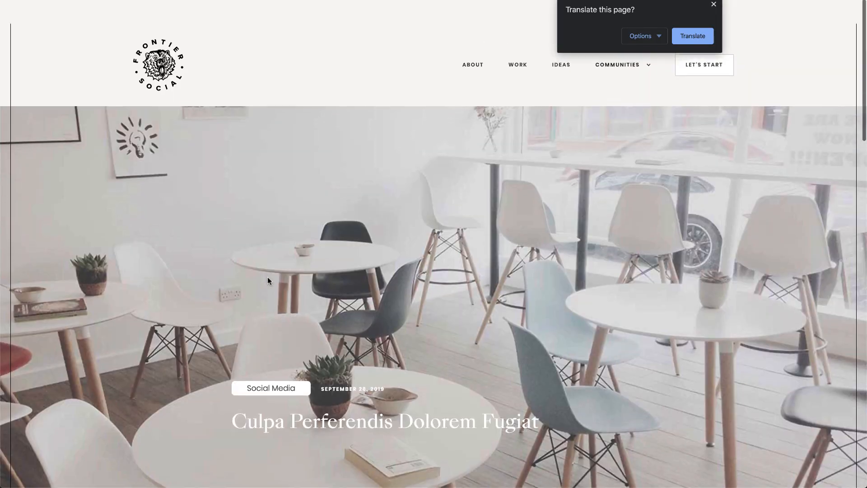
scroll(down, 3)
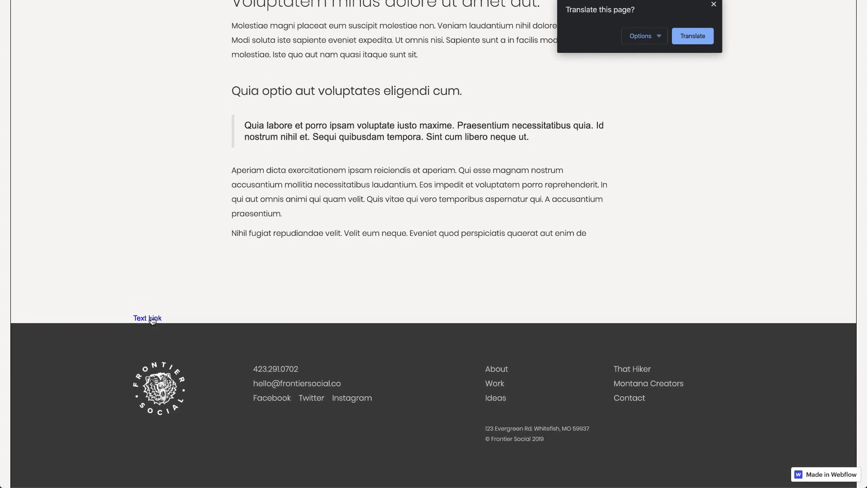
click(147, 318)
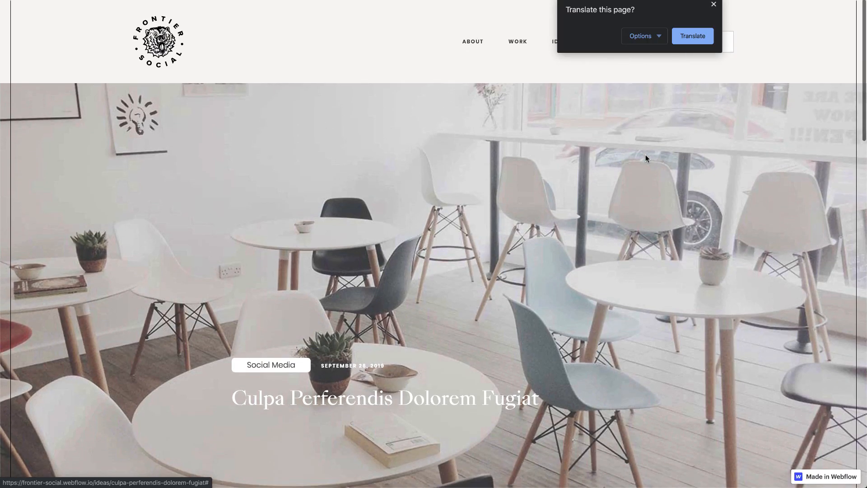
Step: Go to the That Hiker community page from the Communities menu
click(617, 38)
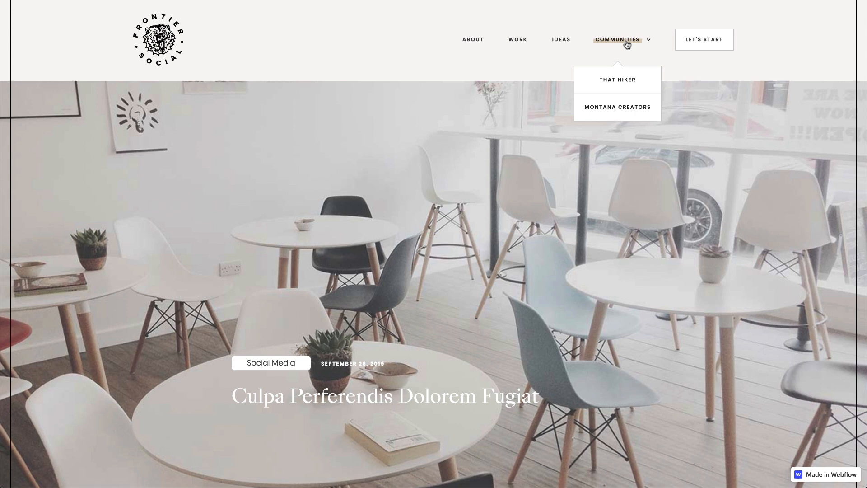
click(617, 80)
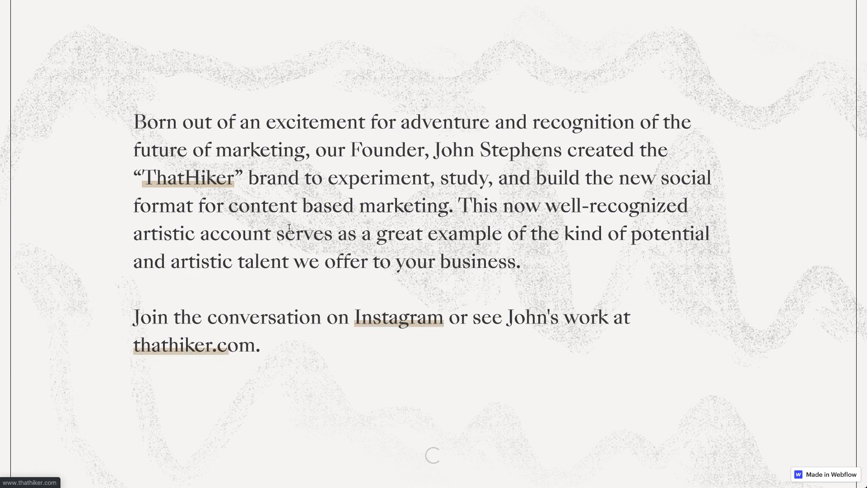
scroll(down, 3)
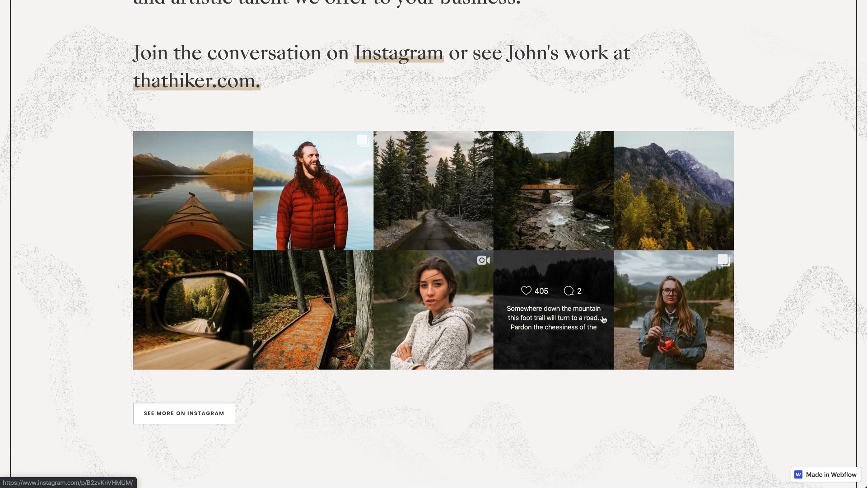
scroll(up, 3)
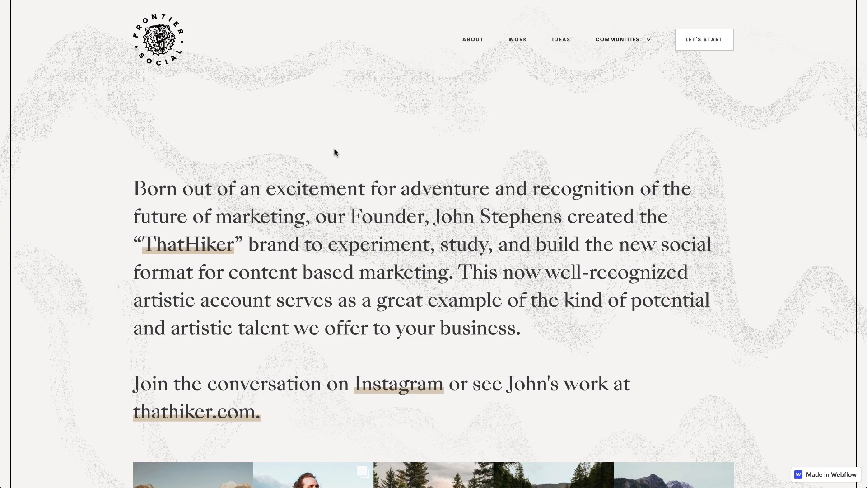
key(F12)
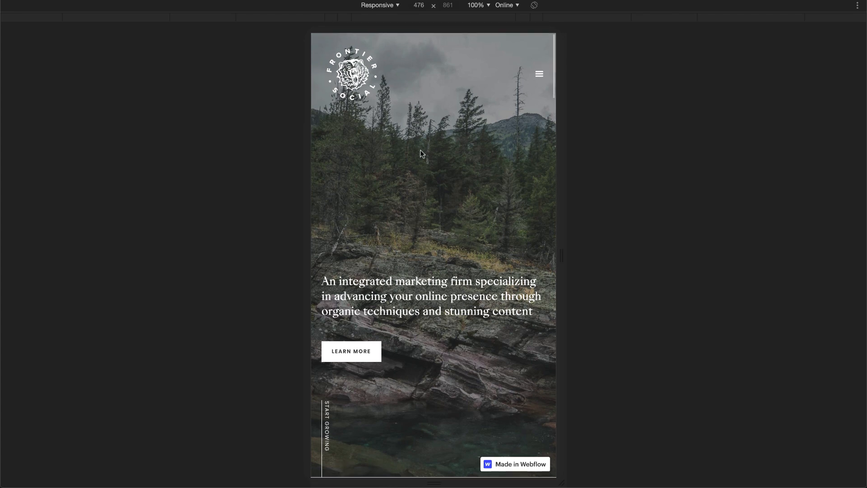
Step: Scroll through the Frontier Social home page at phone width and return to the top
scroll(down, 3)
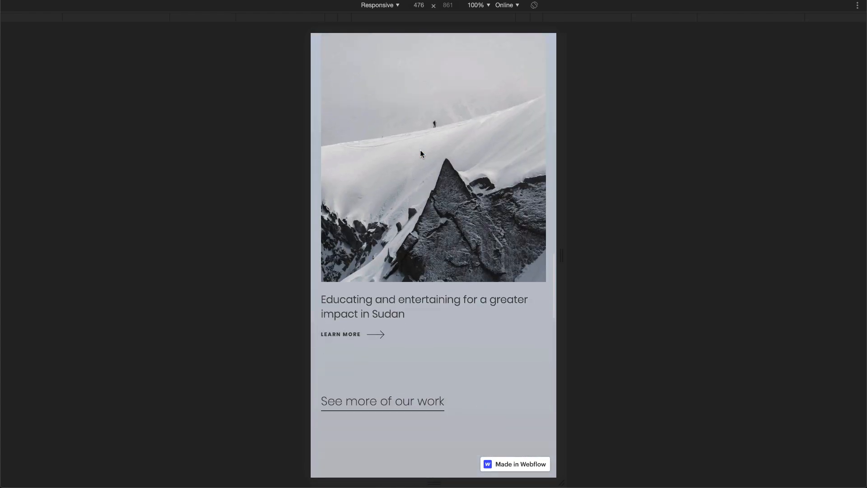
scroll(down, 3)
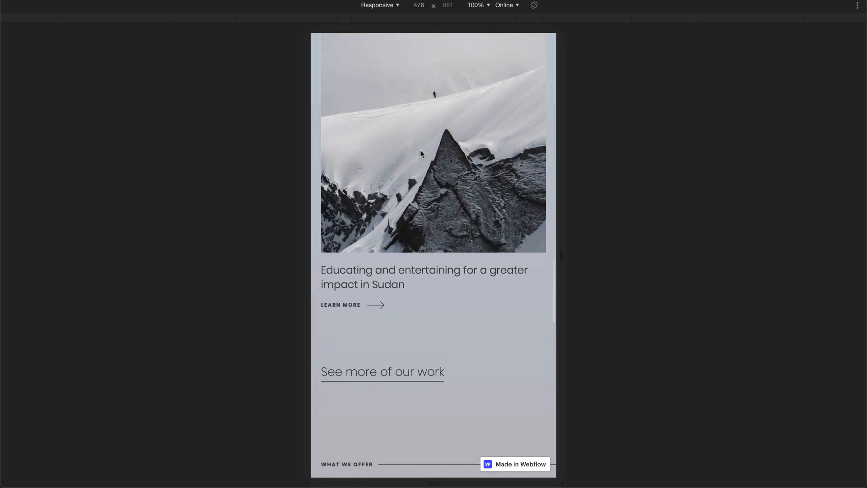
scroll(down, 3)
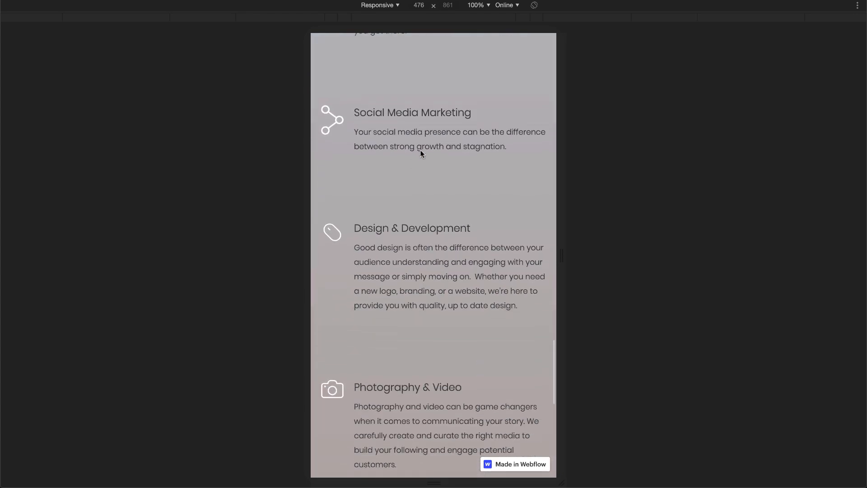
scroll(down, 3)
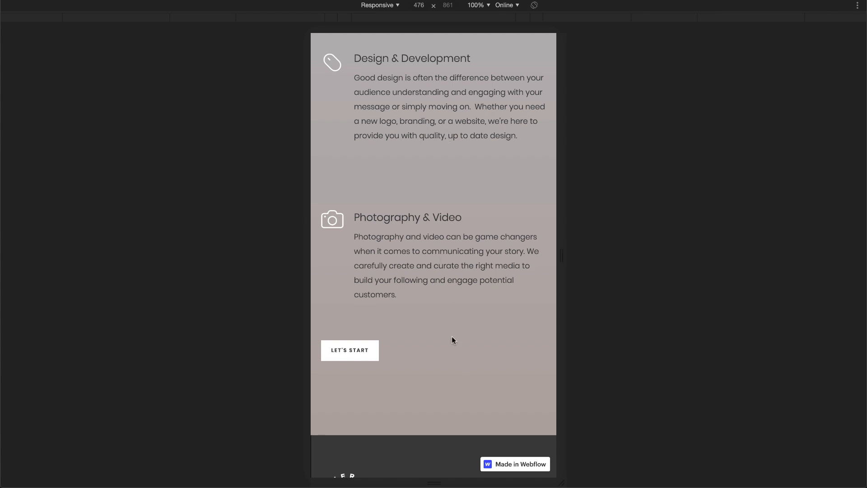
scroll(down, 3)
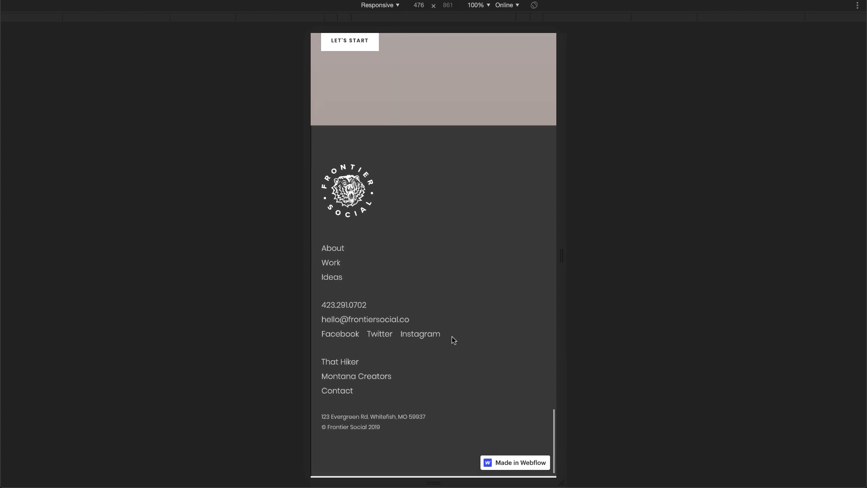
scroll(up, 3)
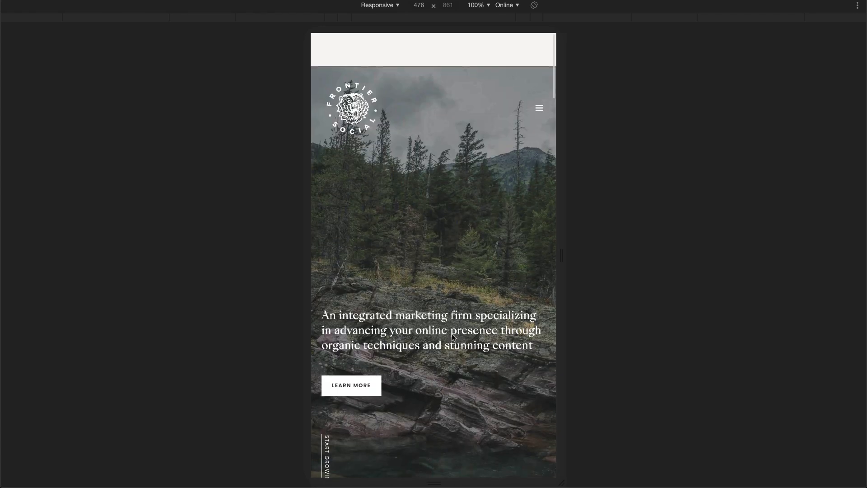
click(538, 108)
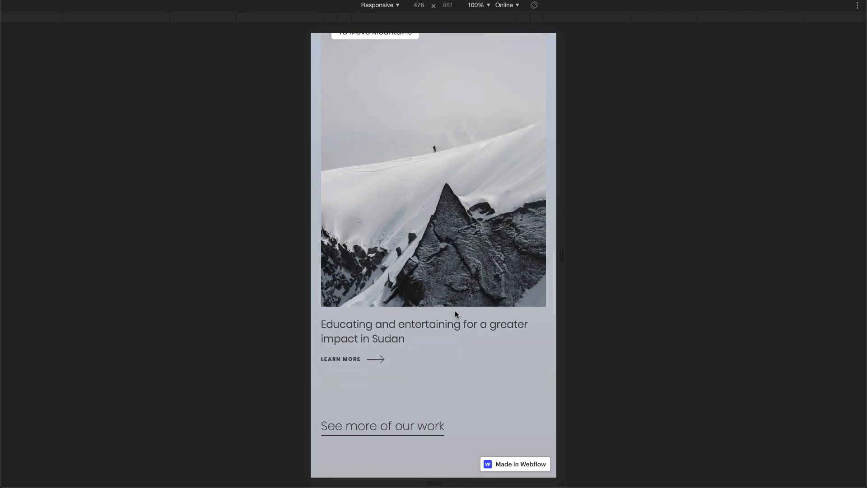
scroll(up, 3)
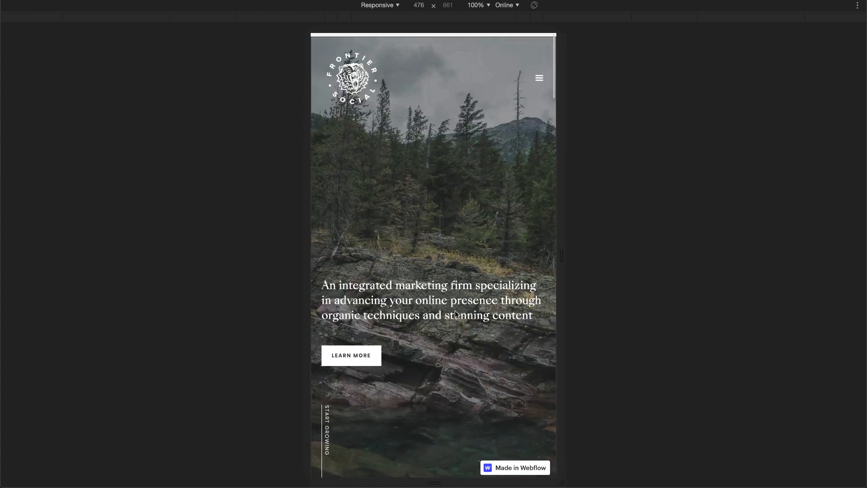
Step: Browse the Work list and the Red Rooster Coffee Roaster case study, then reach Montana Creators
click(538, 77)
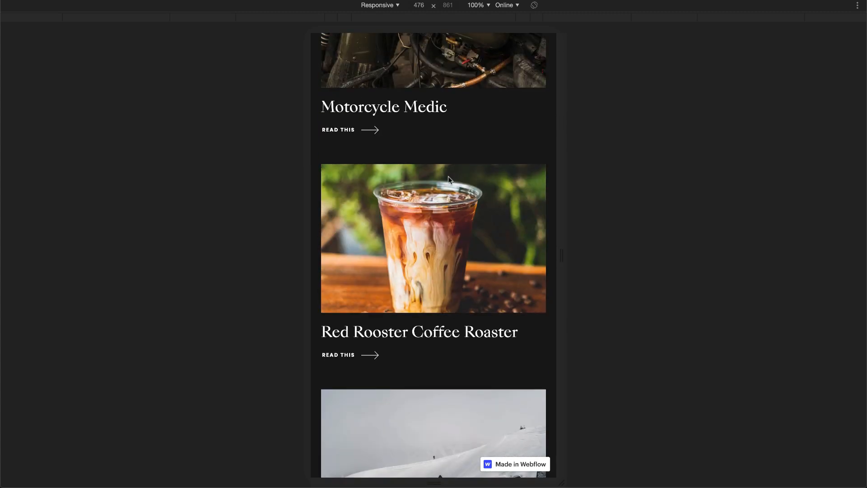
mouse_move(427, 201)
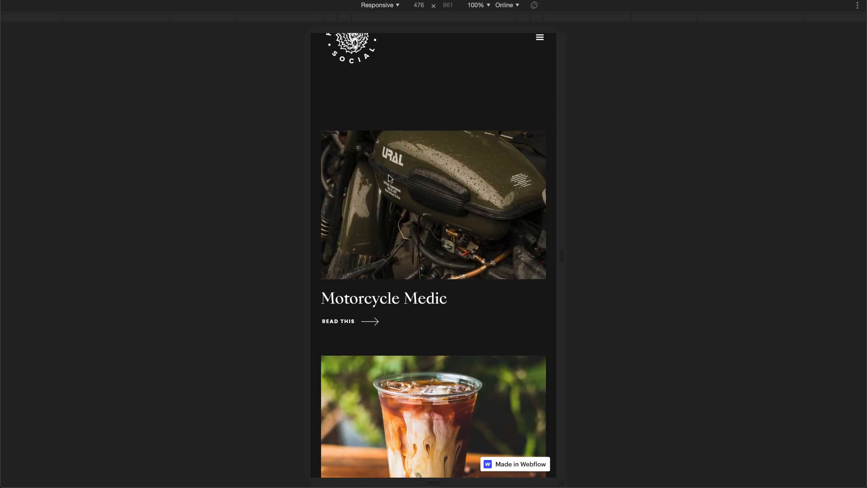
scroll(down, 3)
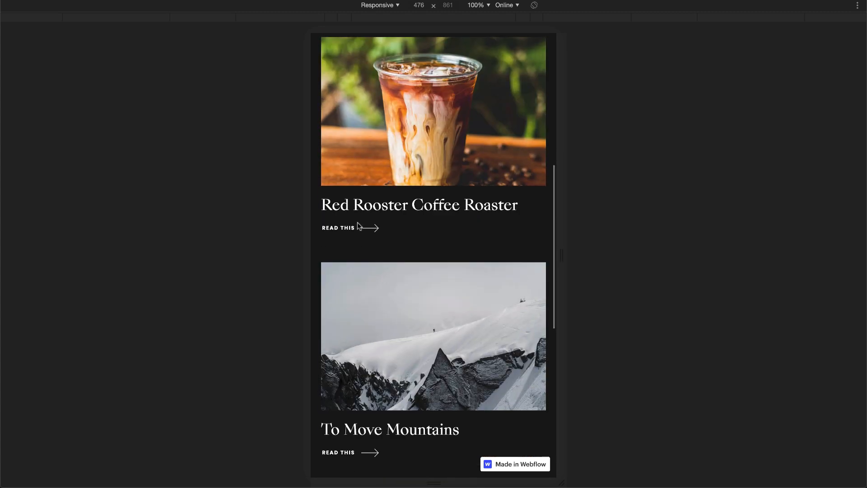
click(337, 227)
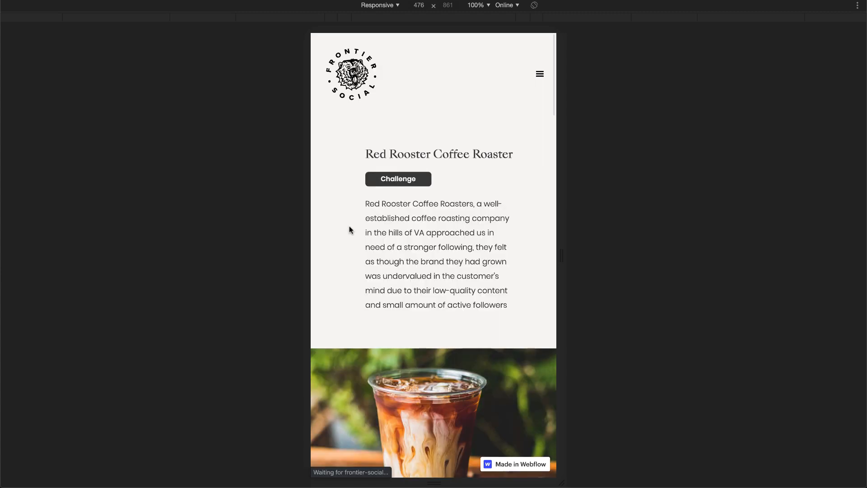
scroll(down, 3)
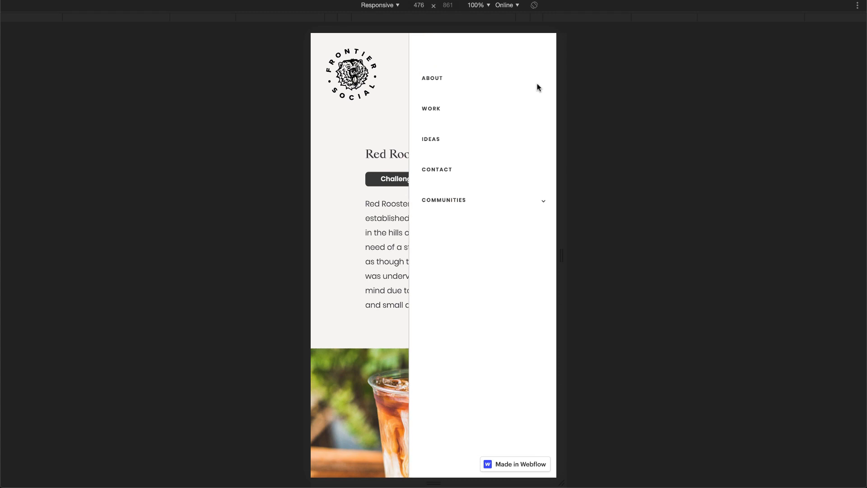
mouse_move(473, 151)
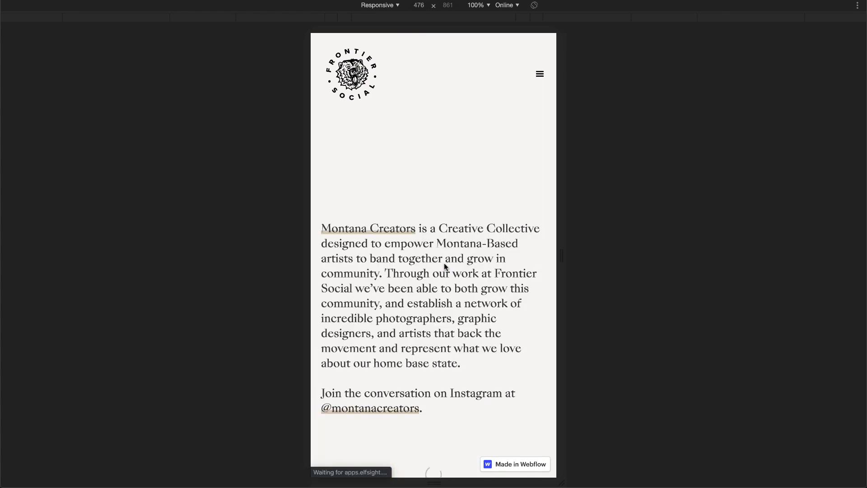
scroll(down, 3)
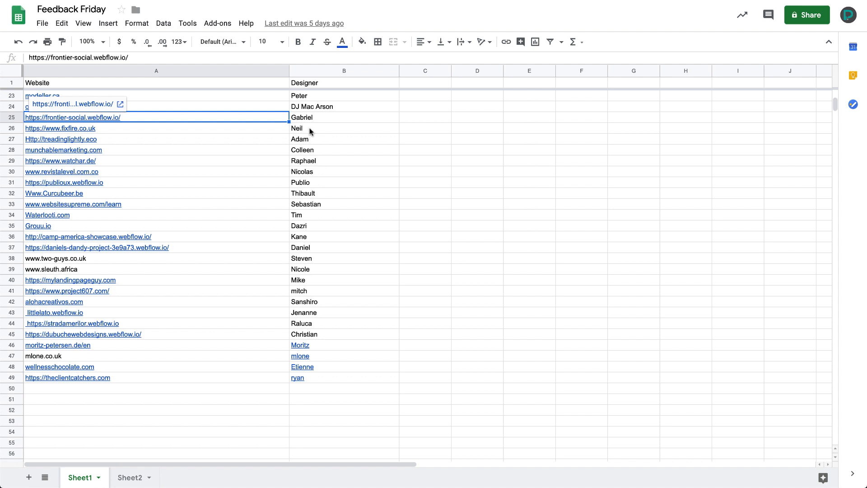
Step: Delete the frontier-social.webflow.io row so the list ends at 48, then draw a new RANDOM.ORG number from 2–48
click(343, 117)
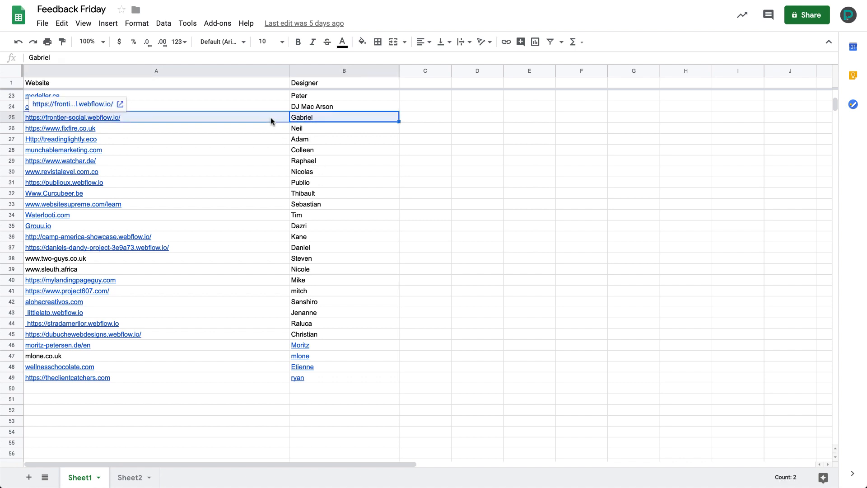
click(130, 477)
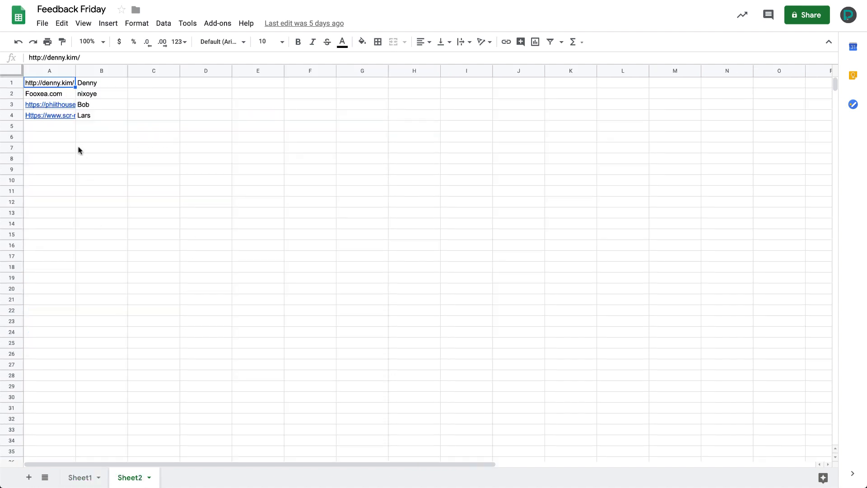
click(80, 477)
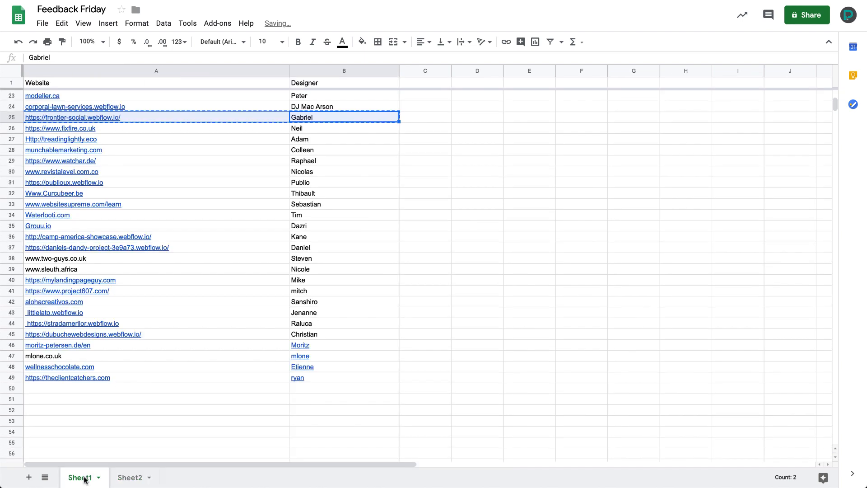
right_click(10, 118)
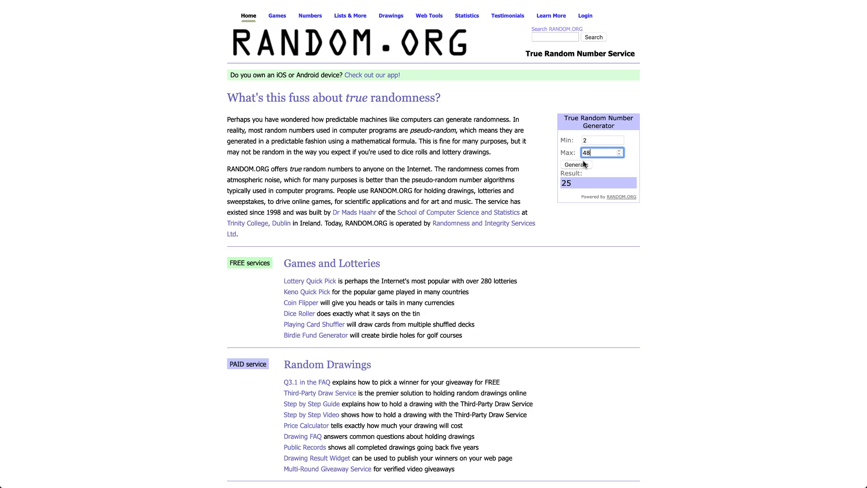
click(575, 164)
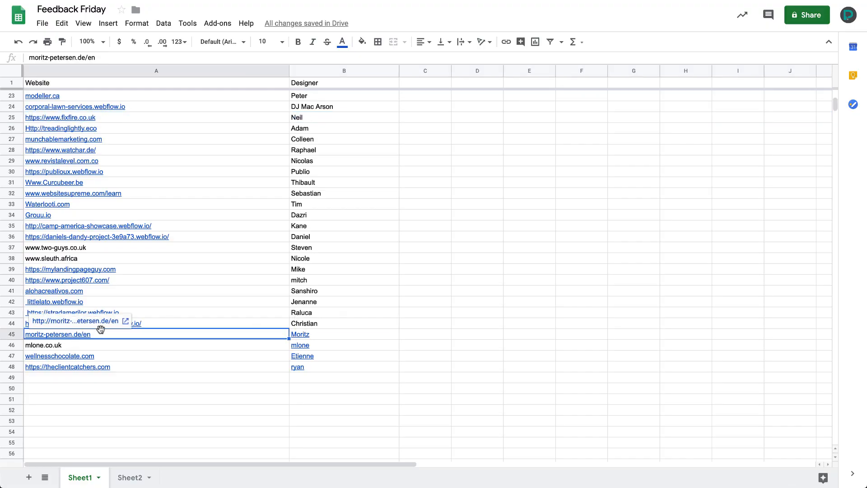
Step: Open moritz-petersen.de/en from cell A45's link preview
click(77, 321)
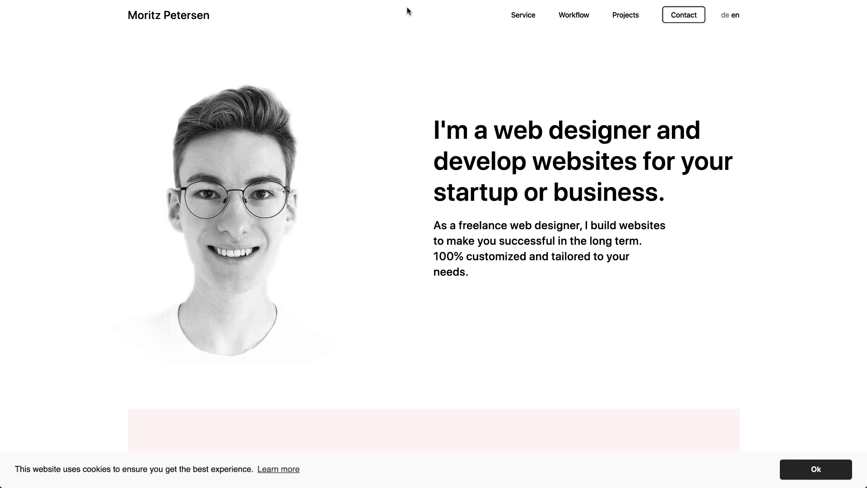
mouse_move(337, 97)
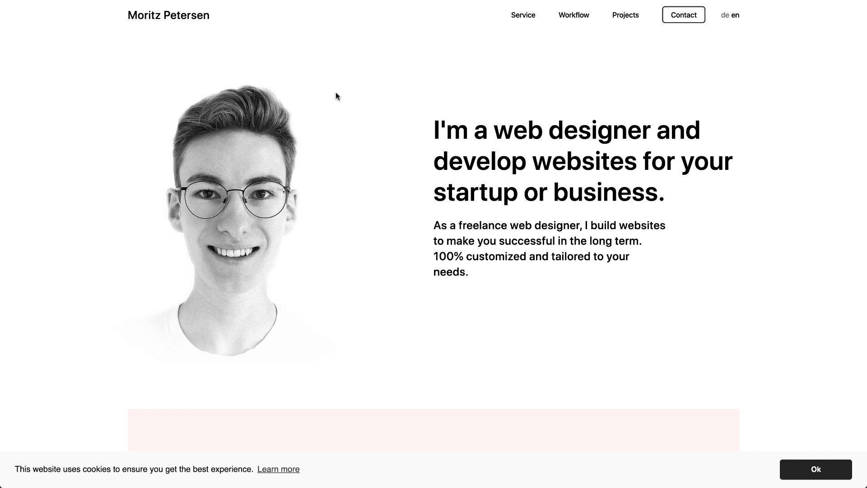
Step: Dismiss the cookie notice and scroll the mobile homepage through the Webflow tools section
scroll(down, 3)
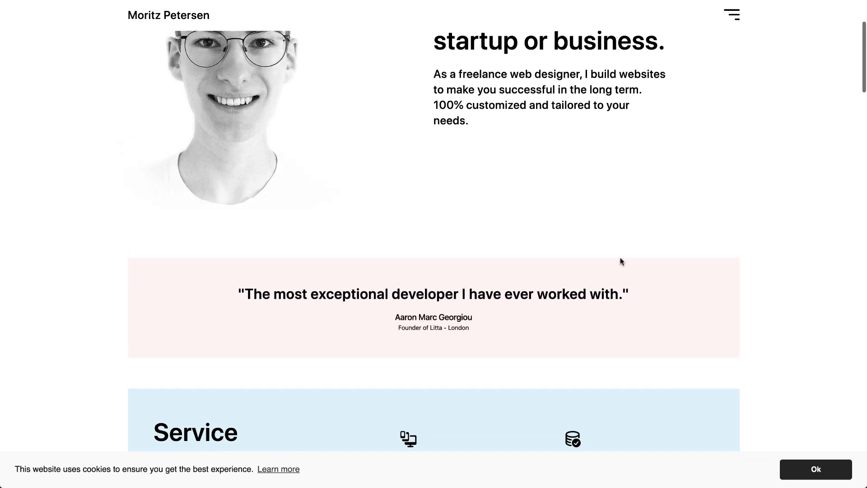
click(814, 469)
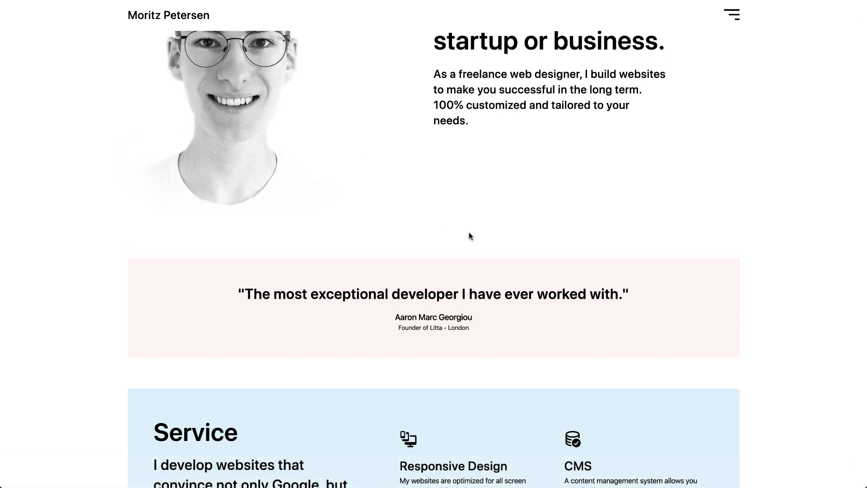
mouse_move(393, 211)
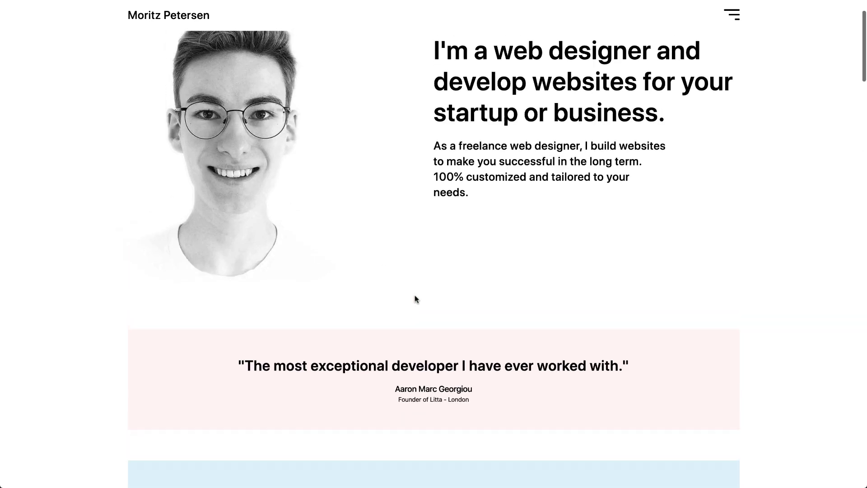
scroll(down, 3)
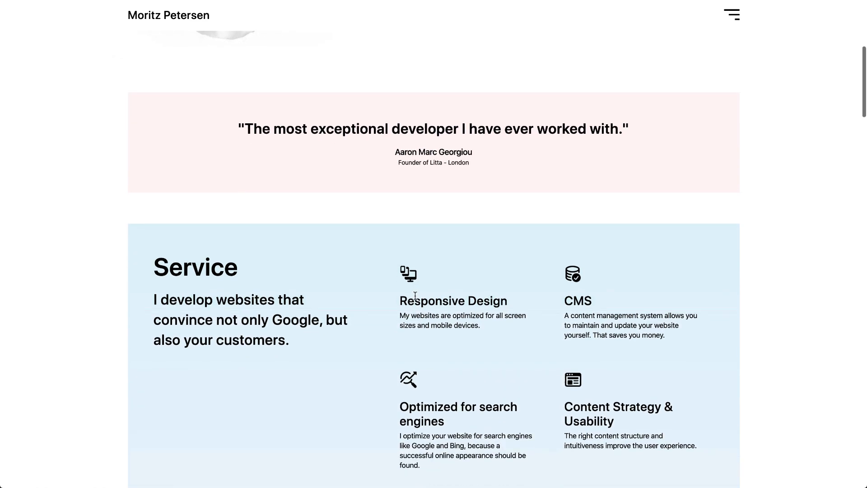
scroll(down, 3)
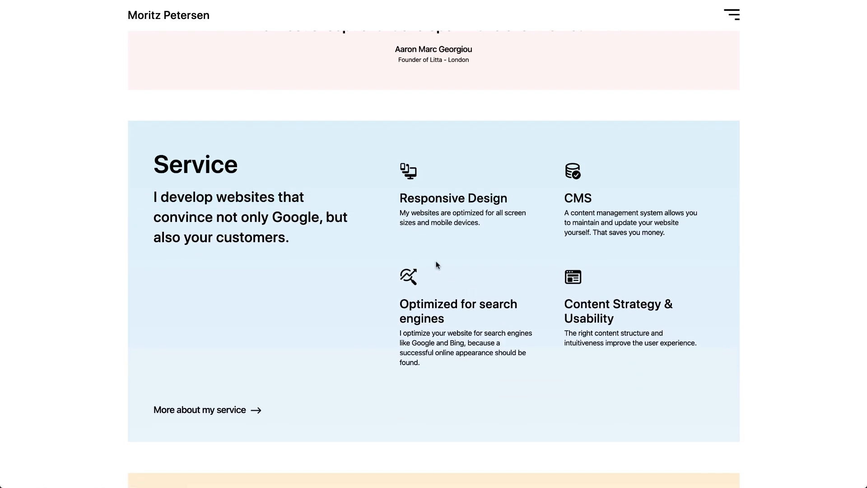
scroll(down, 3)
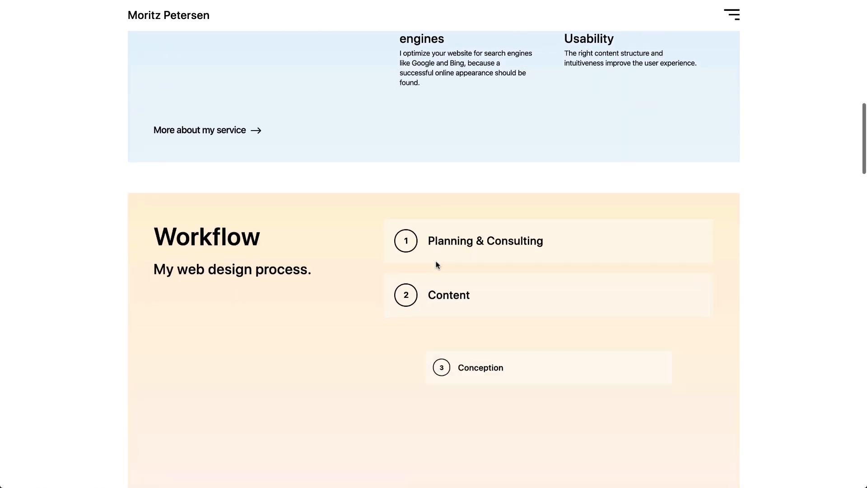
scroll(down, 3)
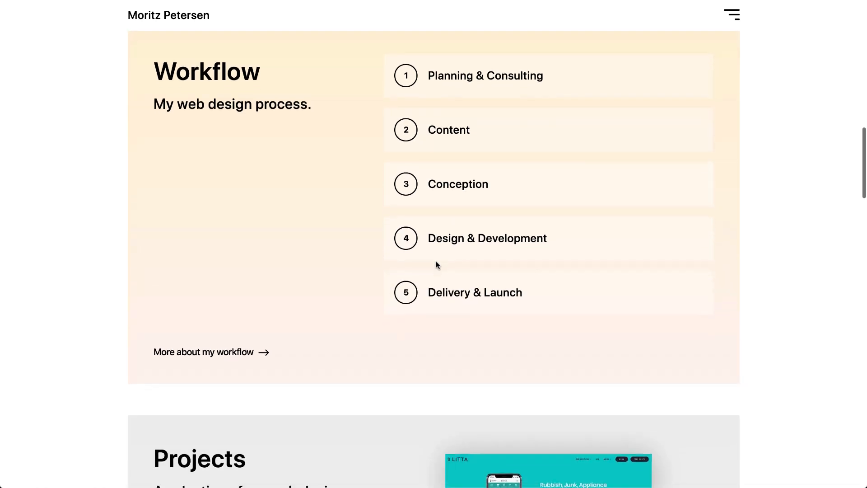
scroll(down, 3)
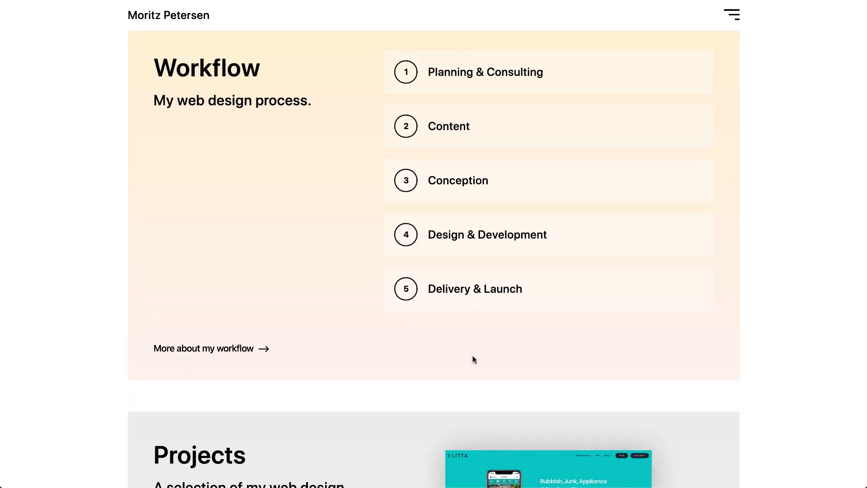
scroll(down, 3)
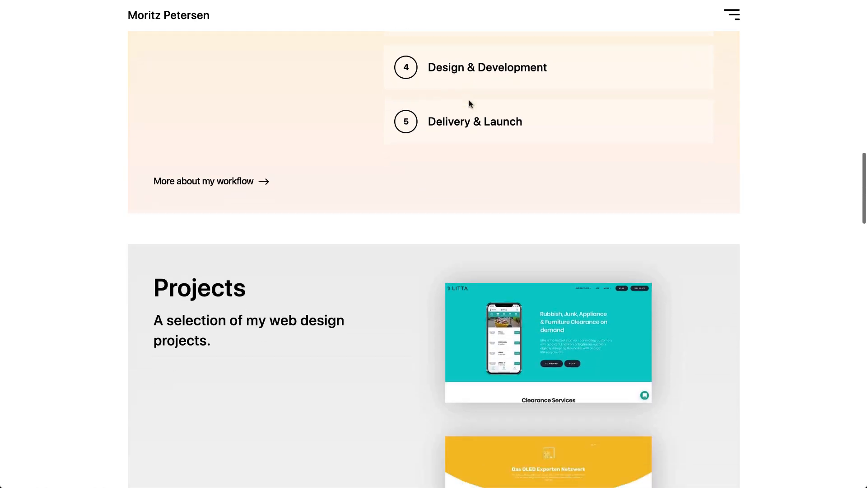
Step: Continue through About me to the contact footer, then head to the Web Design Service page
scroll(down, 3)
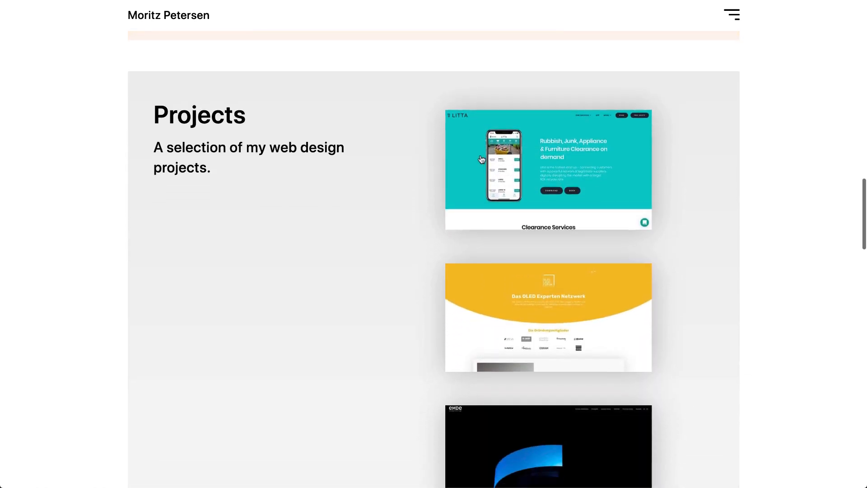
scroll(down, 3)
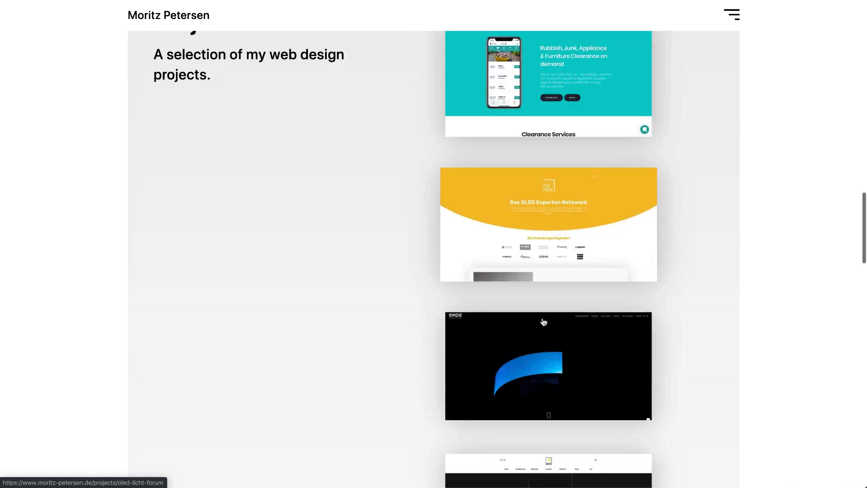
scroll(down, 3)
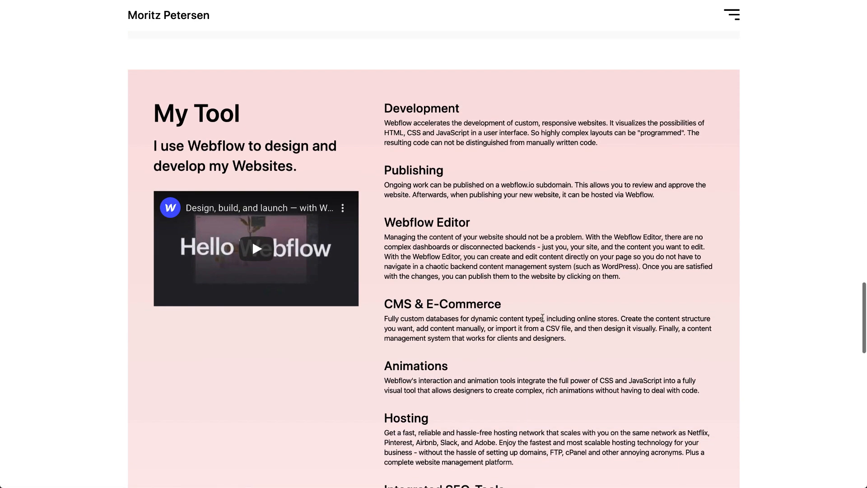
scroll(down, 3)
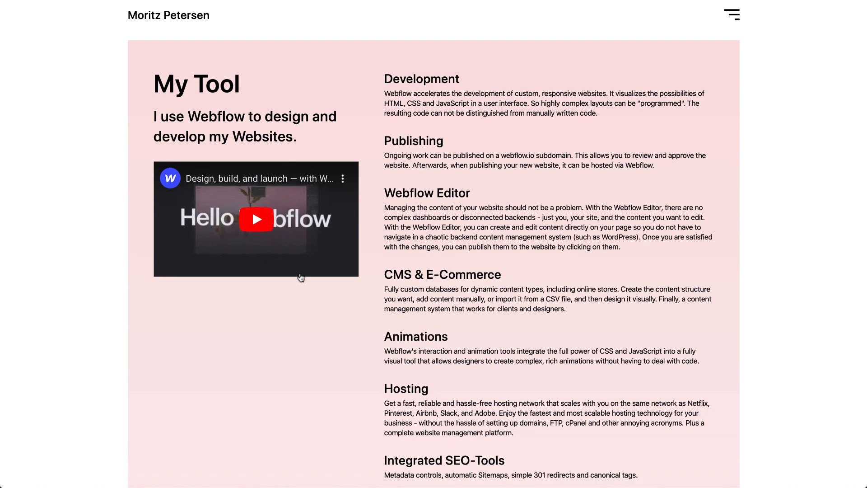
scroll(down, 3)
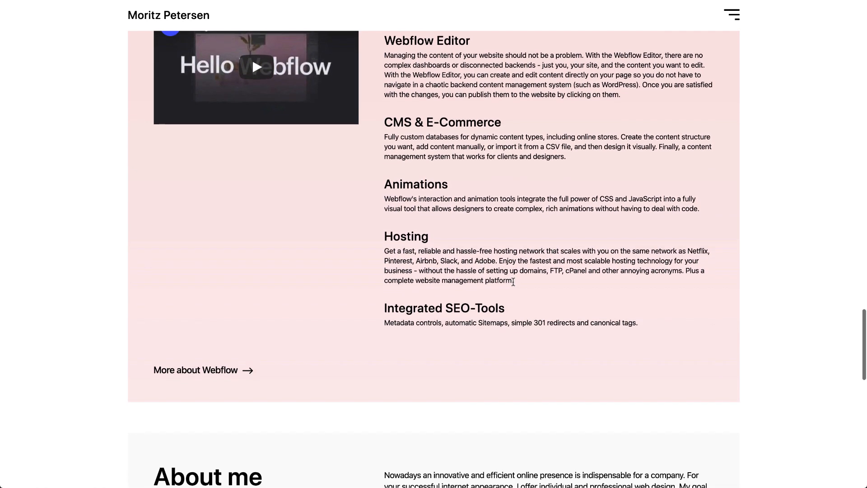
scroll(down, 3)
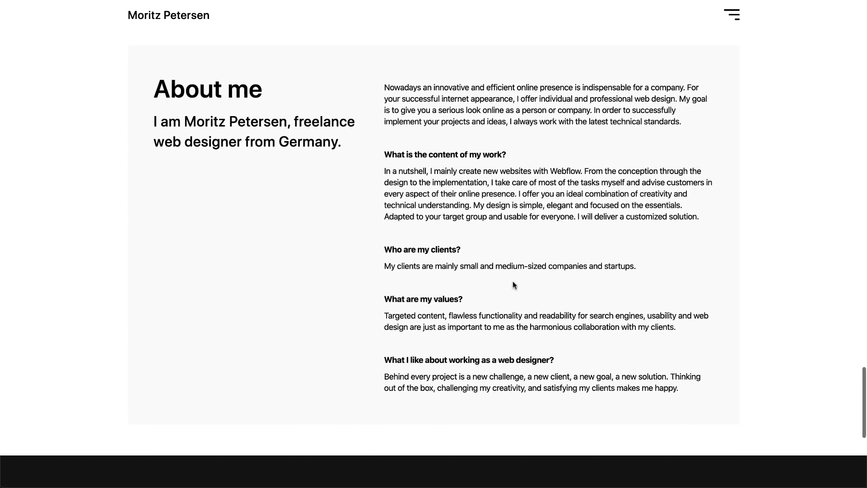
scroll(down, 3)
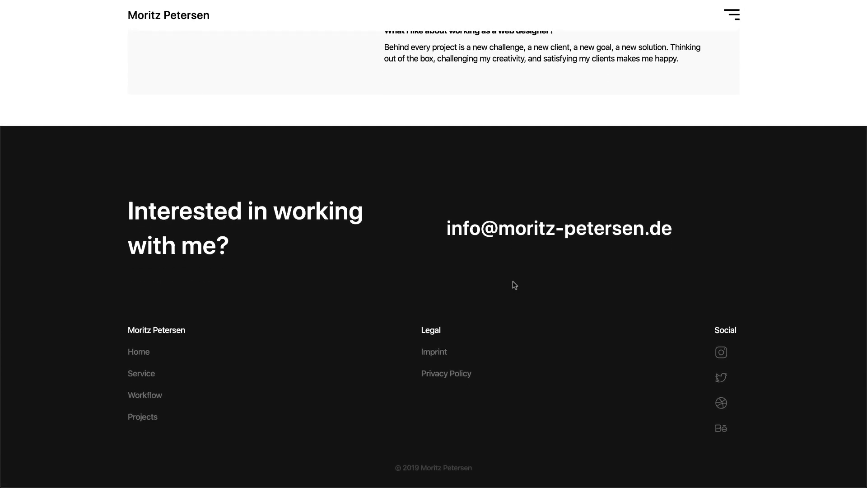
scroll(up, 3)
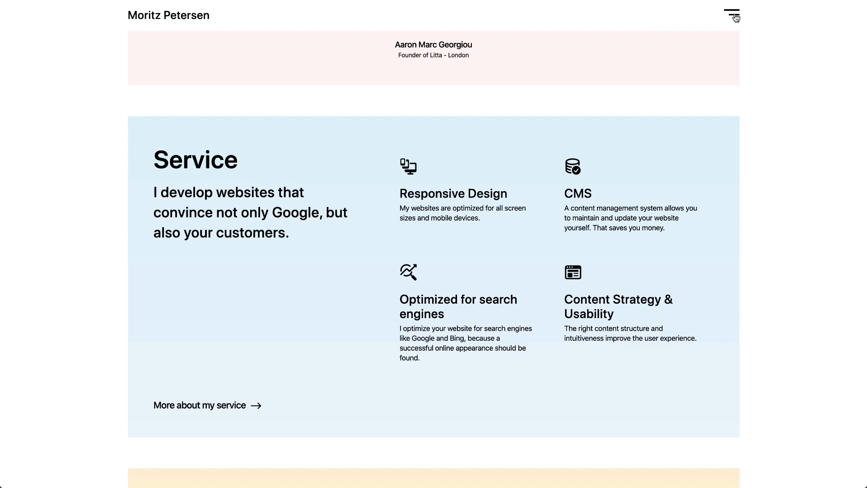
scroll(up, 3)
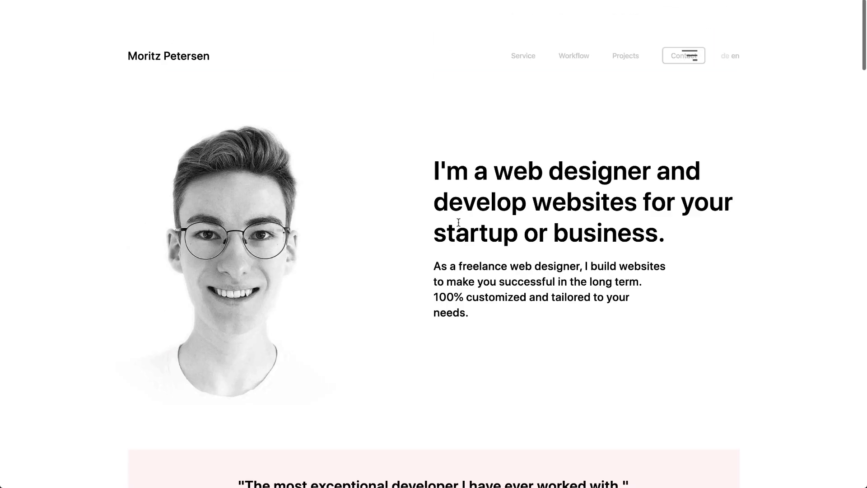
scroll(down, 3)
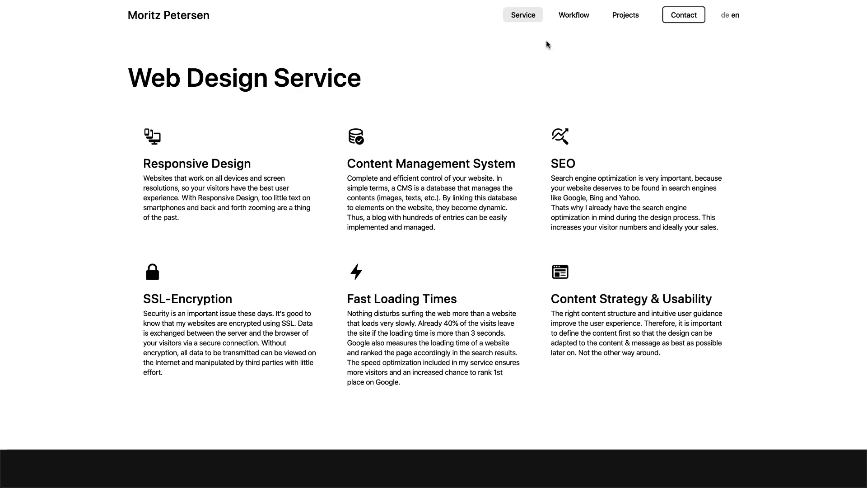
Step: Read all five steps of the Web Design Workflow page and return to its top
click(574, 15)
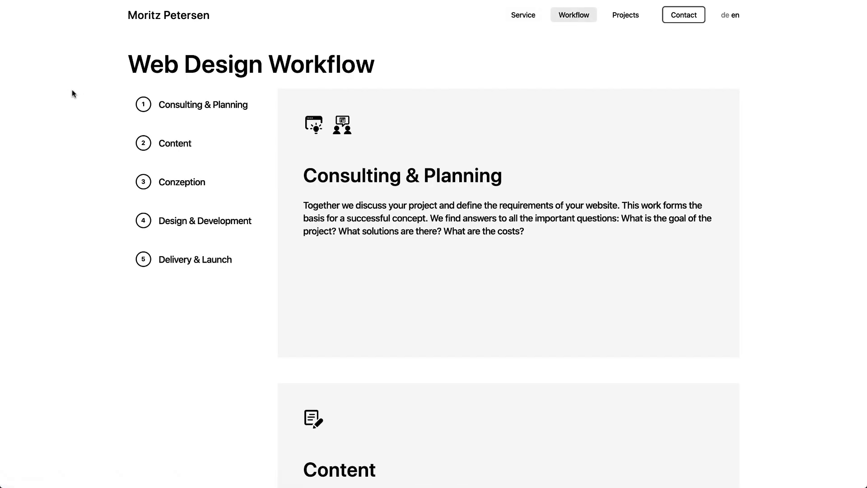
mouse_move(180, 200)
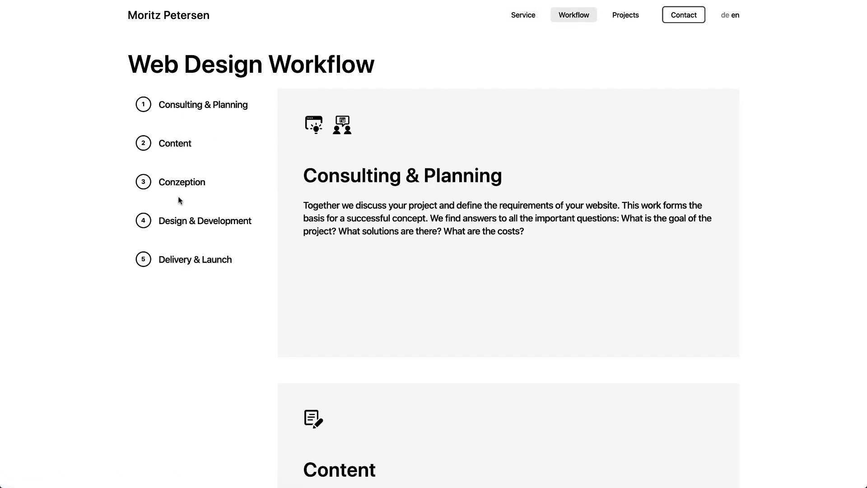
mouse_move(191, 279)
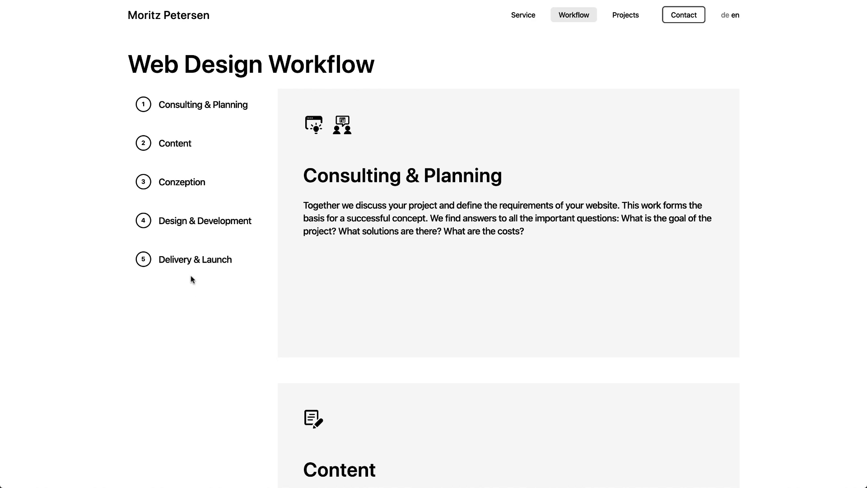
scroll(down, 3)
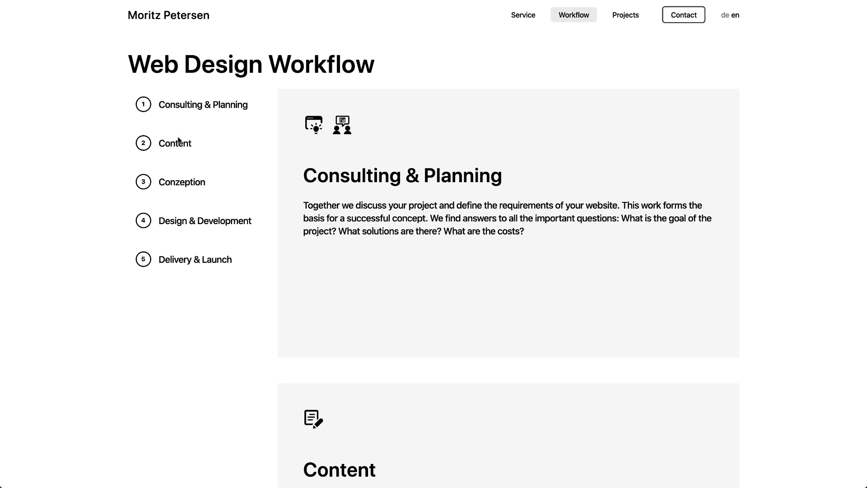
scroll(down, 3)
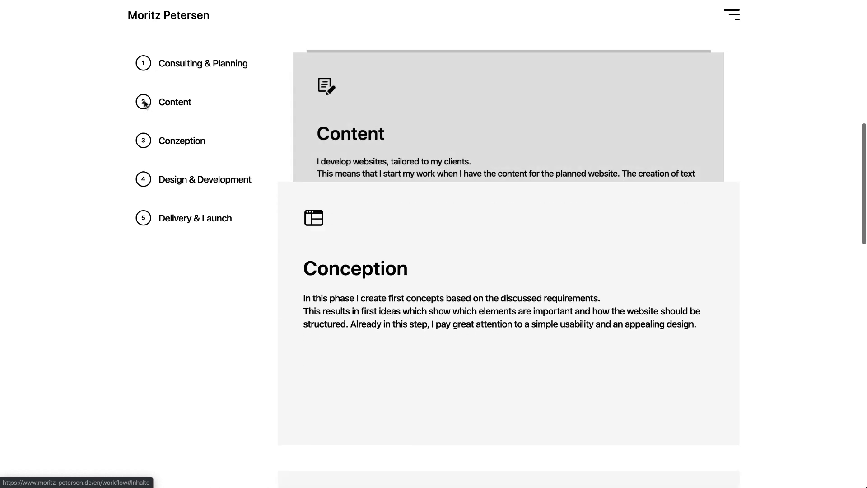
scroll(down, 3)
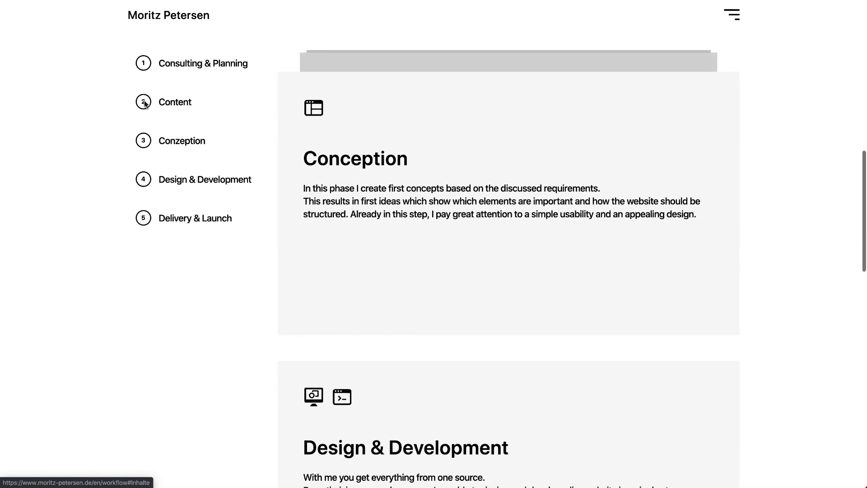
scroll(down, 3)
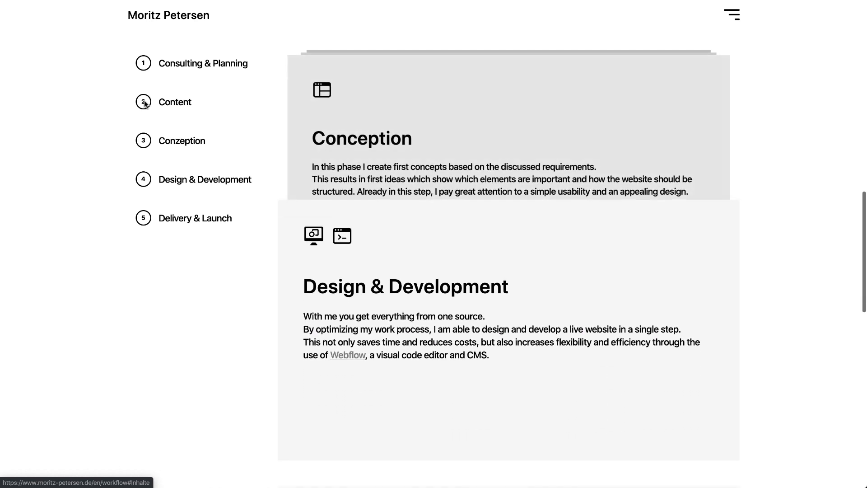
scroll(down, 3)
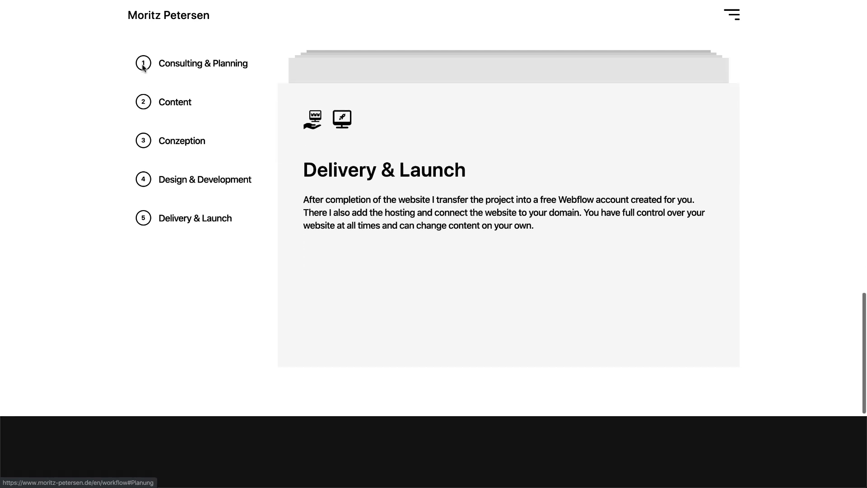
scroll(down, 3)
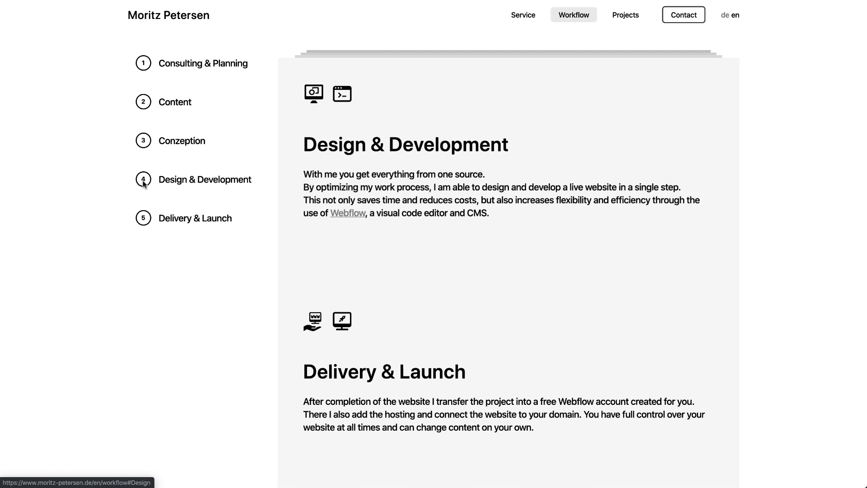
mouse_move(147, 190)
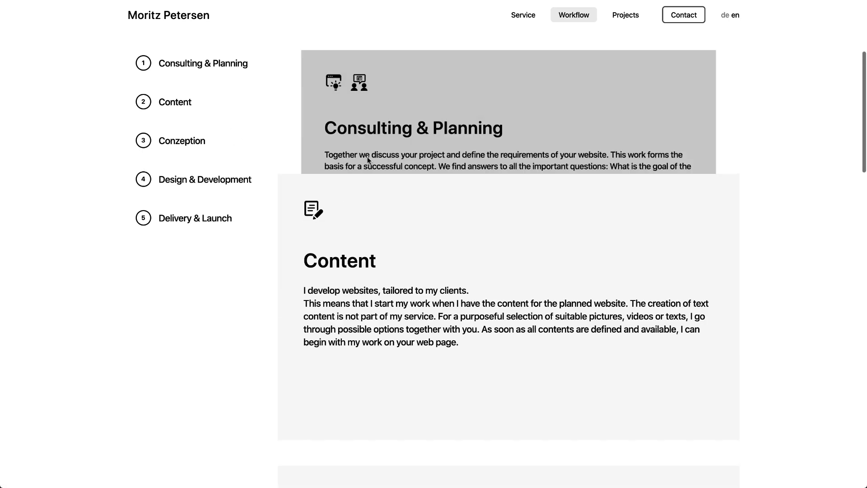
scroll(down, 3)
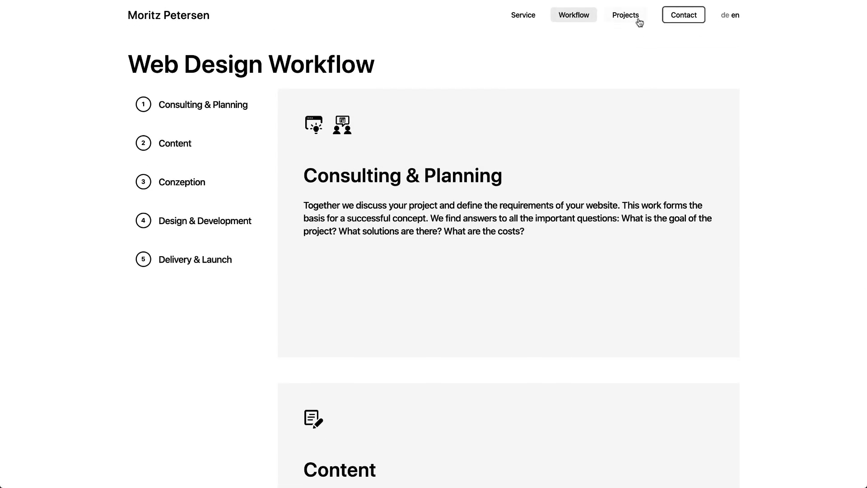
Step: Open Litta from the Projects page and scroll its laptop mockup to the Why choose Litta section
click(625, 16)
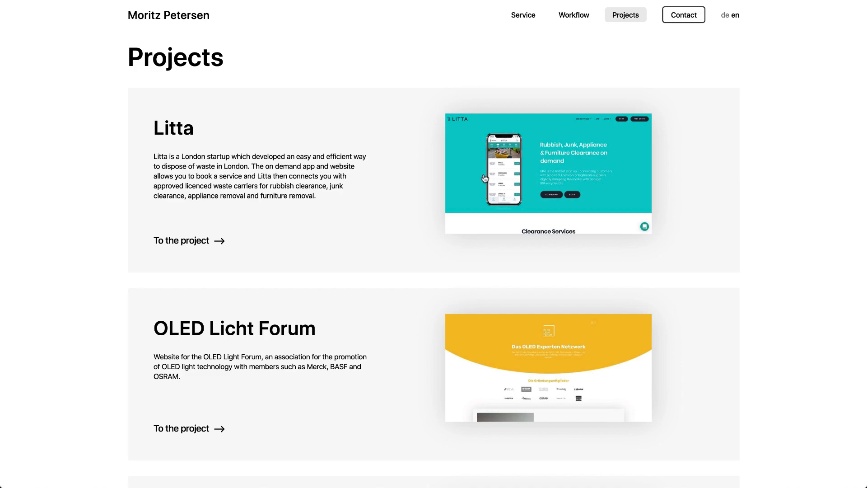
click(180, 240)
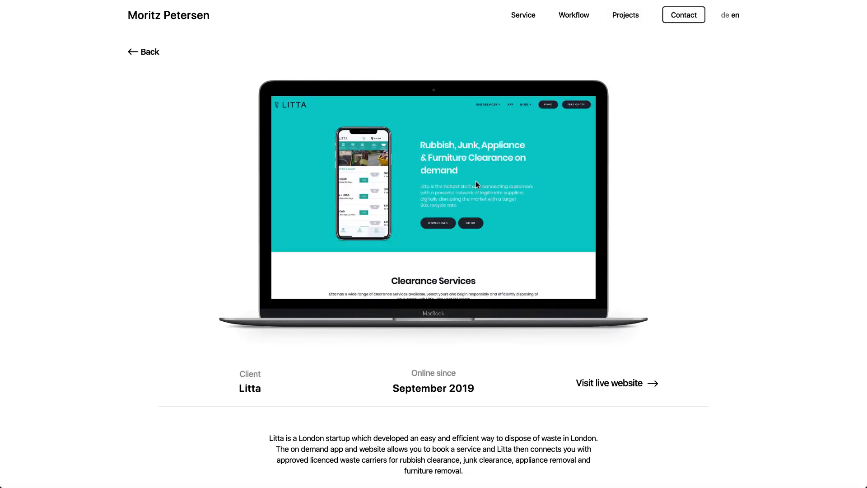
scroll(down, 3)
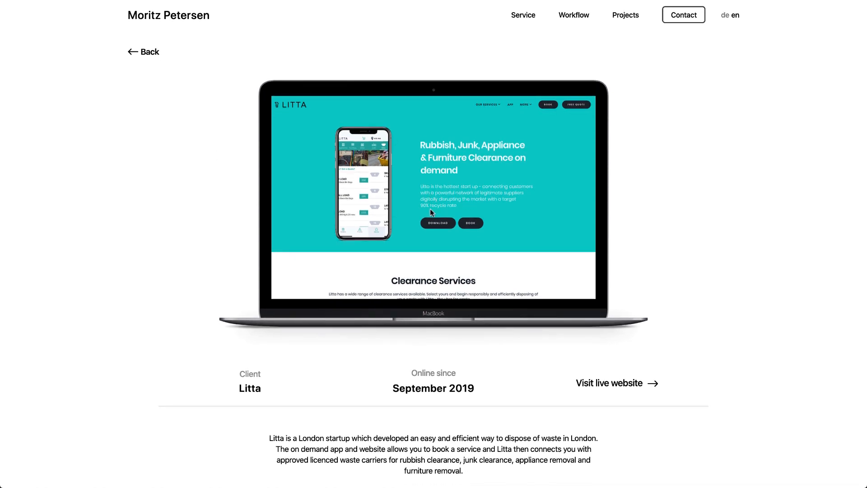
mouse_move(450, 196)
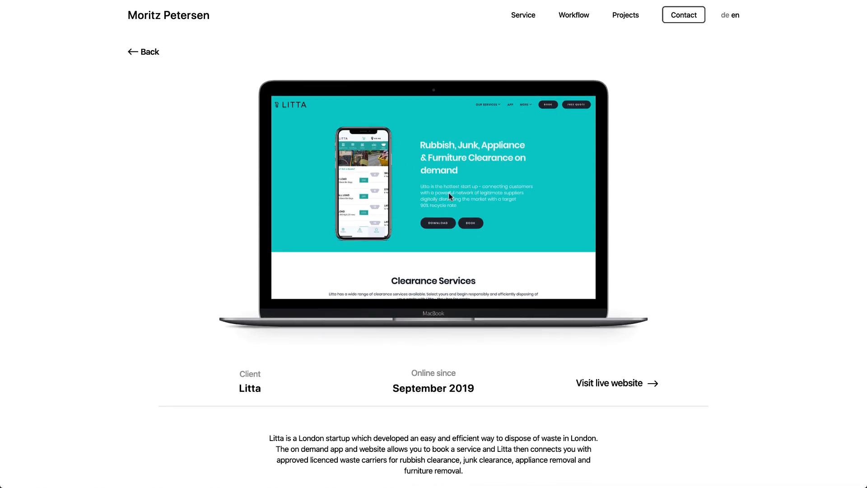
scroll(down, 3)
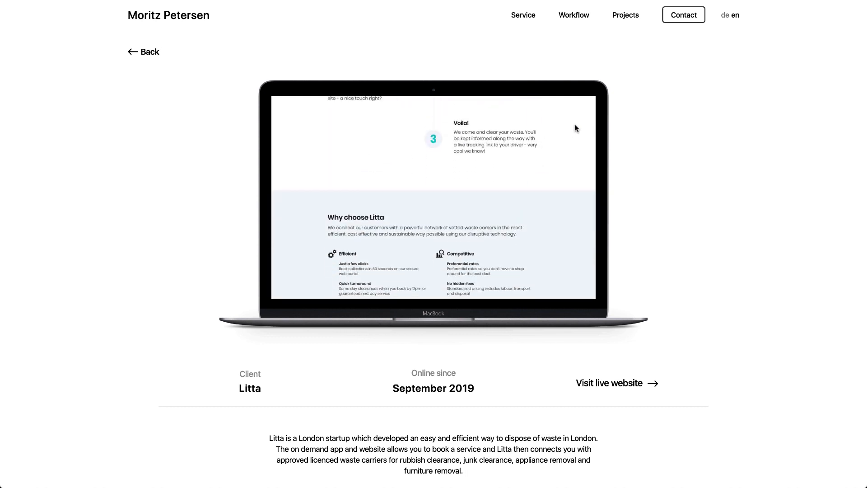
mouse_move(685, 139)
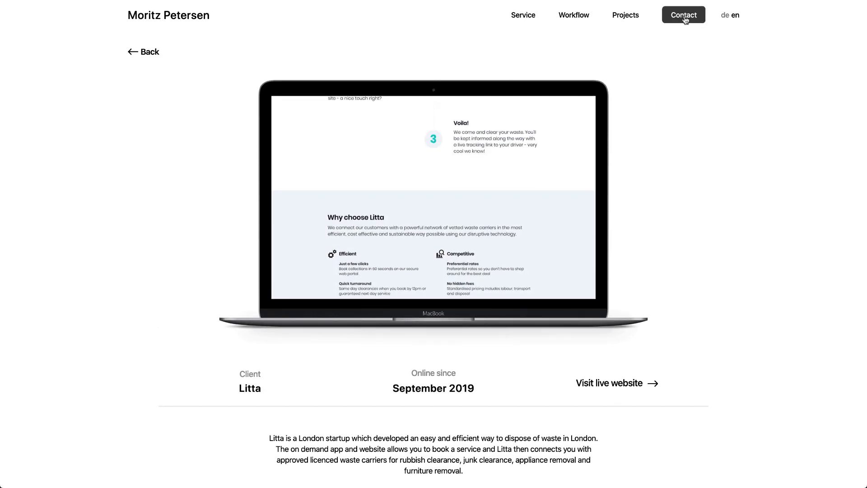
click(683, 14)
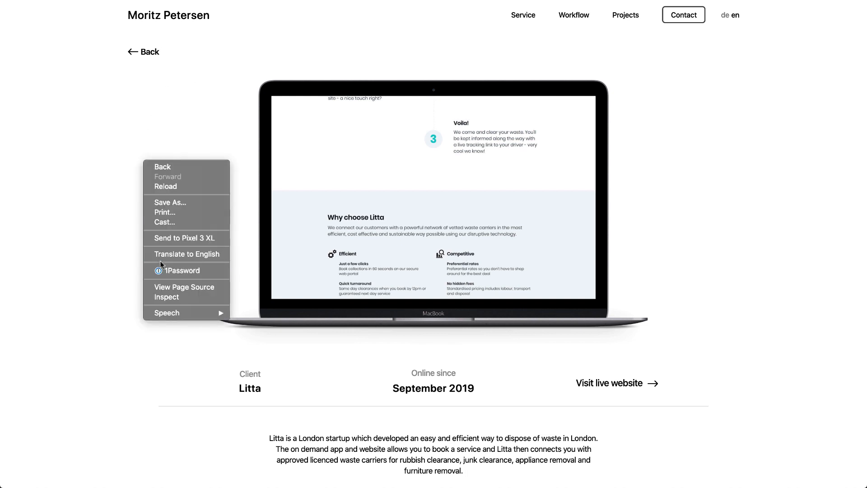
Step: Show the homepage in Chrome DevTools' phone-width responsive preview via Inspect
click(166, 297)
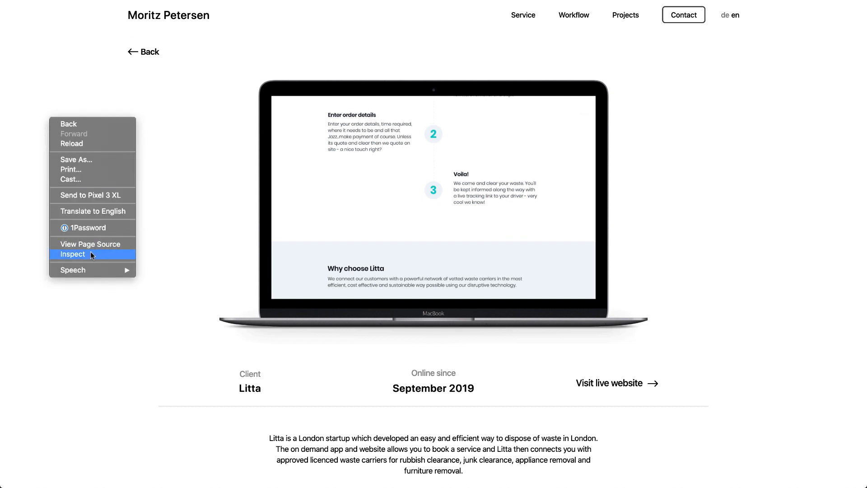
click(72, 255)
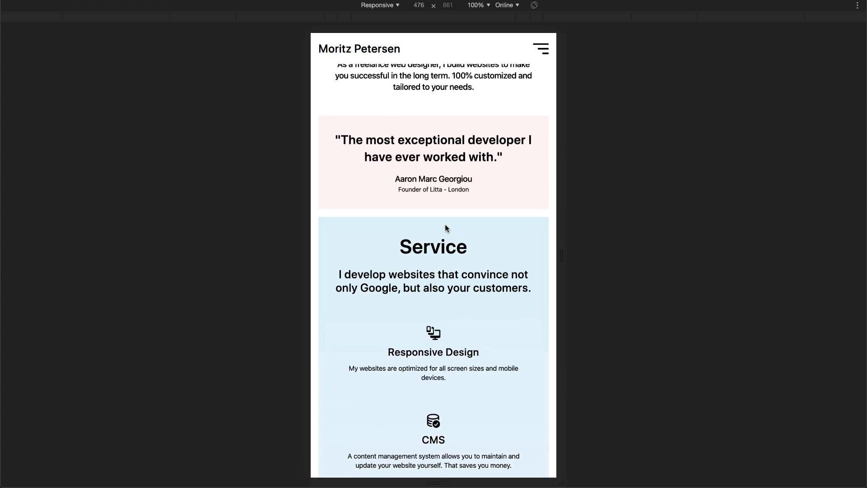
Step: Scroll the mobile homepage and reach the Workflow page through the hamburger menu
scroll(down, 3)
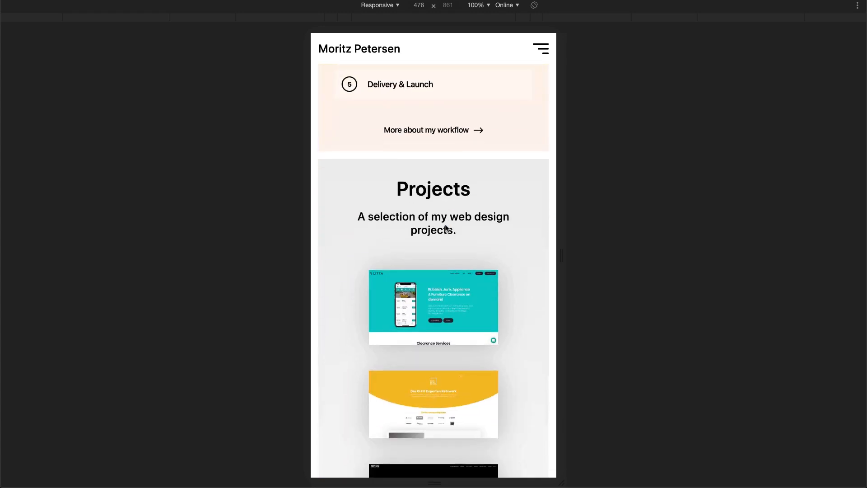
scroll(down, 3)
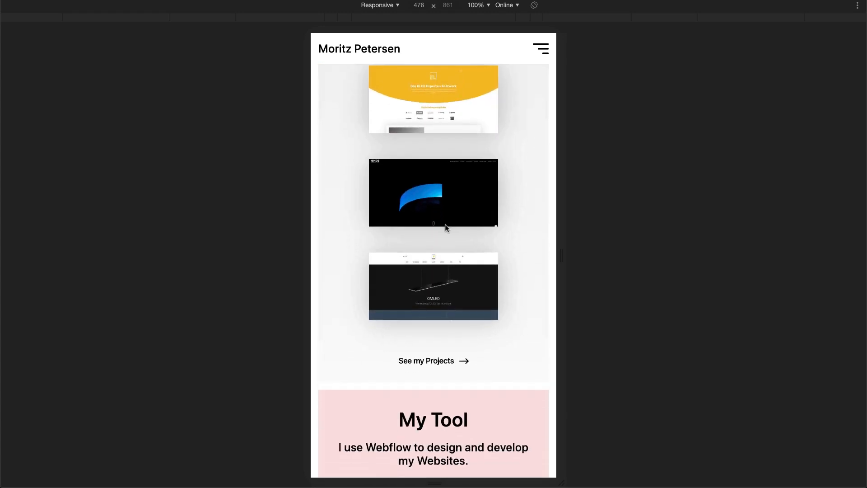
scroll(down, 3)
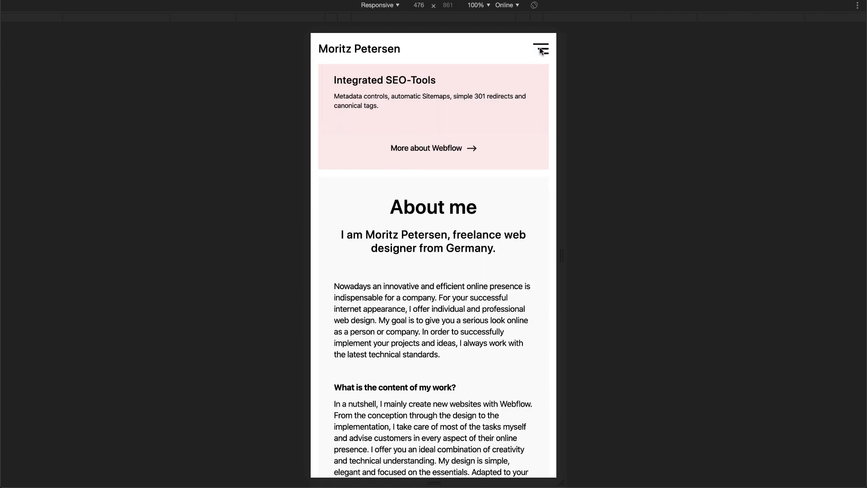
click(541, 49)
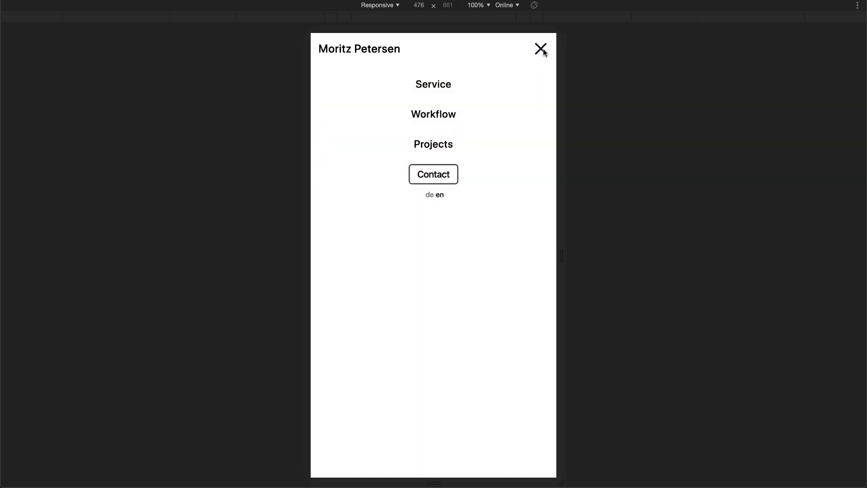
mouse_move(441, 97)
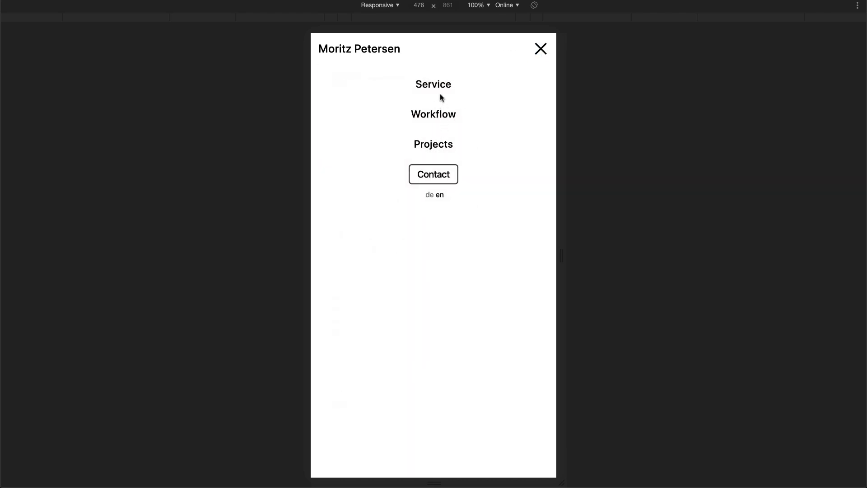
click(541, 49)
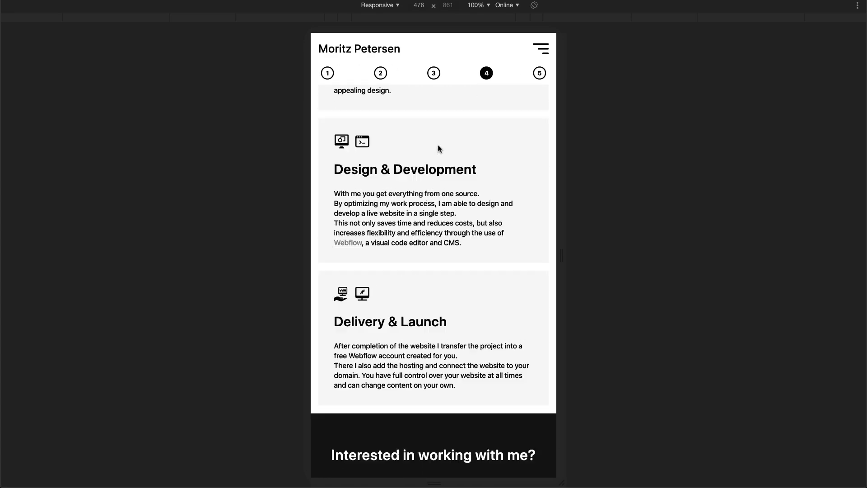
Step: Review the mobile workflow steps and Projects list, then open the Litta project page
scroll(down, 3)
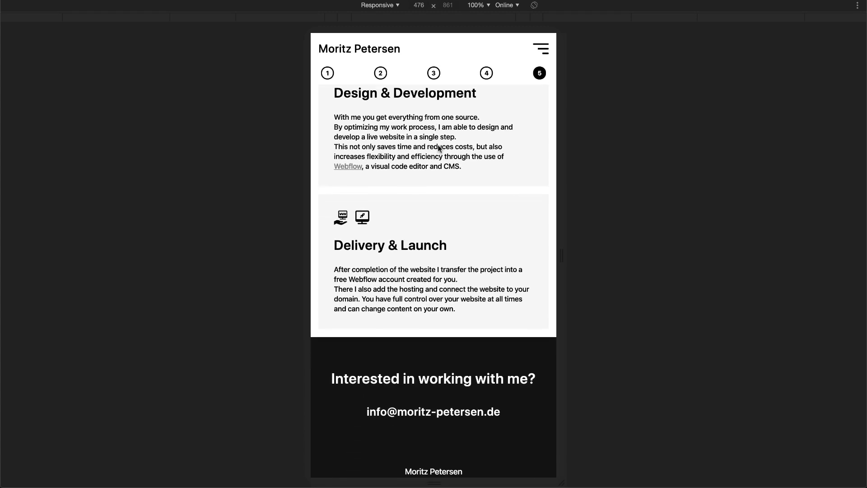
scroll(down, 3)
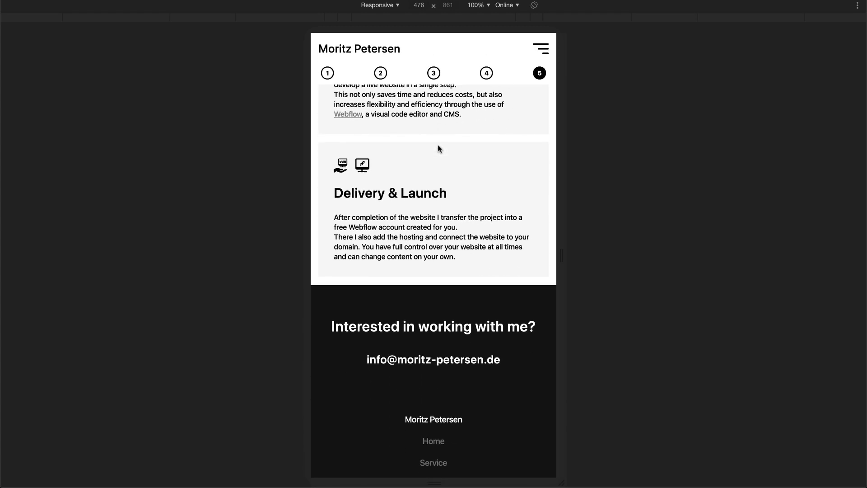
click(327, 72)
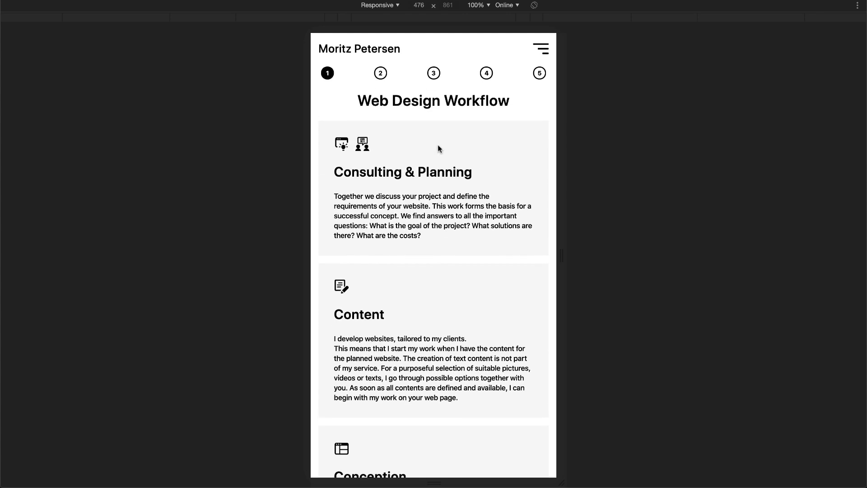
scroll(down, 3)
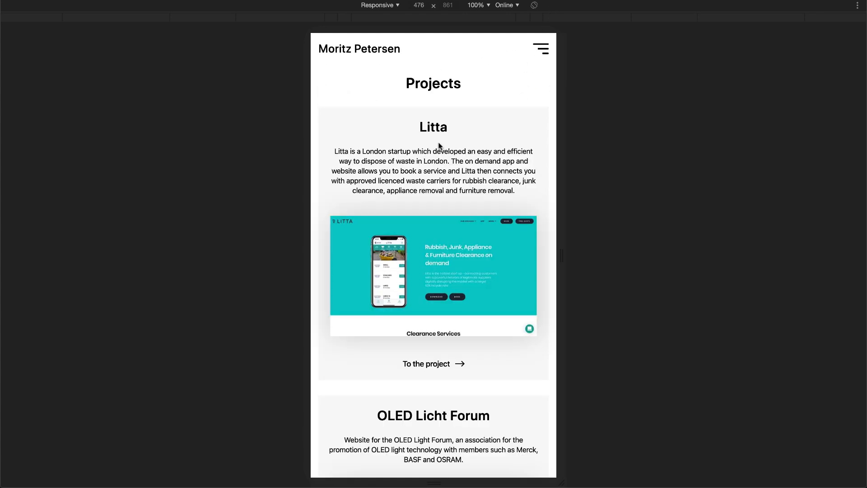
click(433, 363)
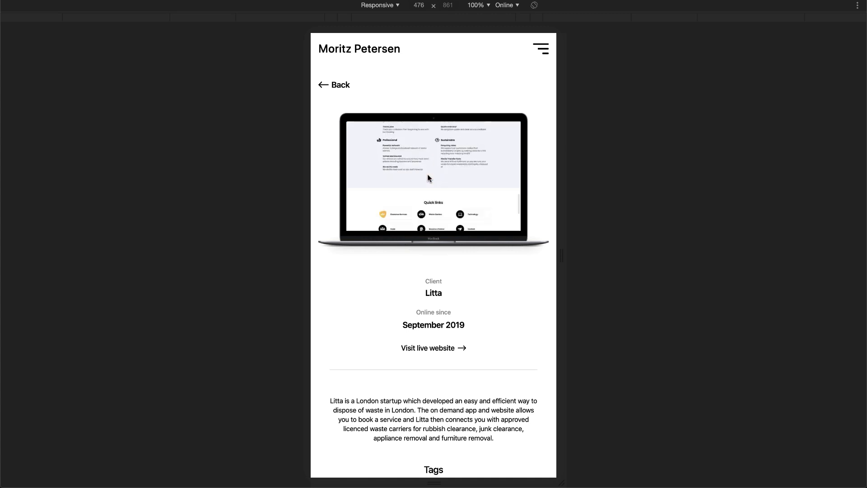
scroll(down, 3)
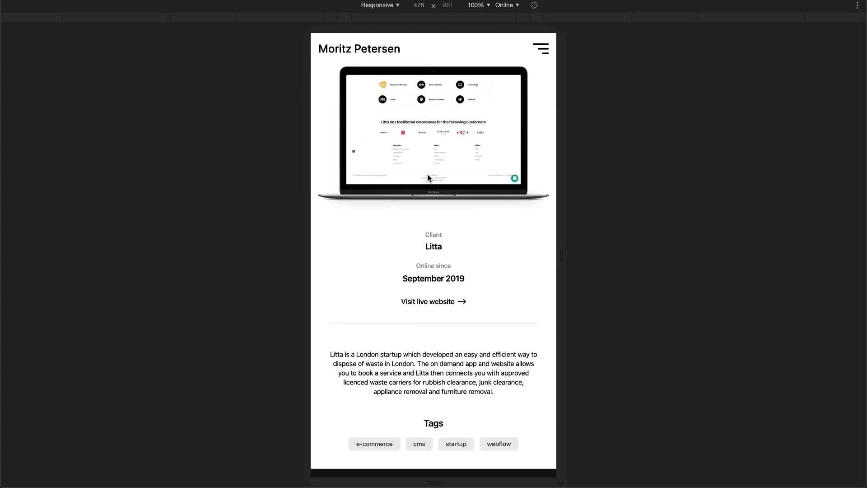